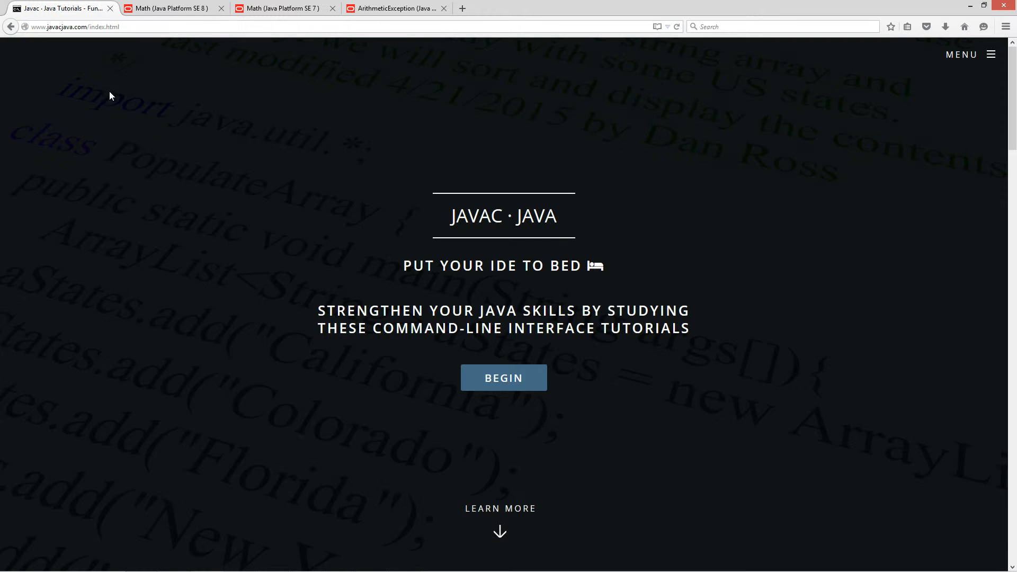
mouse_move(963, 60)
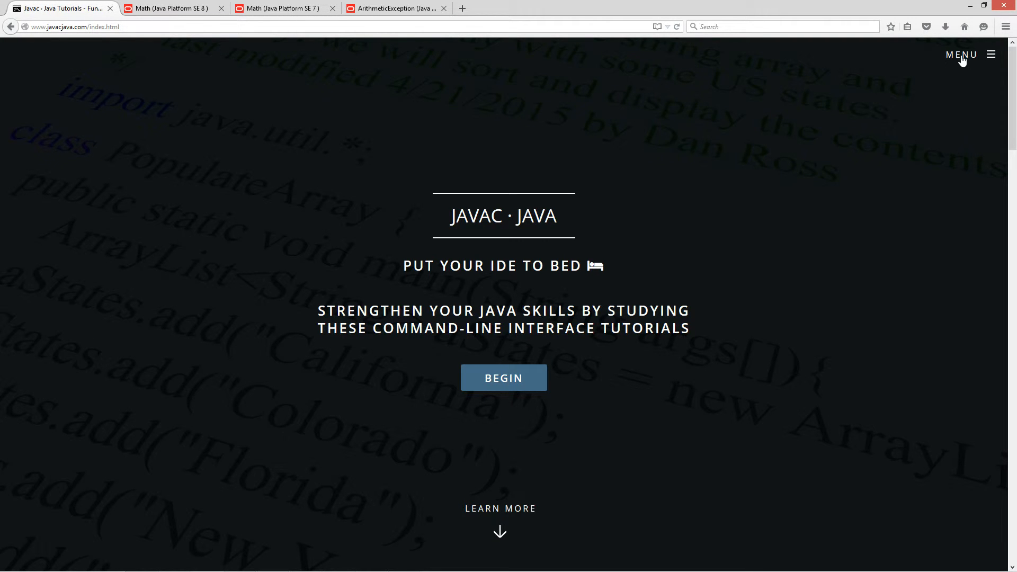
- Open the Try/Catch ArithmeticException tutorial via MENU > Java OOP Tutorials on javacjava.com
click(962, 55)
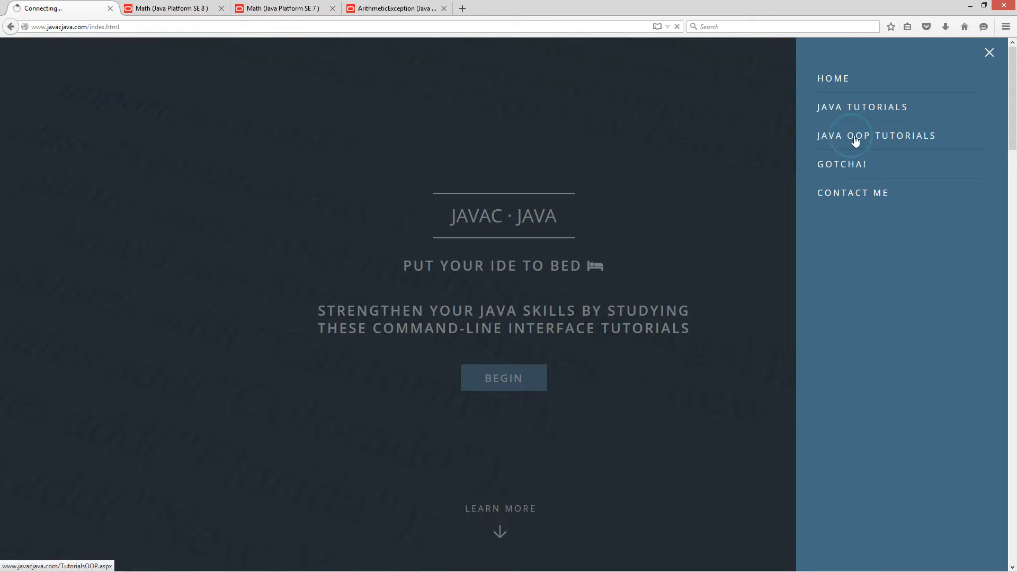
click(876, 135)
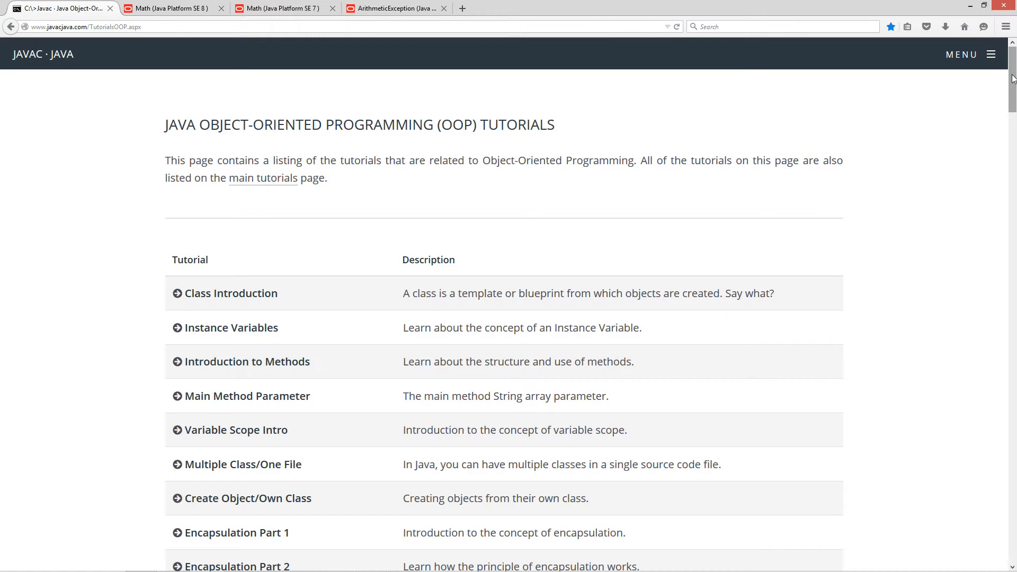
scroll(down, 3)
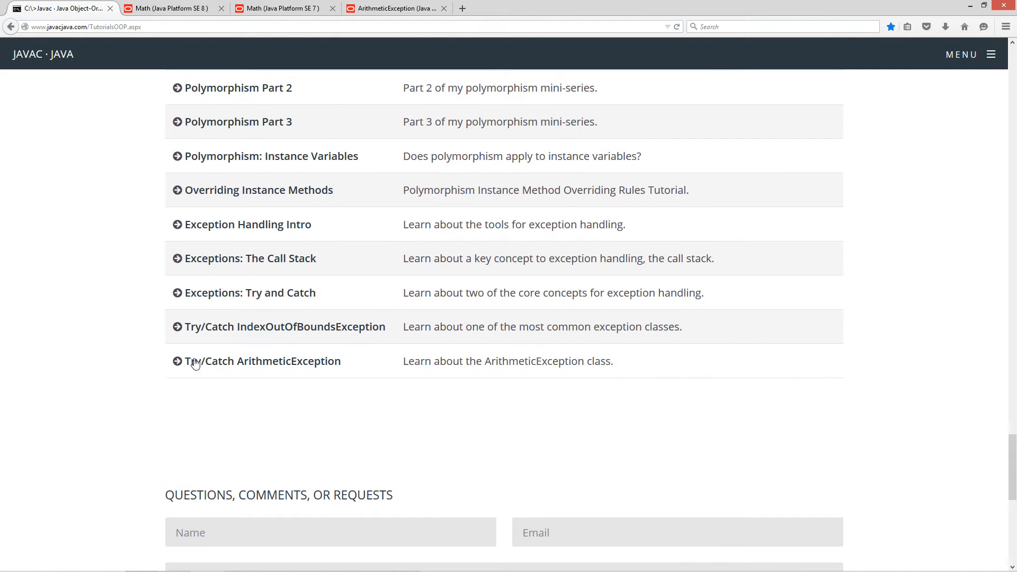
click(262, 361)
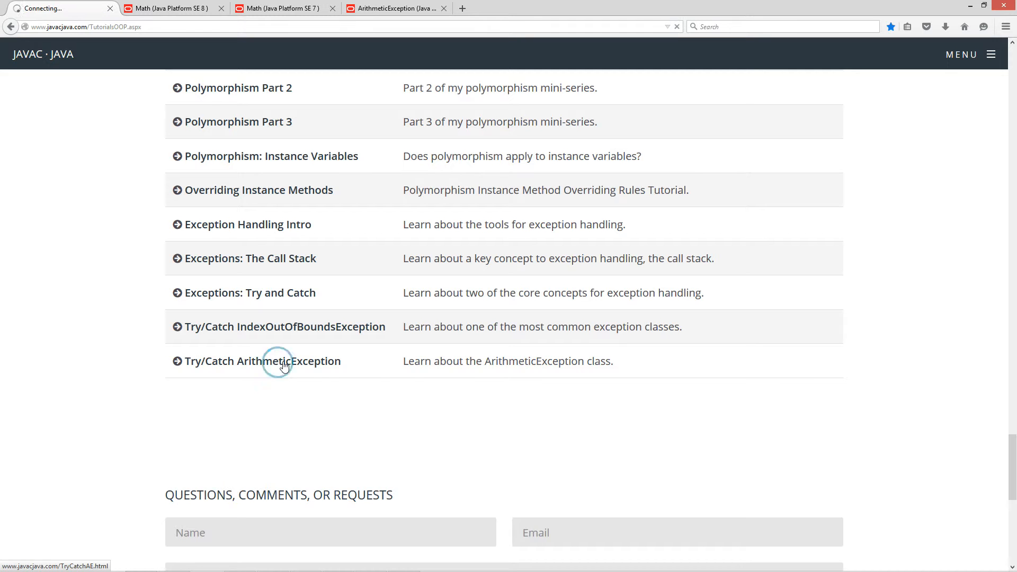
click(261, 361)
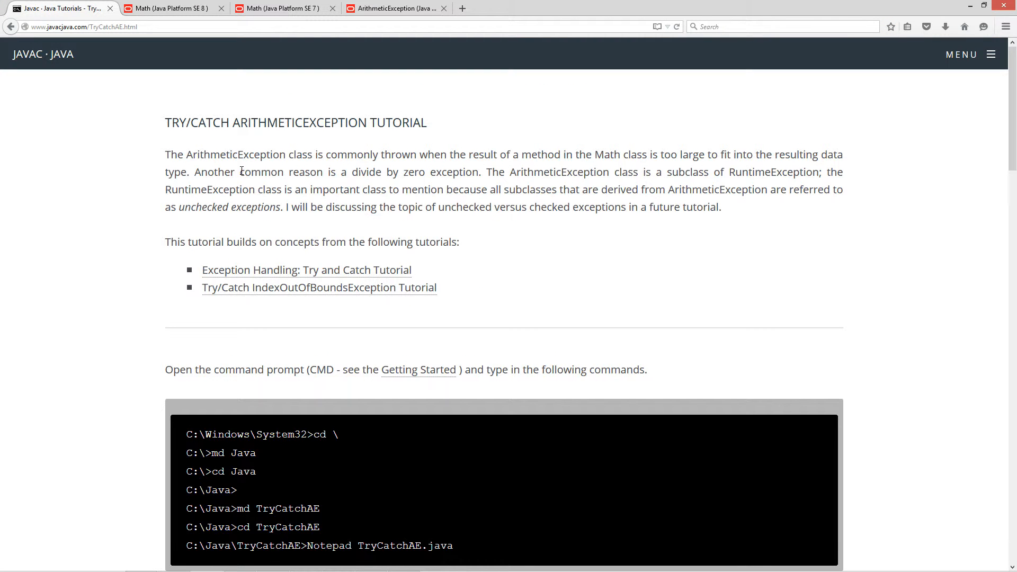
mouse_move(391, 167)
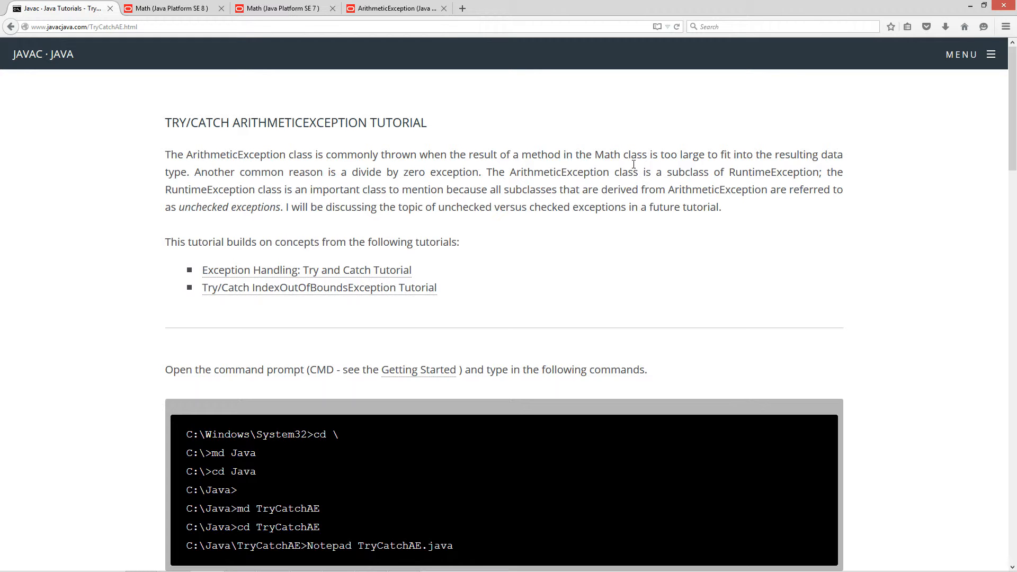
mouse_move(822, 166)
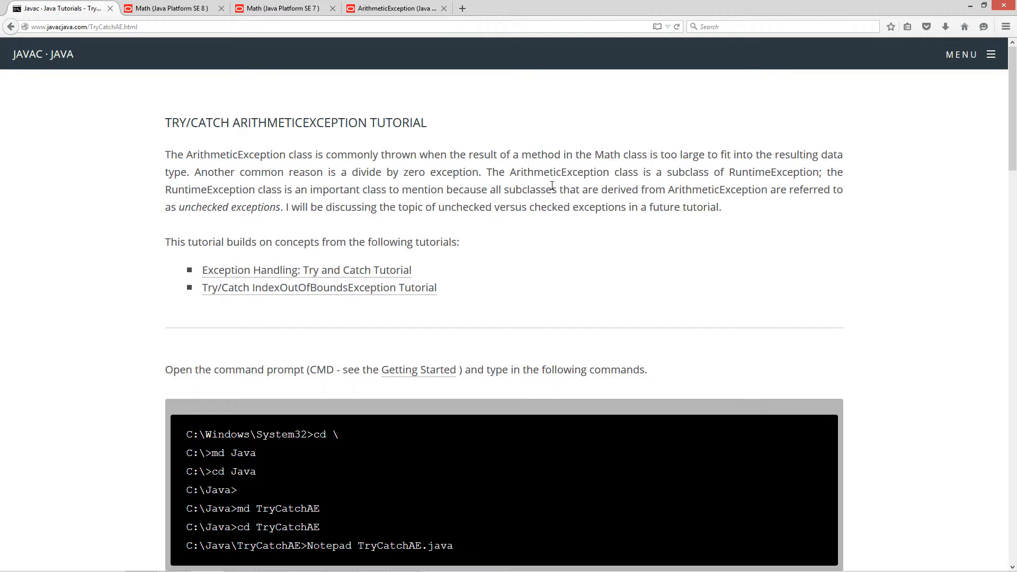
mouse_move(321, 188)
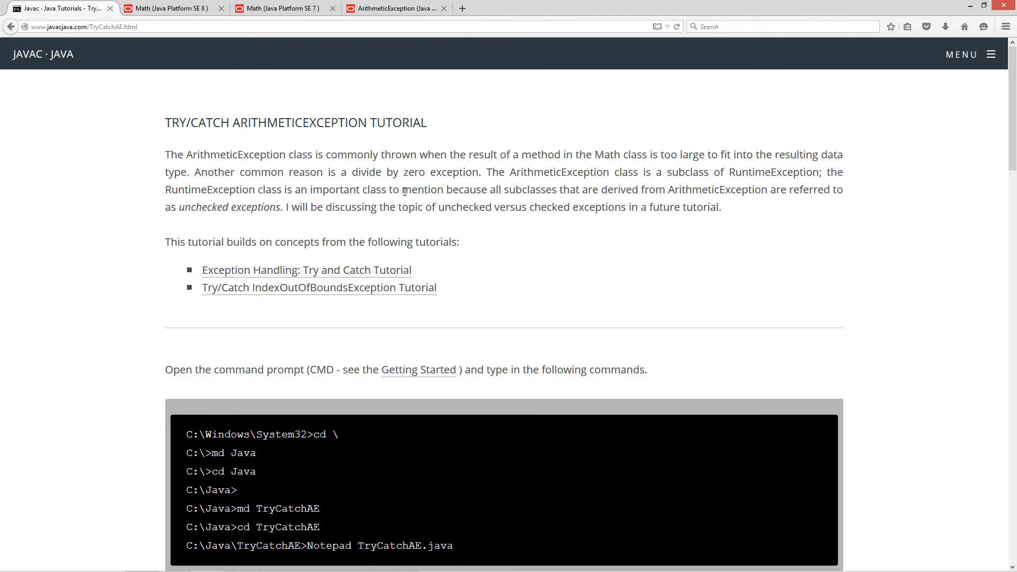
mouse_move(547, 192)
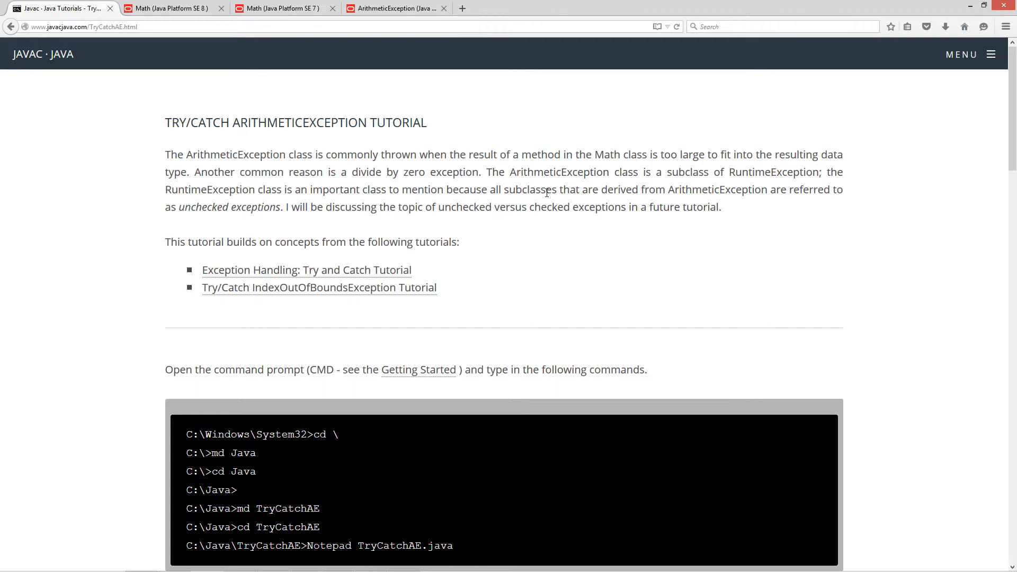
mouse_move(709, 201)
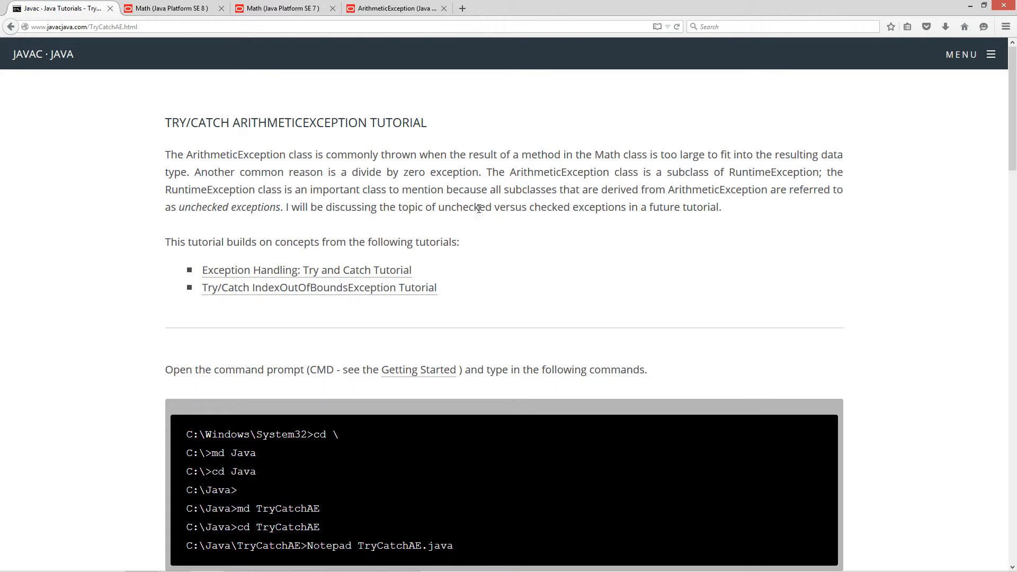
mouse_move(746, 232)
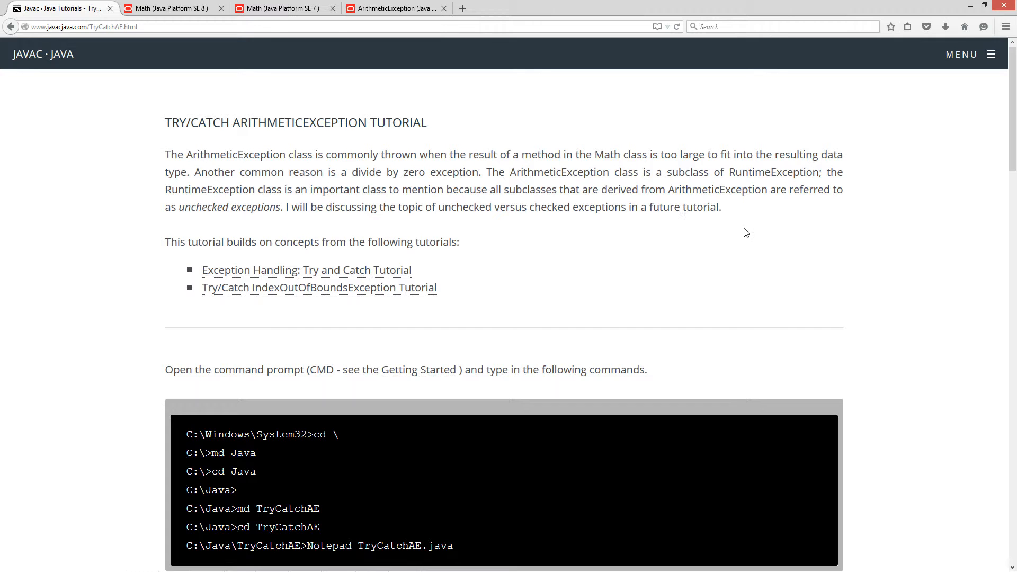
mouse_move(206, 243)
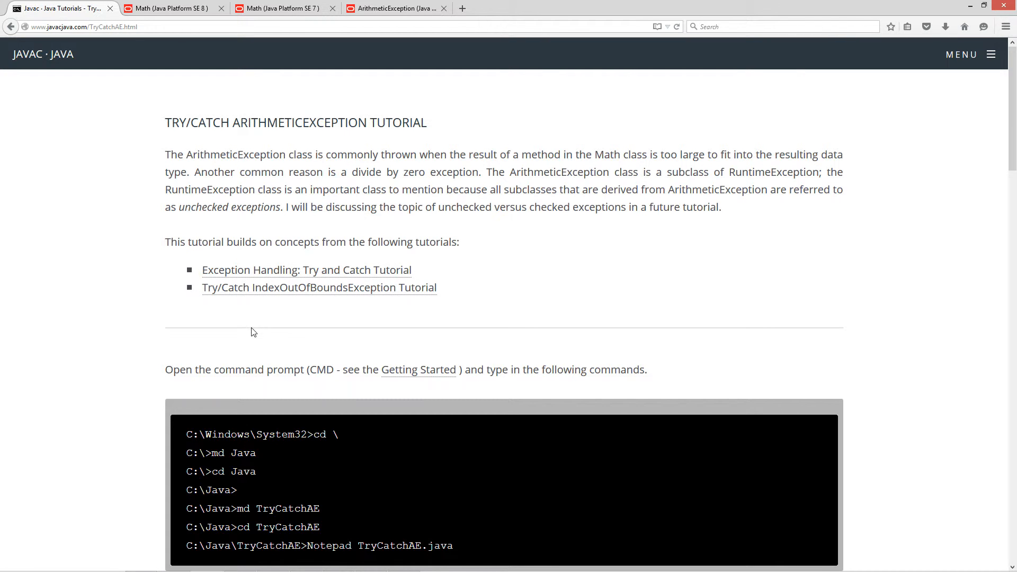
mouse_move(480, 287)
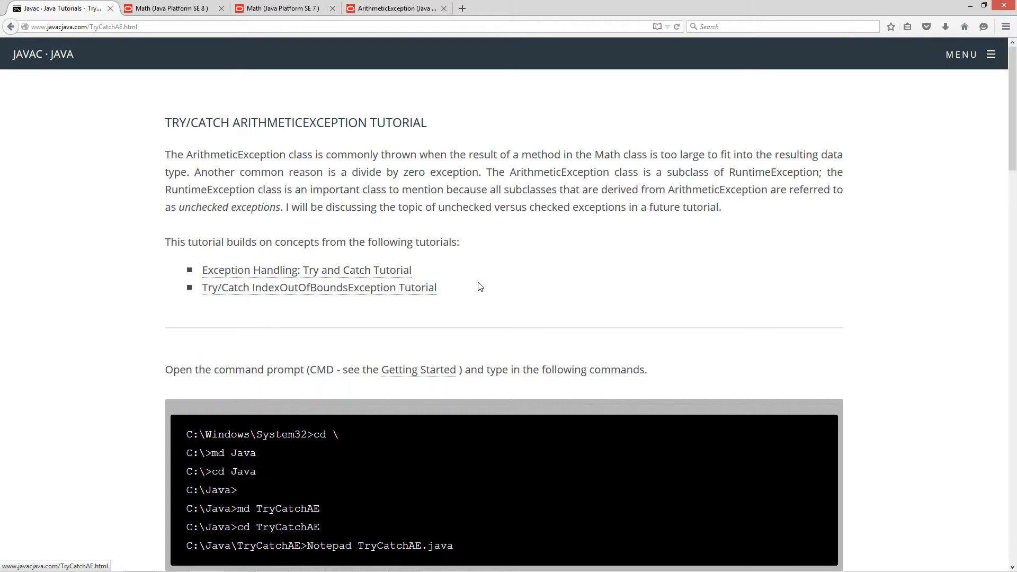
- Scroll to the TryCatchAE example code box and select its code lines
scroll(down, 3)
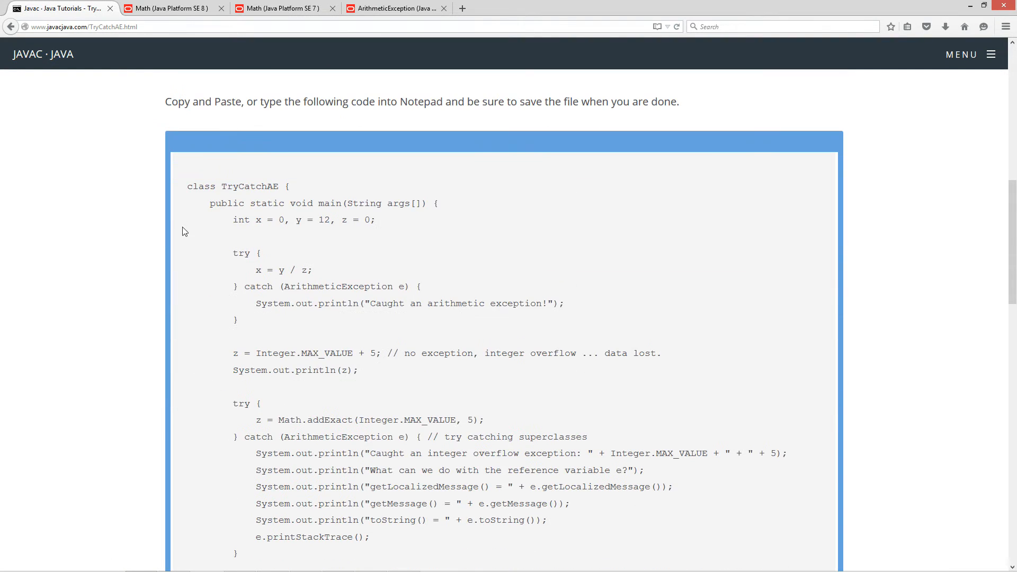
drag(187, 186, 266, 483)
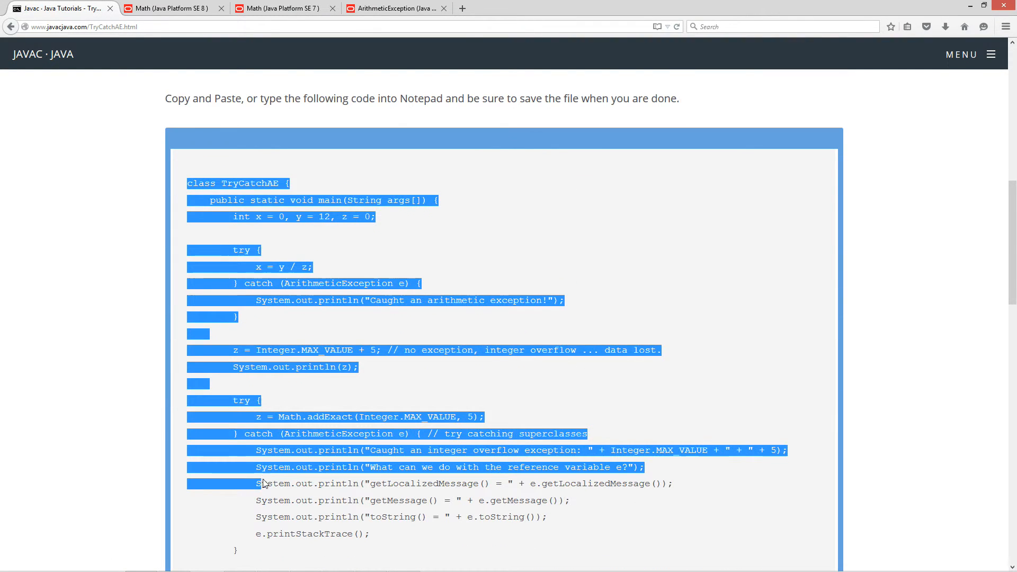
scroll(down, 3)
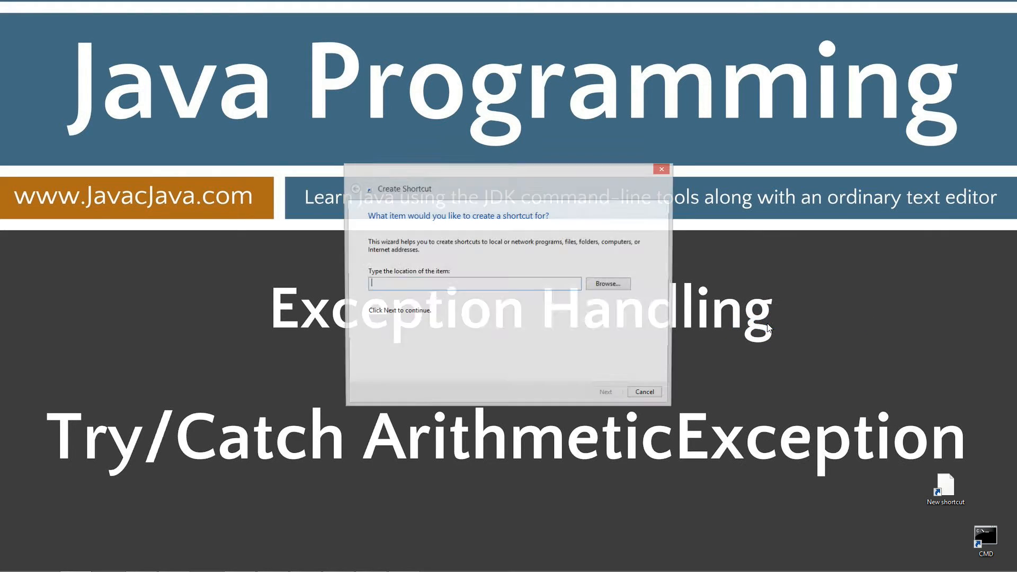
- Make a desktop shortcut to cmd and launch the CMD Command Prompt from it
text(cmd)
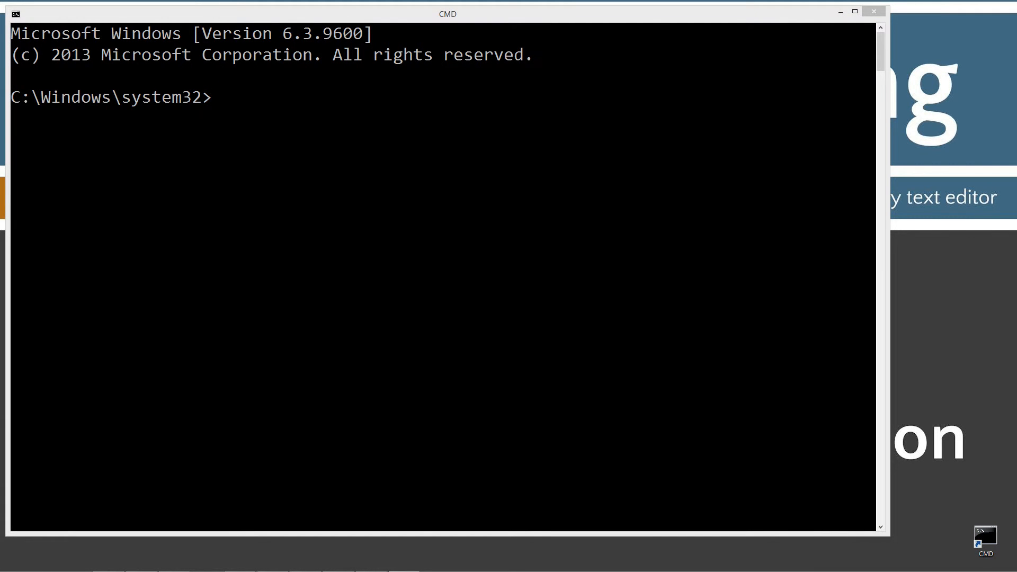
- Check that javac -version reports 1.8.0_45, then clear the screen with cls
text(javac)
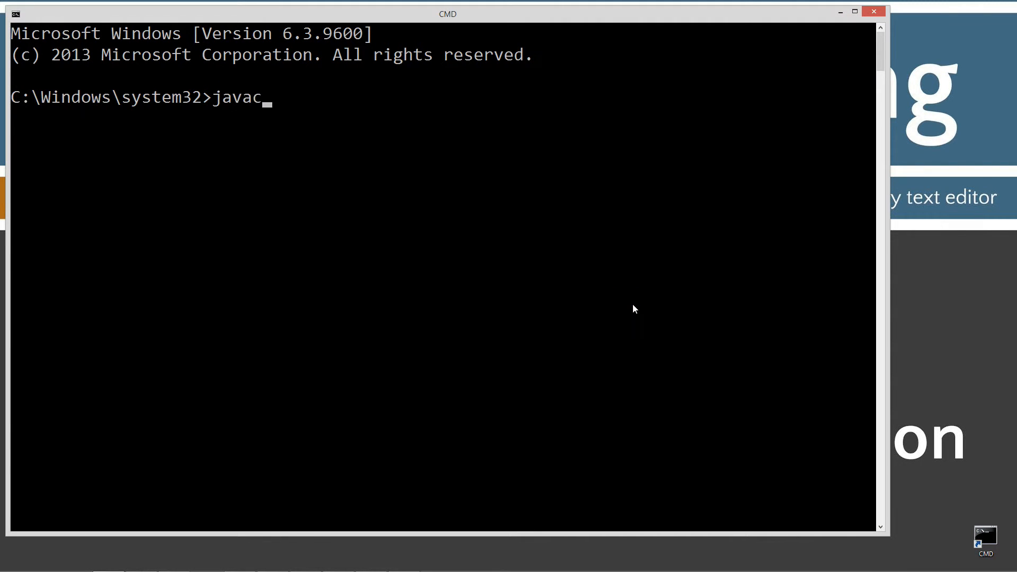
text(-)
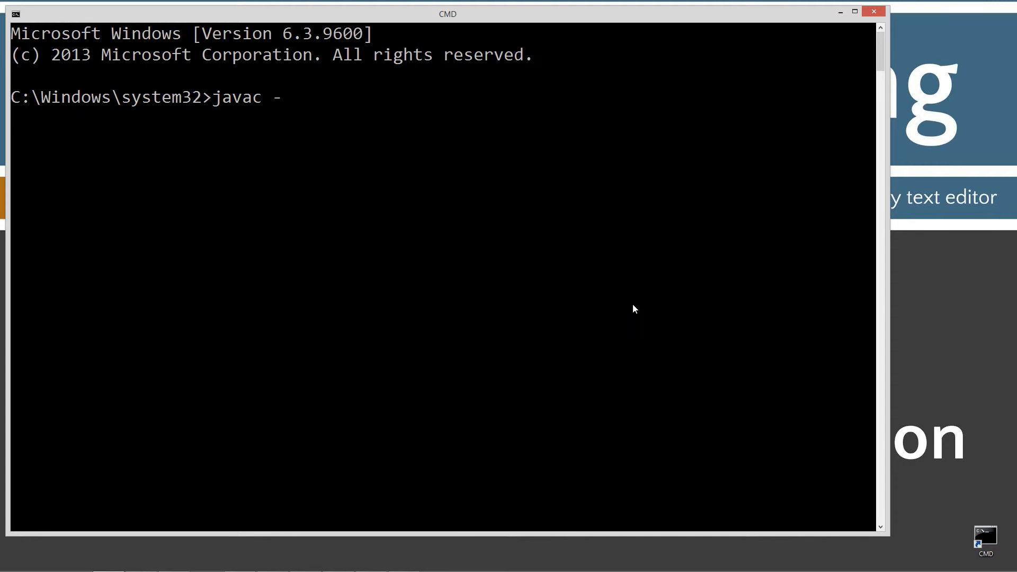
text(version)
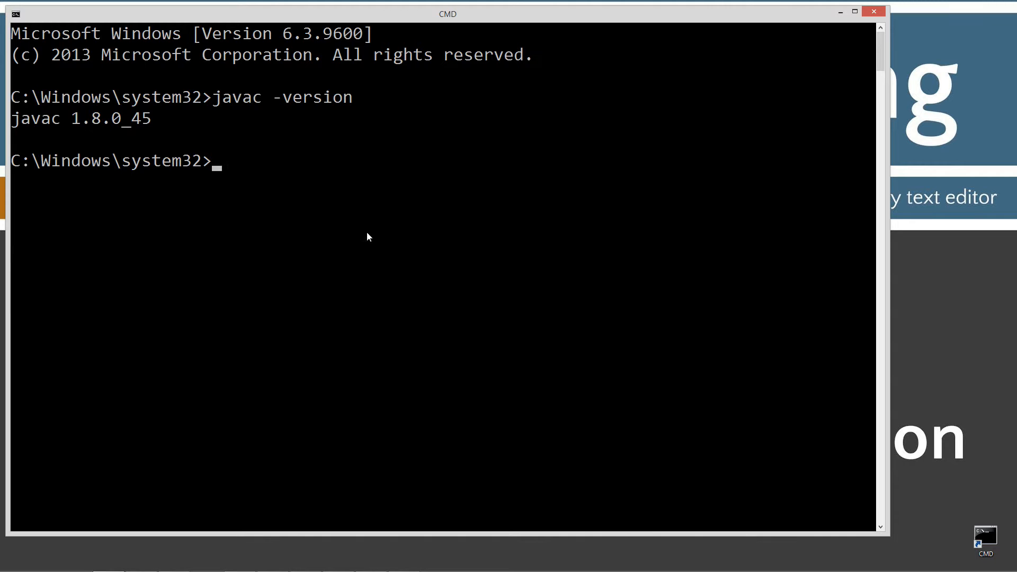
mouse_move(73, 121)
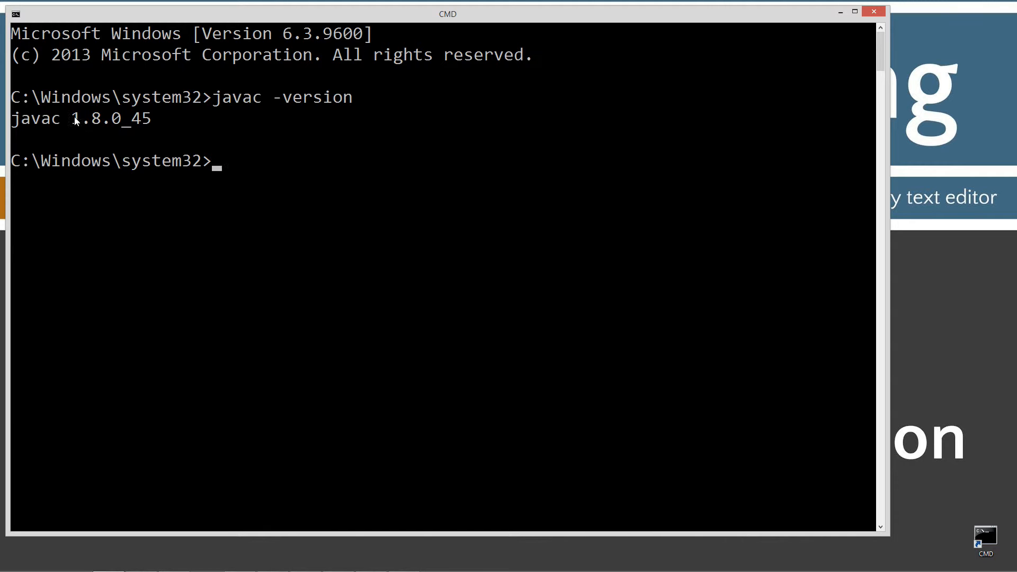
mouse_move(162, 125)
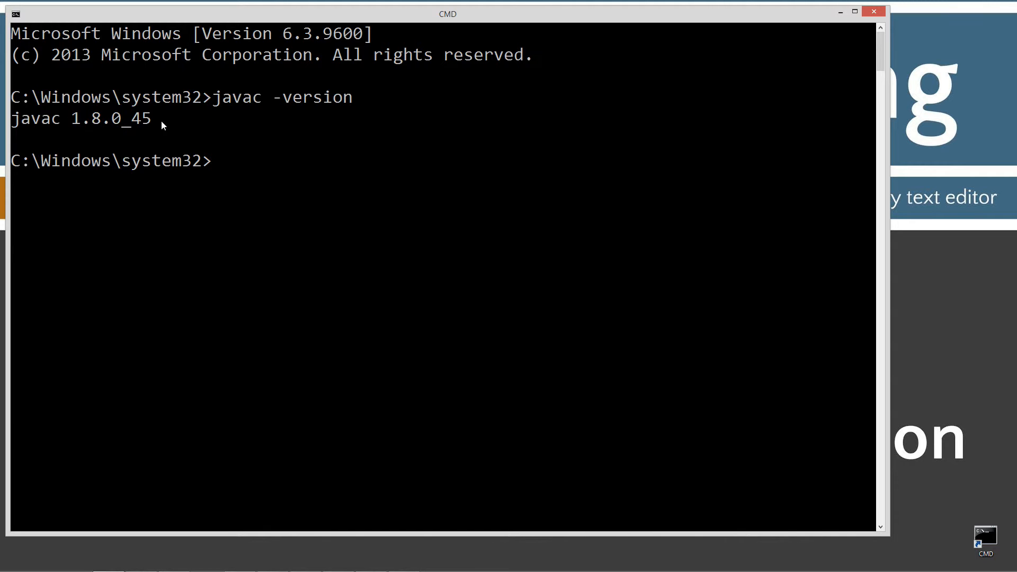
mouse_move(98, 133)
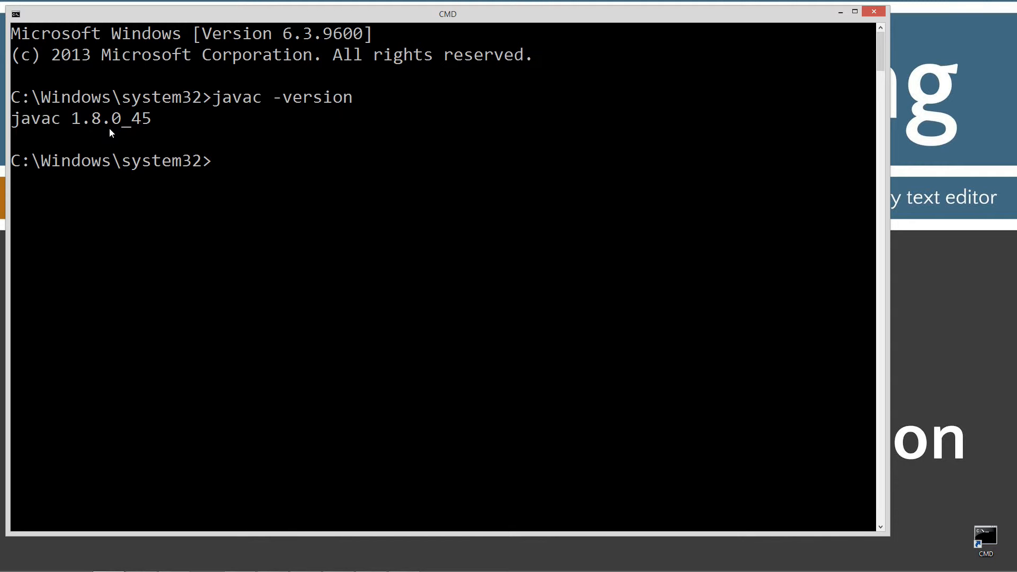
text(cls)
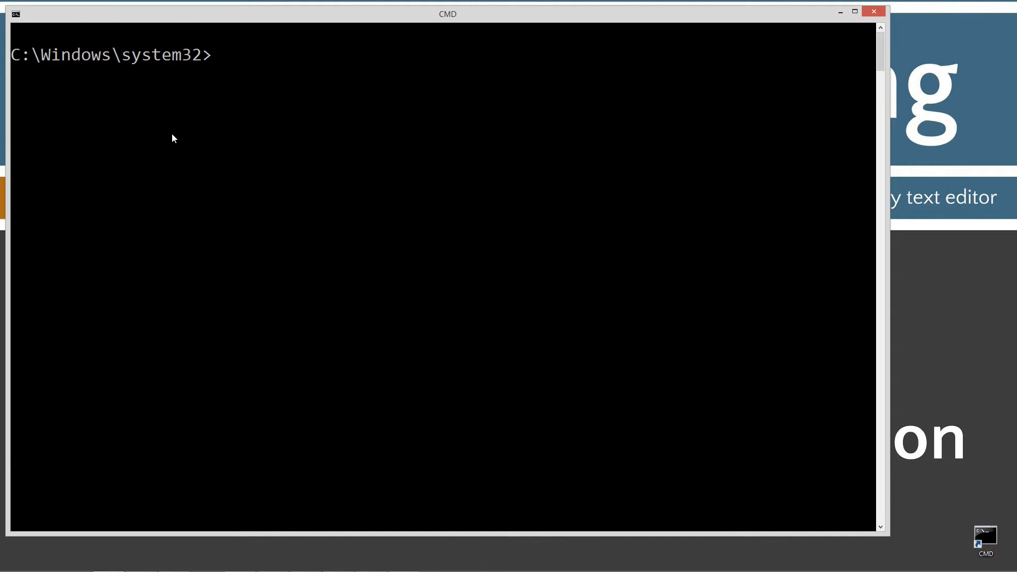
- Create the TryCatchAE folder under C:\Java and change into it
text(cd \)
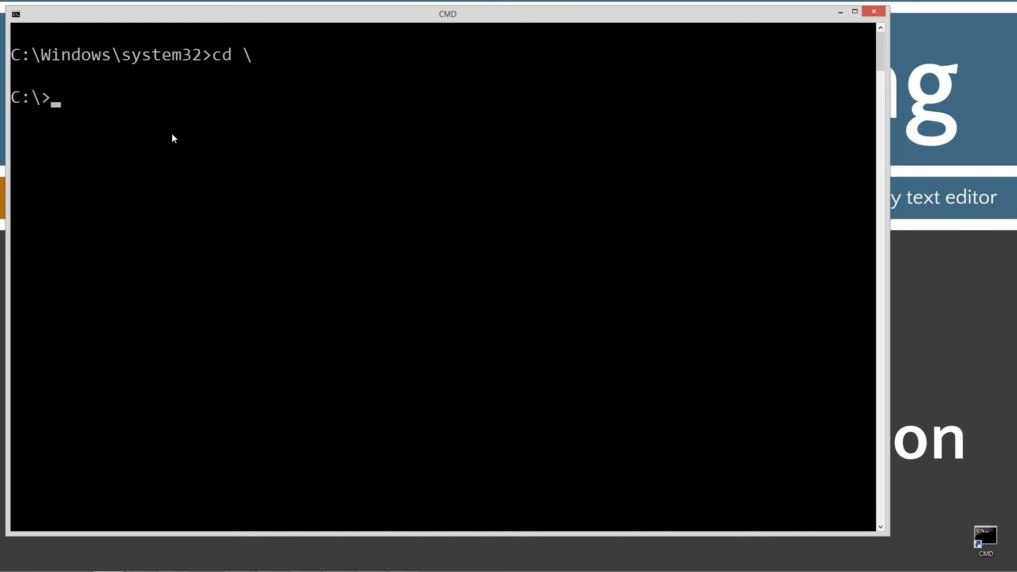
text(md)
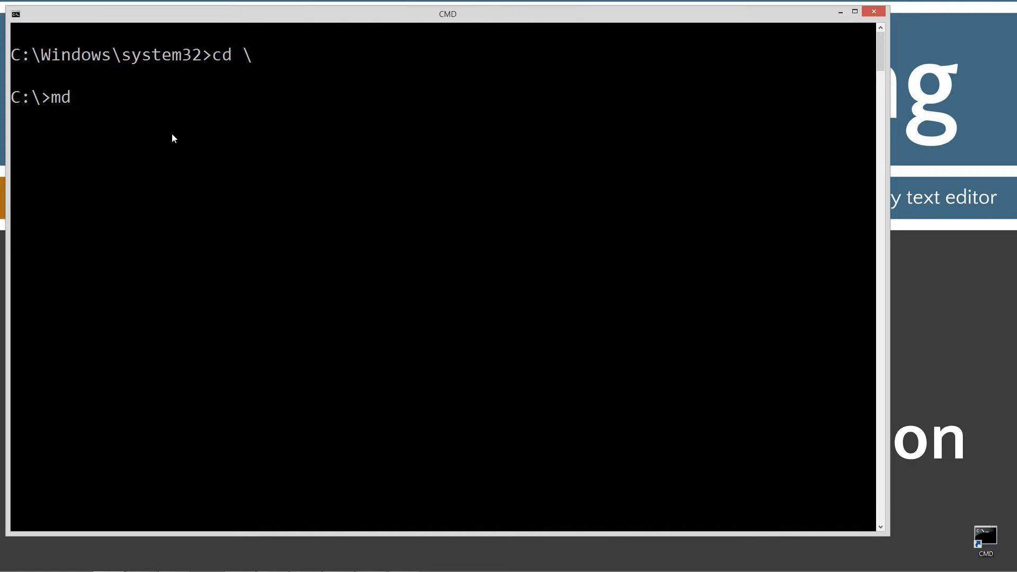
text(Java)
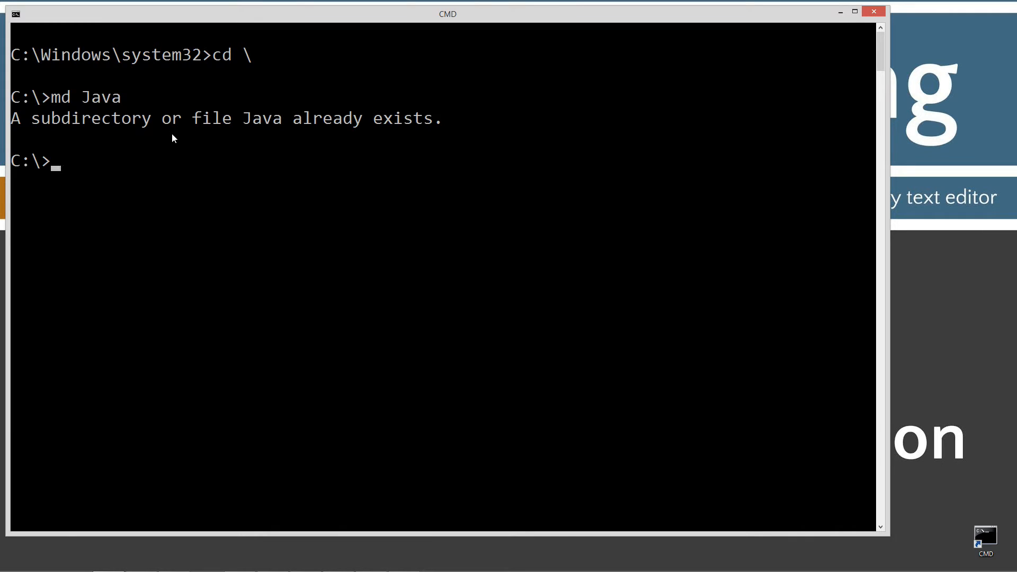
text(cd Java)
text(md)
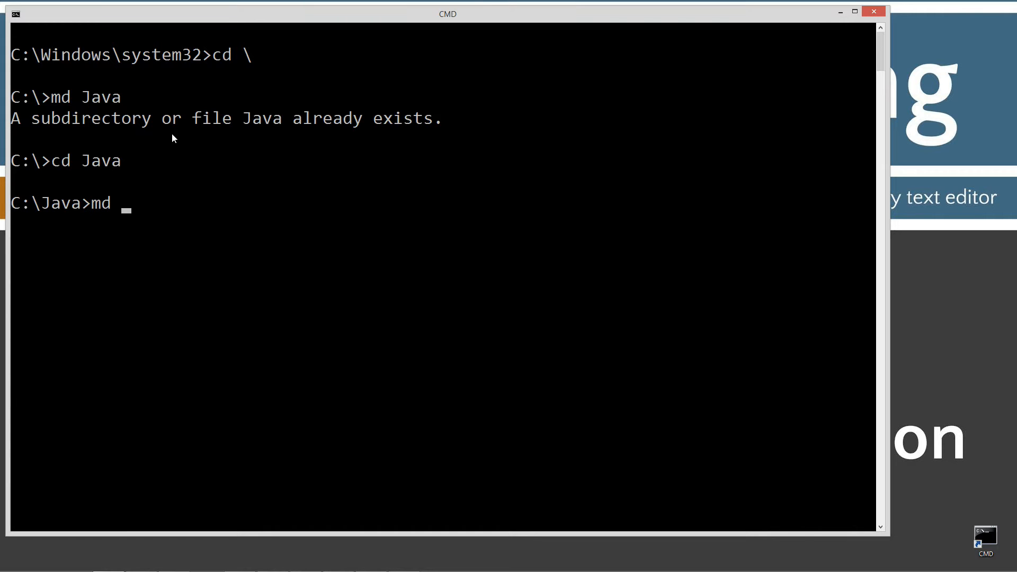
text(t)
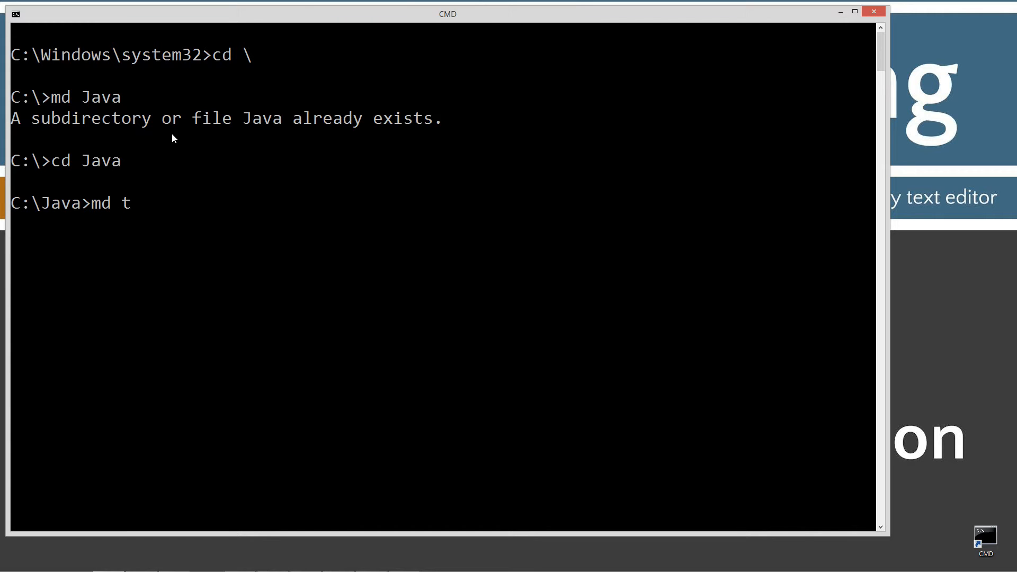
text(ry)
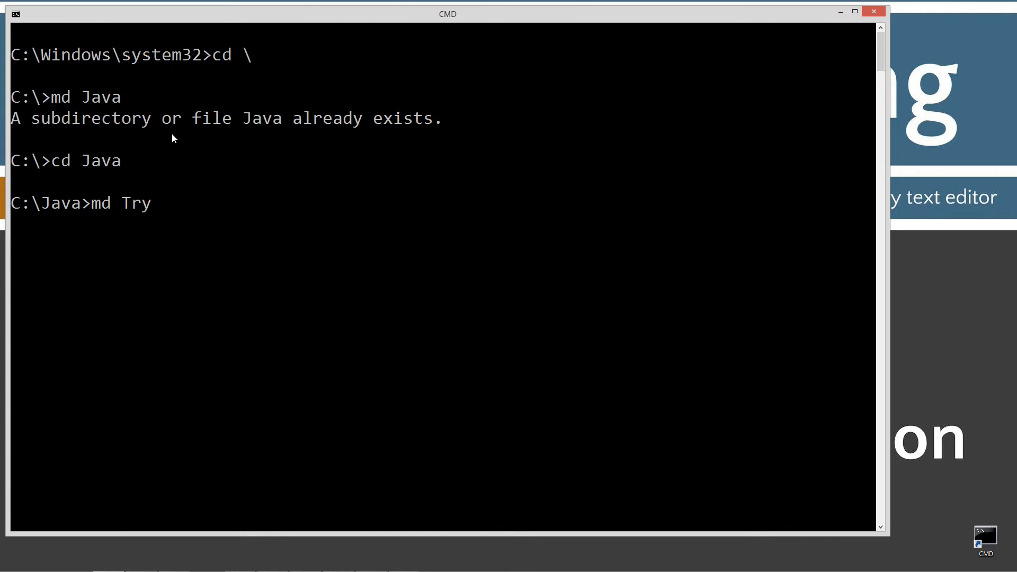
text(CatchQW)
text(cd TryCatchAE)
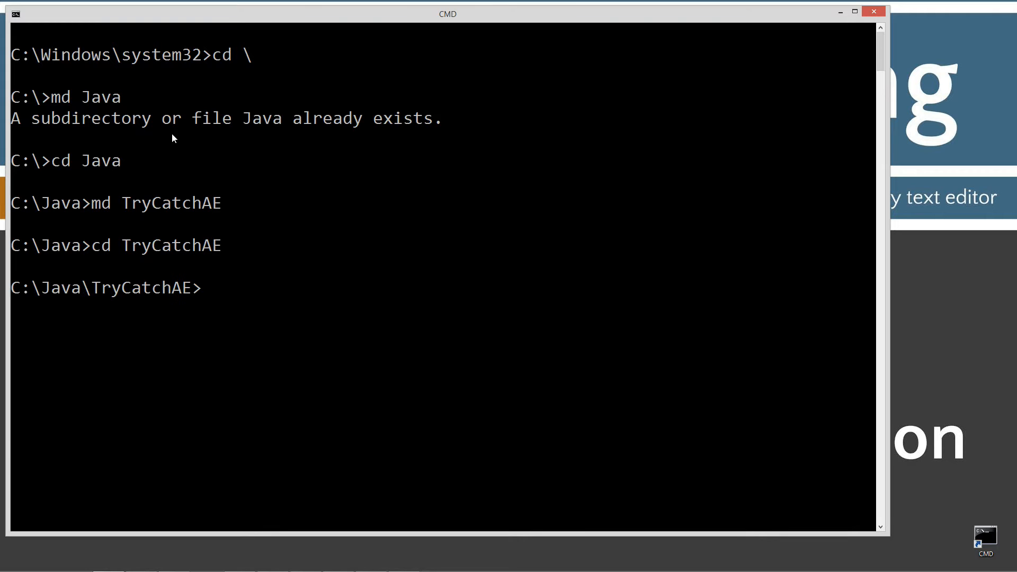
- Open TryCatchAE.java in Notepad from the prompt
text(notepad)
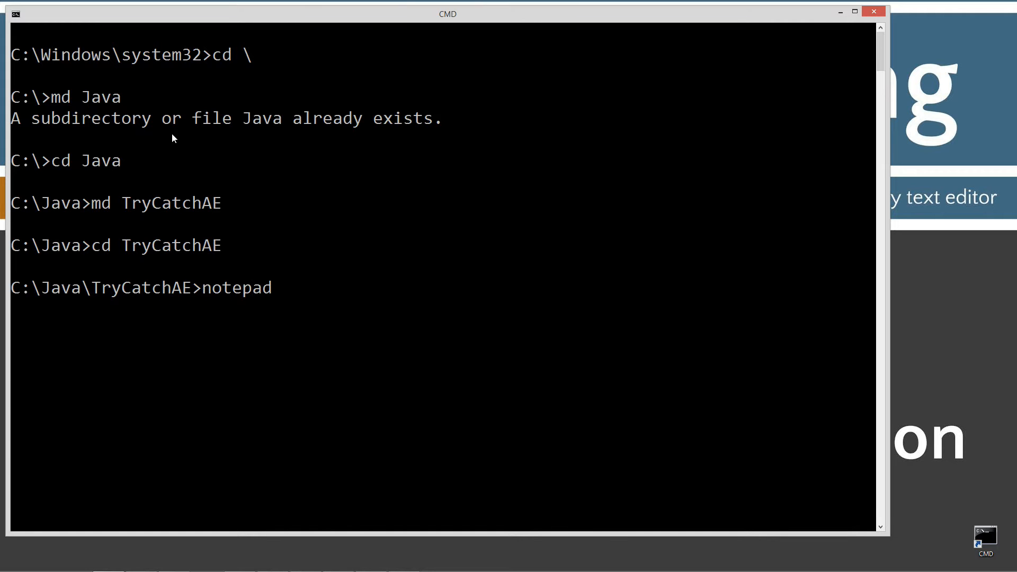
text(TryCat)
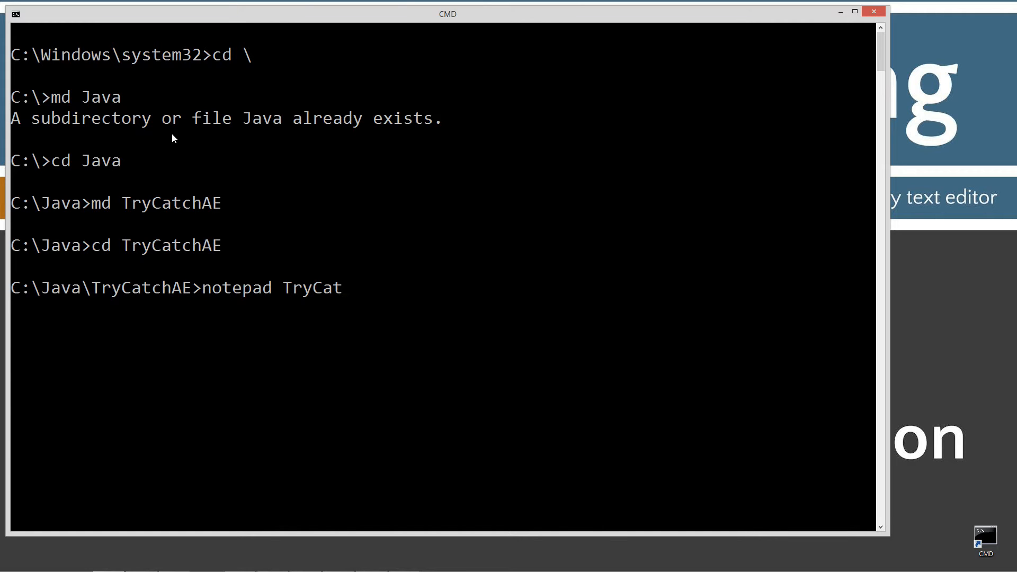
text(chAE.j)
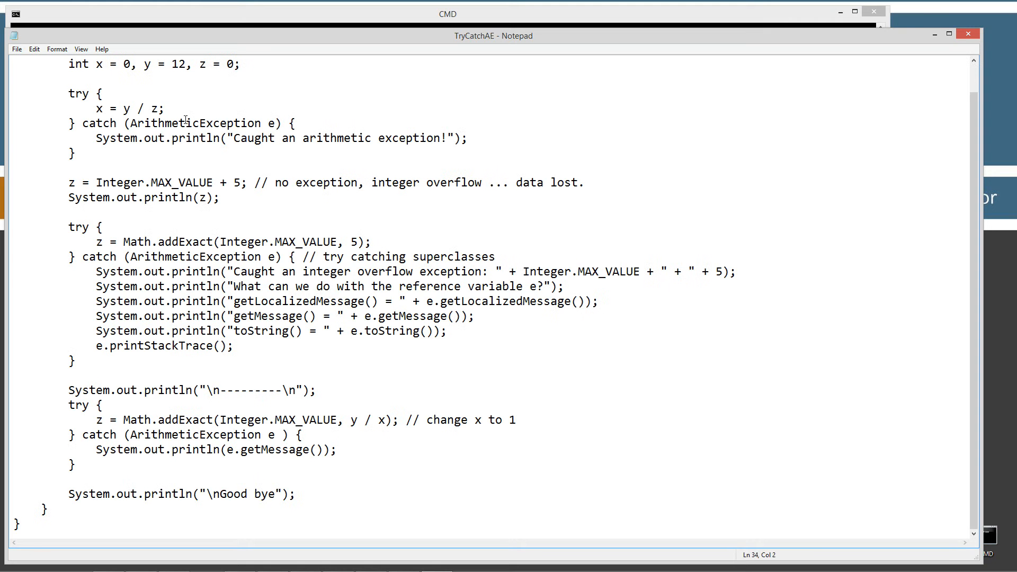
- Review the code, highlighting the variable declarations and the ArithmeticException catch variable
click(16, 49)
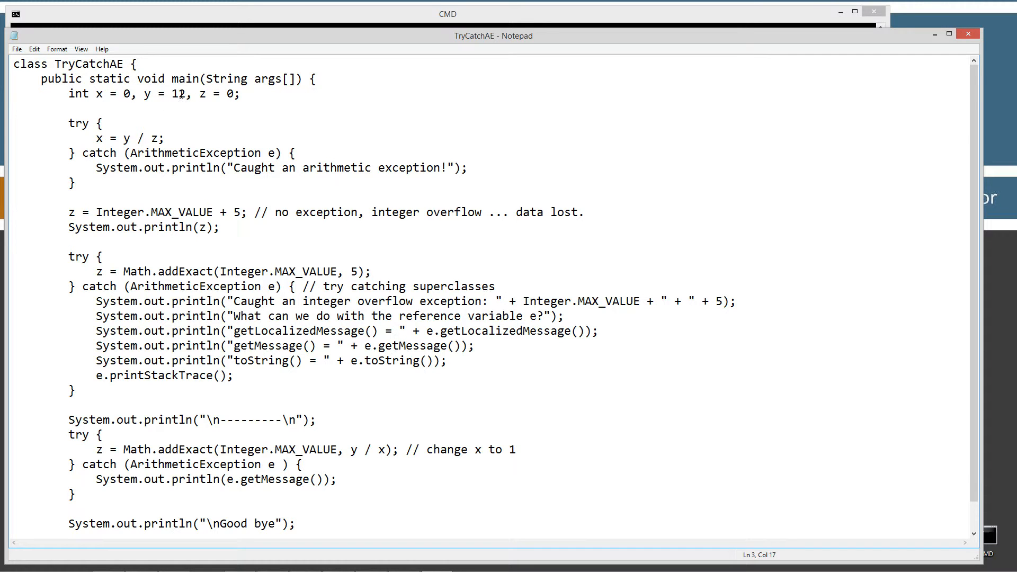
click(226, 94)
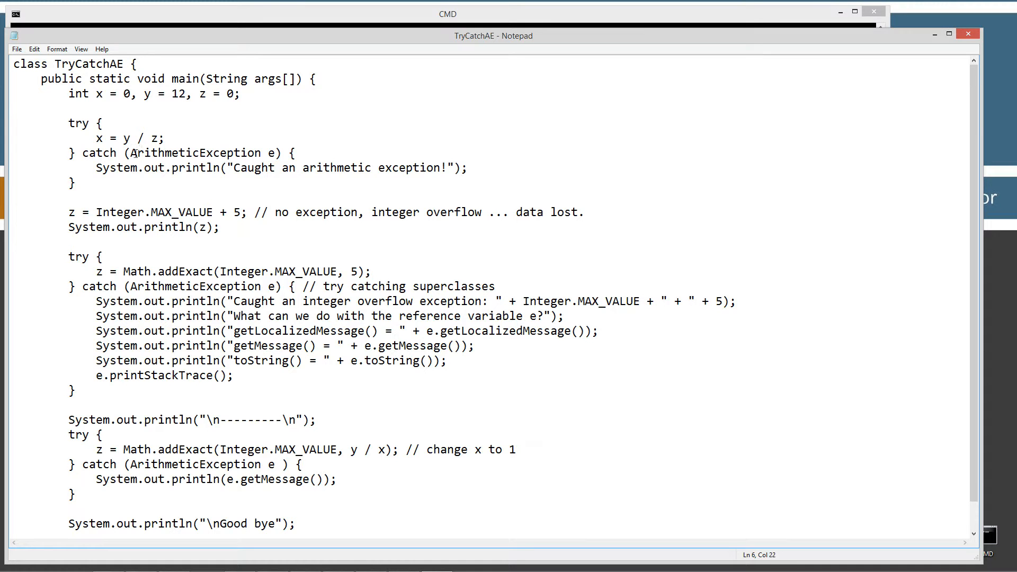
double_click(195, 152)
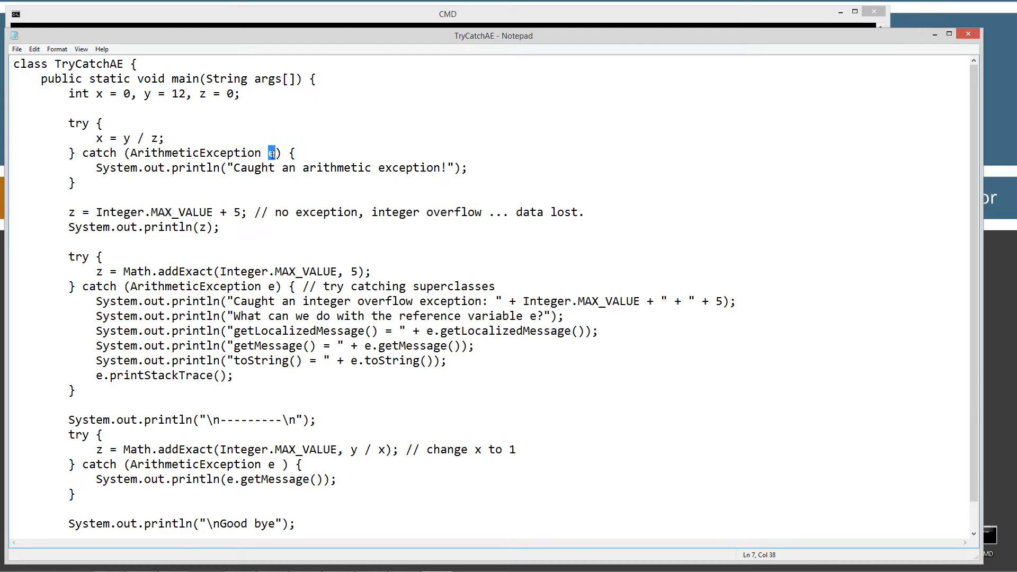
double_click(197, 153)
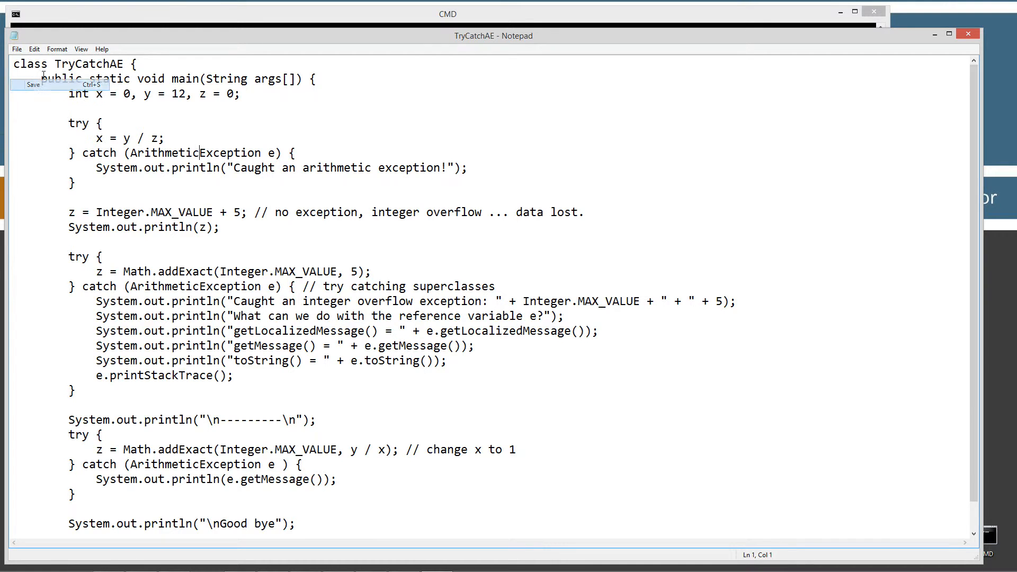
- Compile and run TryCatchAE in CMD, then return to the Notepad source
click(447, 14)
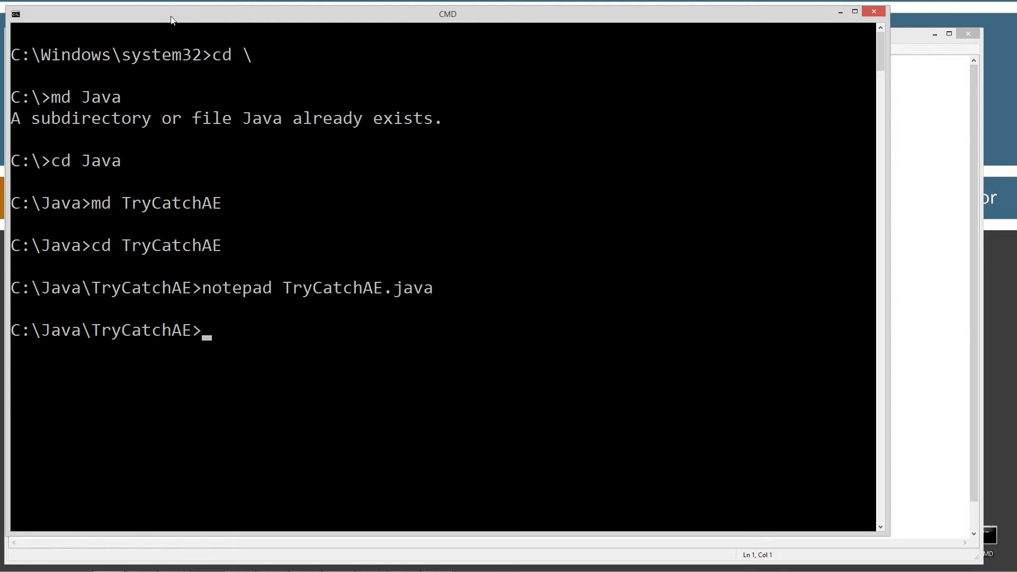
text(javac TryCatchAE.java)
text(java TryCatchAE)
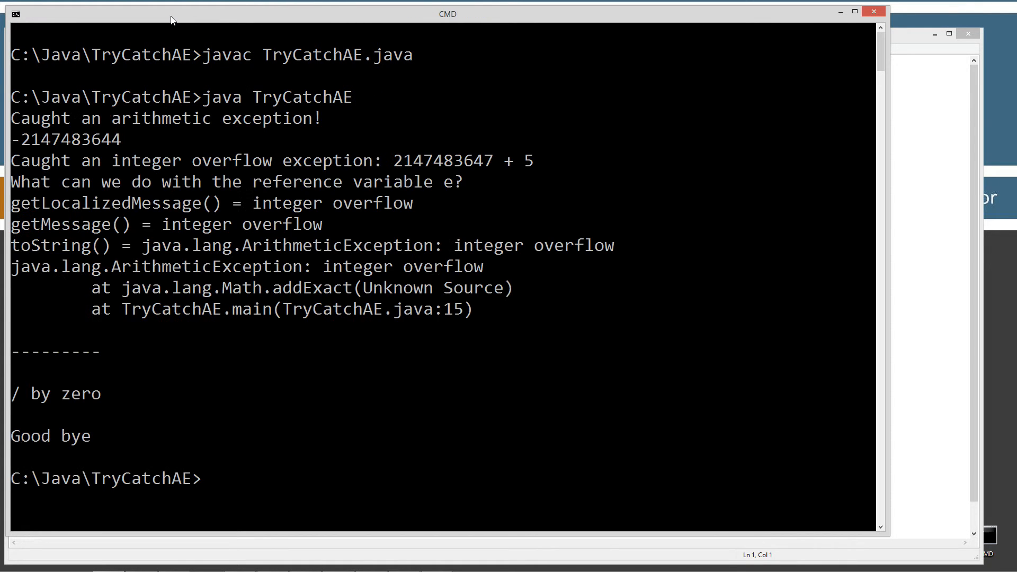
click(948, 33)
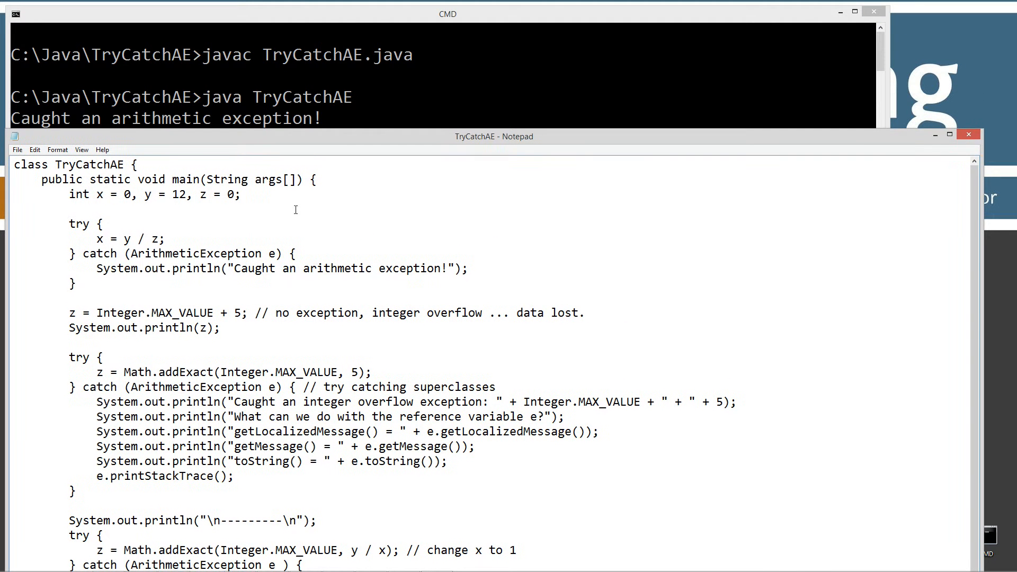
drag(68, 223, 75, 284)
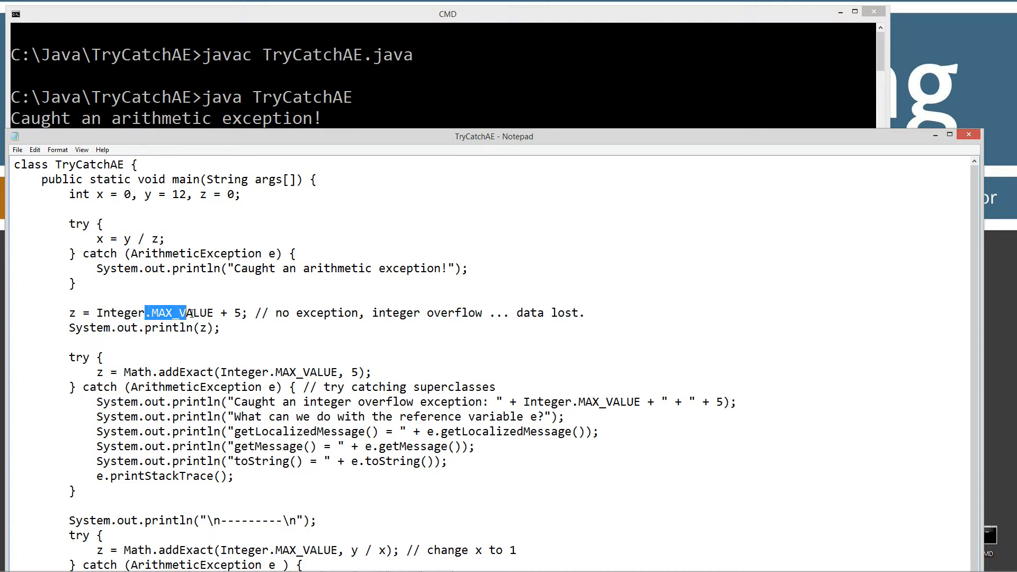
drag(185, 312, 215, 312)
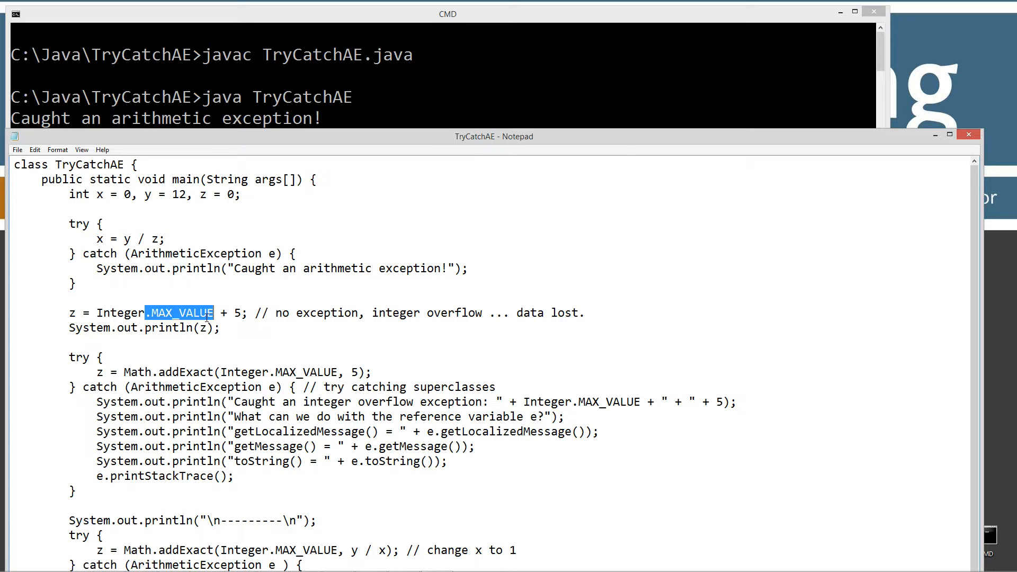
click(221, 312)
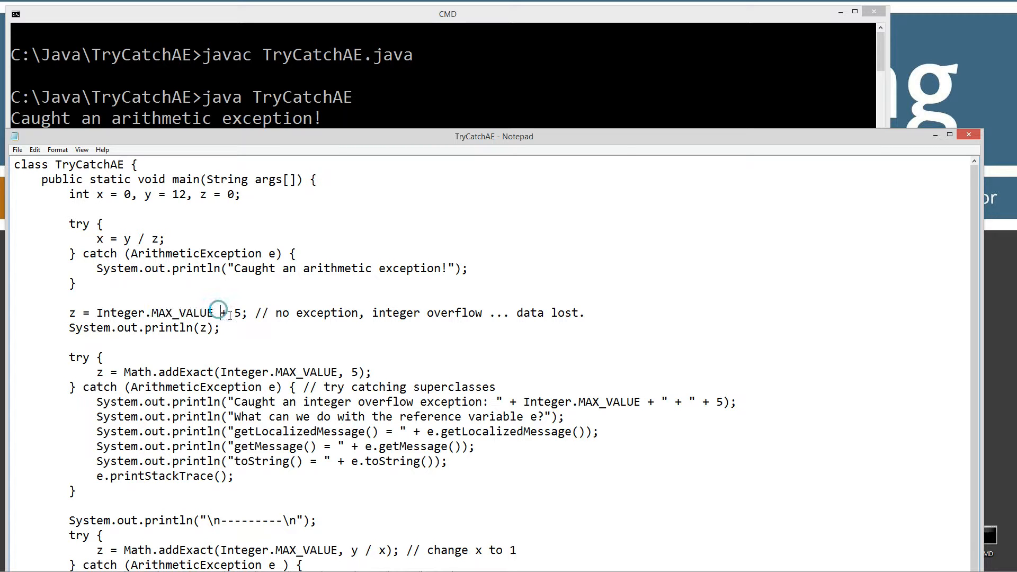
double_click(238, 312)
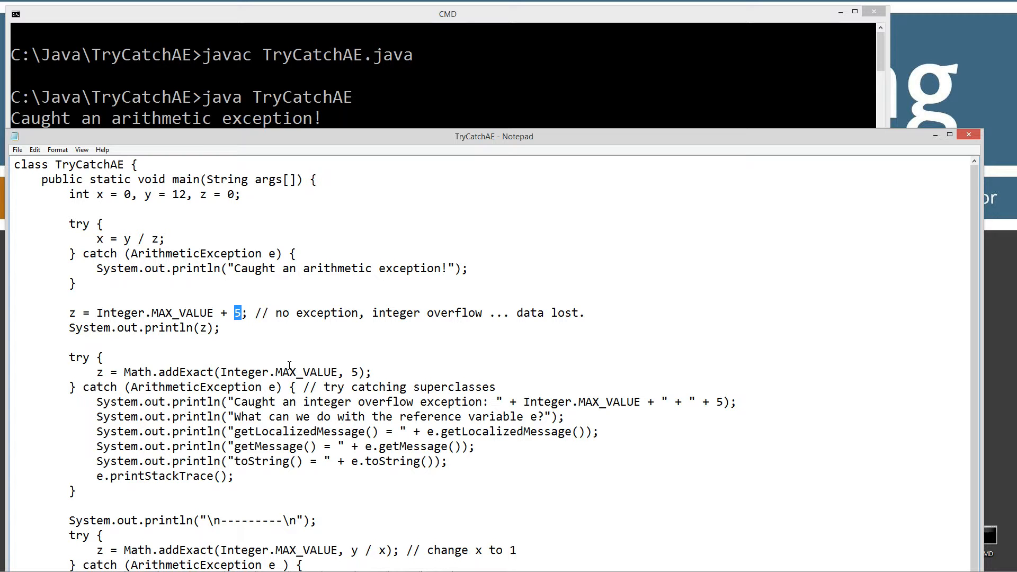
click(96, 313)
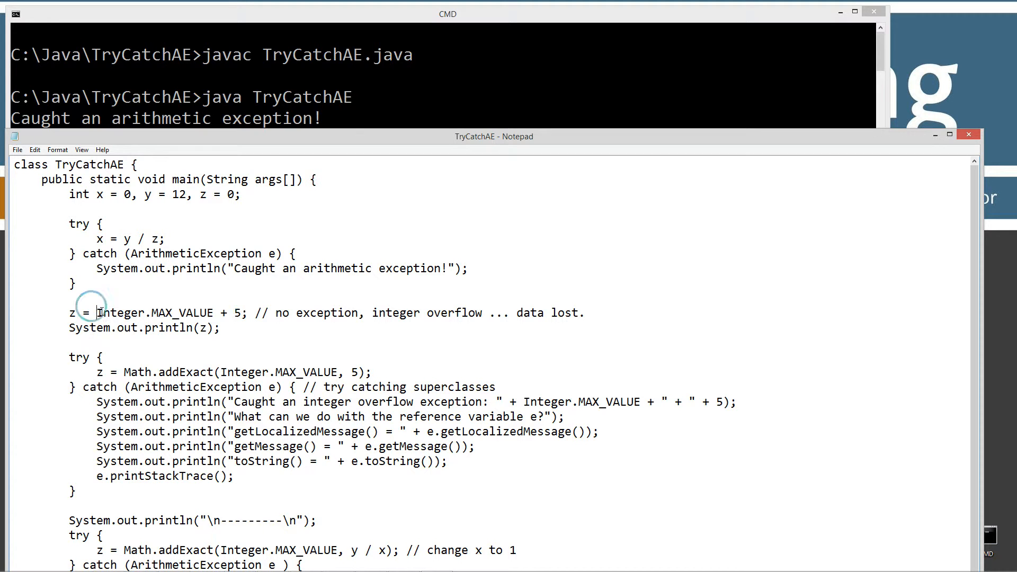
drag(97, 312, 241, 312)
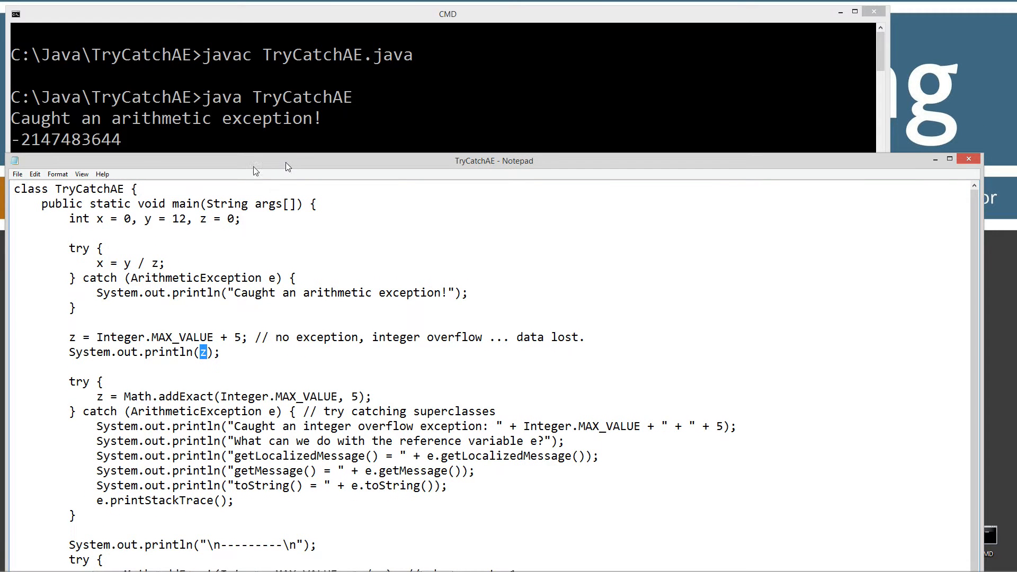
mouse_move(208, 339)
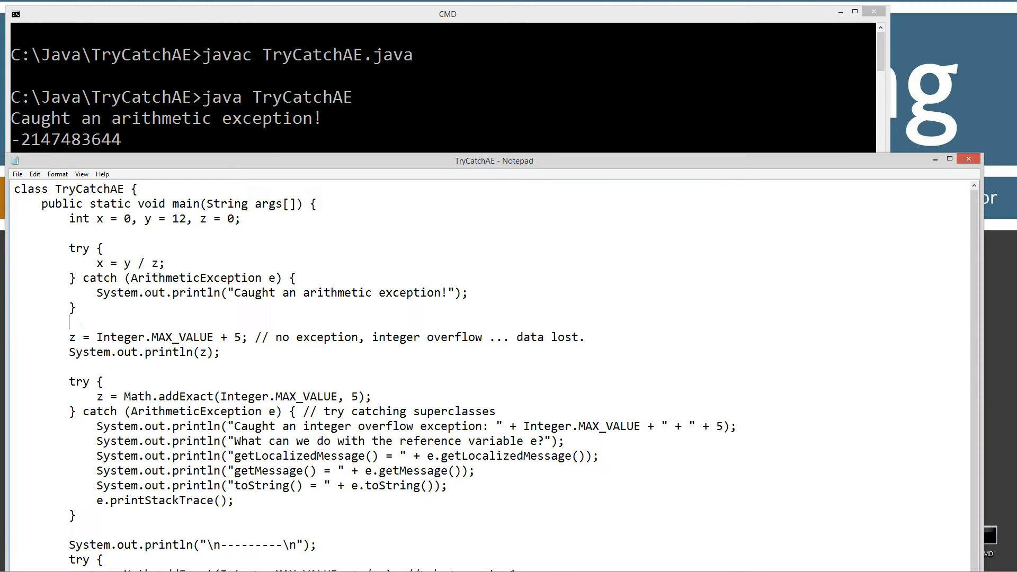
- Type System.out.println(Integer.MAX_VALUE); above the overflow line and save with Ctrl+S
text(System.out.println)
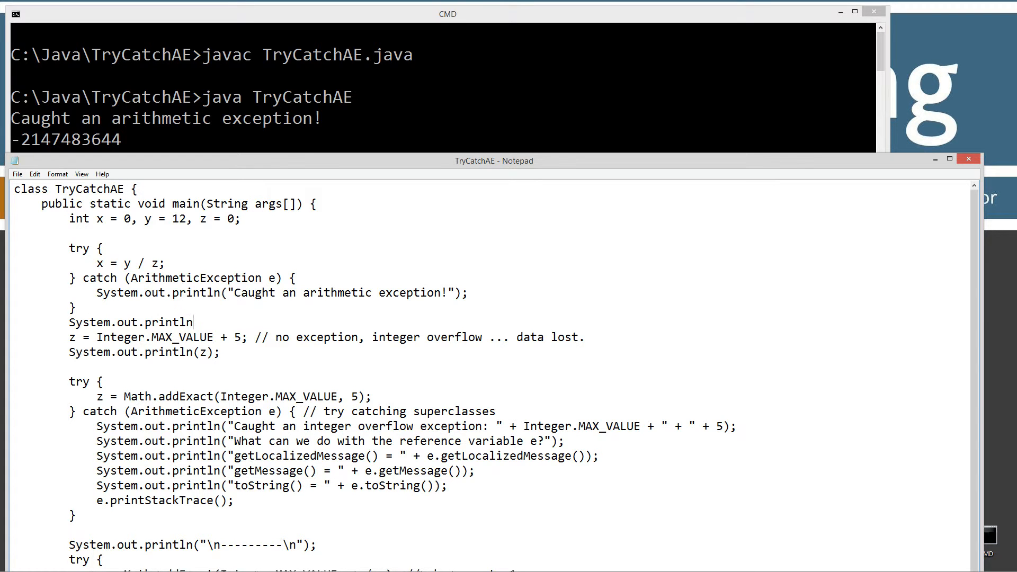
text(())
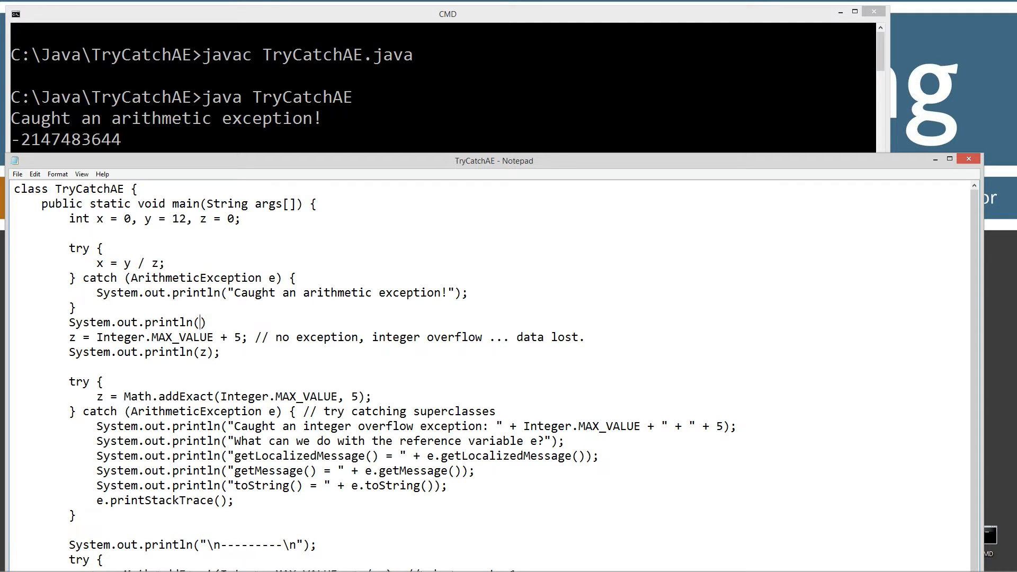
text(Integer.)
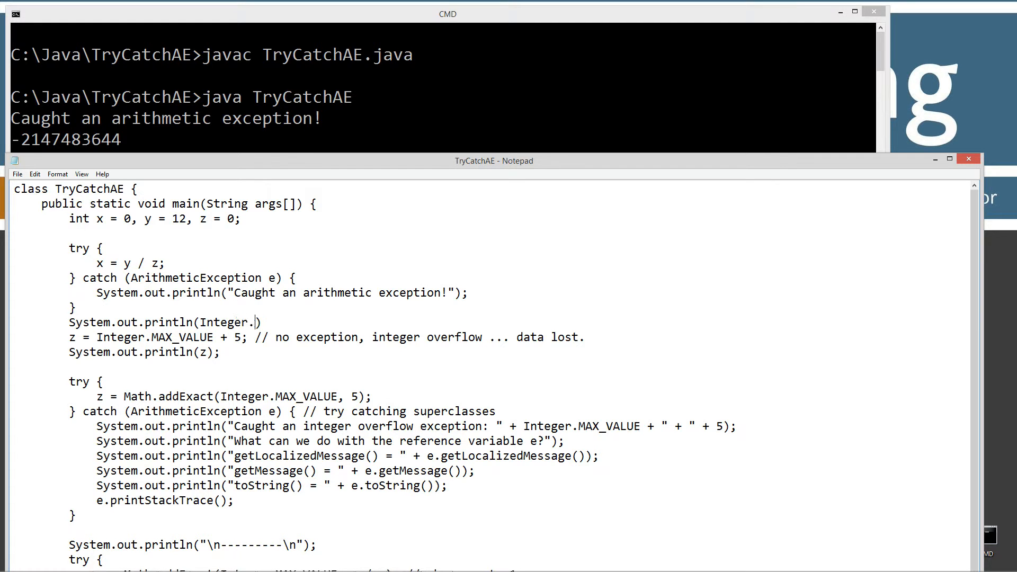
text(MAX)
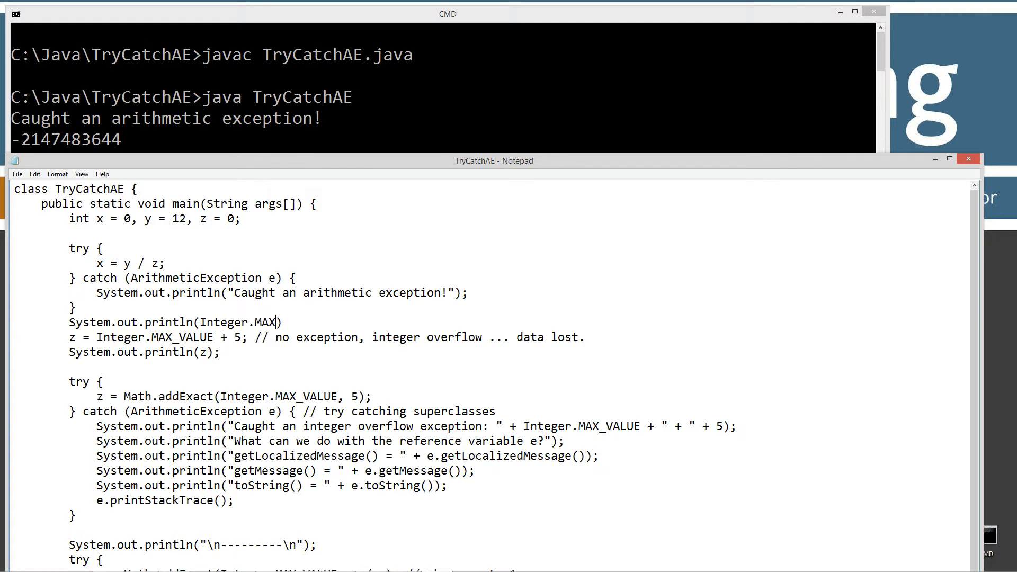
text(_VALUE)
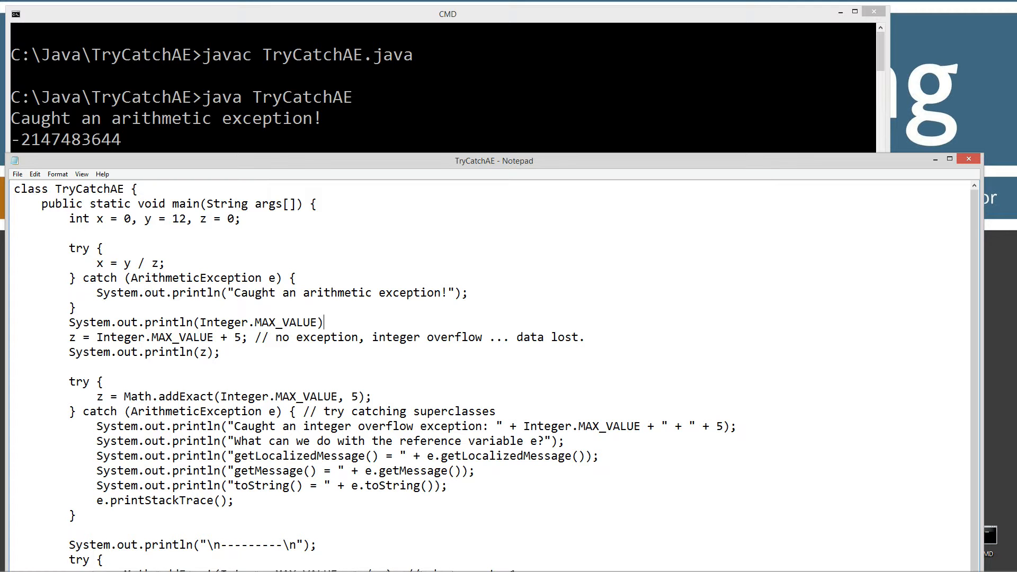
text(;)
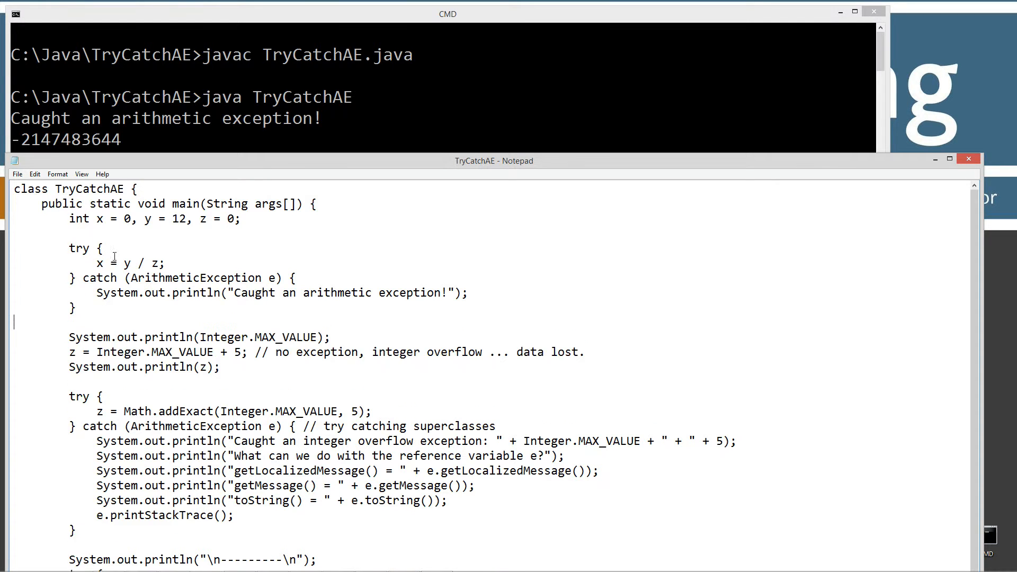
key(ctrl+s)
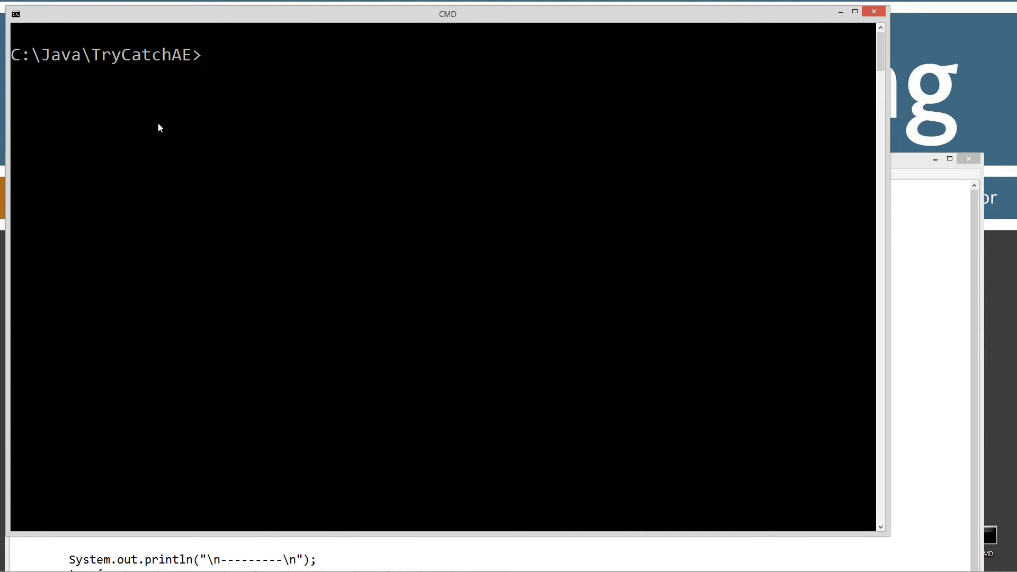
text(java TryCatchAE)
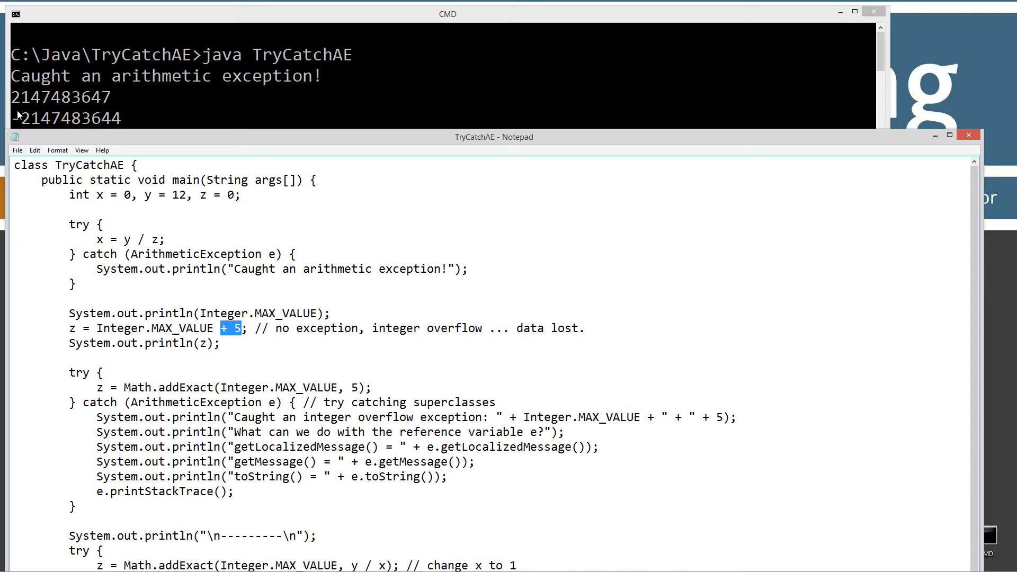
mouse_move(111, 124)
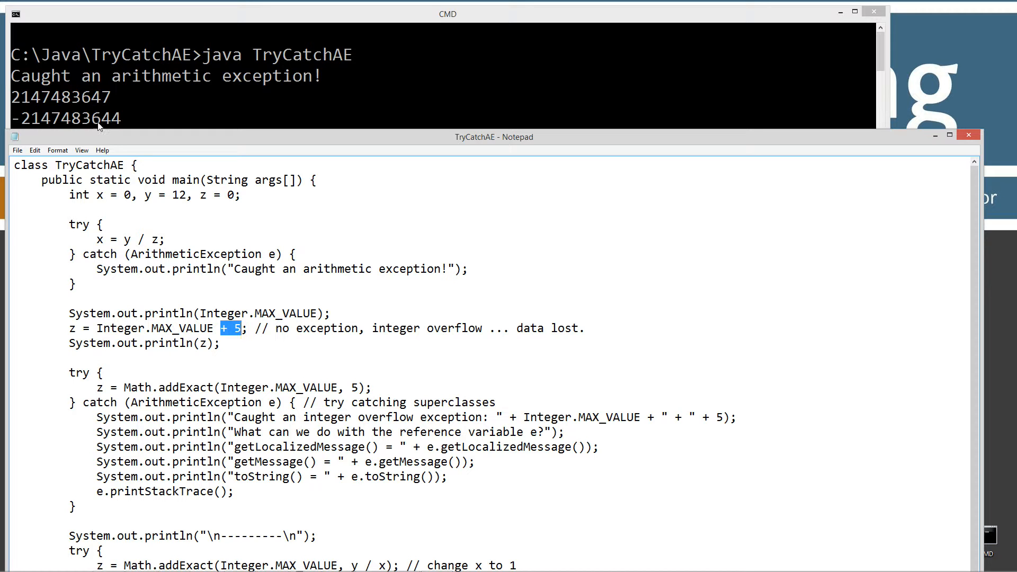
click(128, 327)
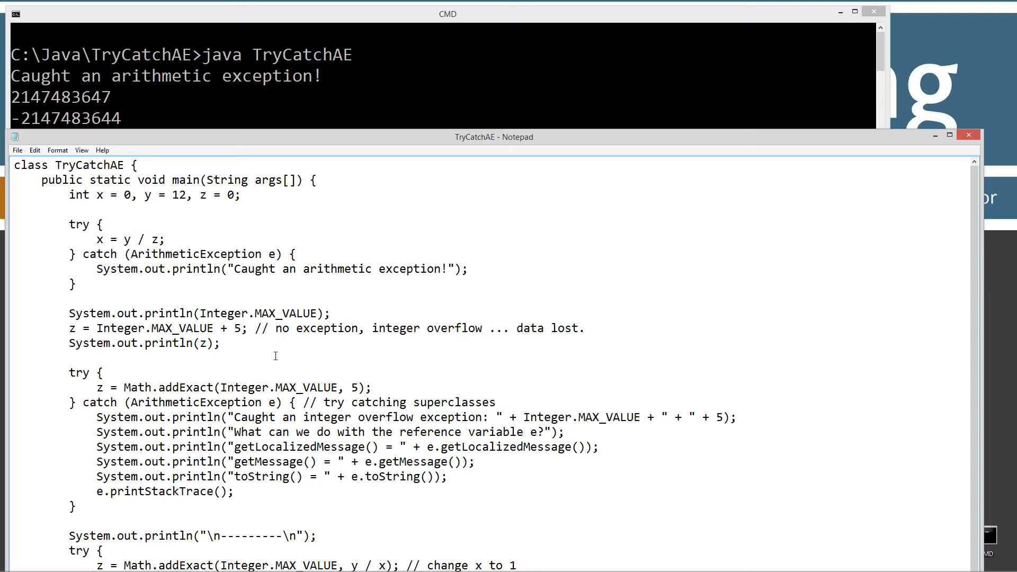
double_click(315, 328)
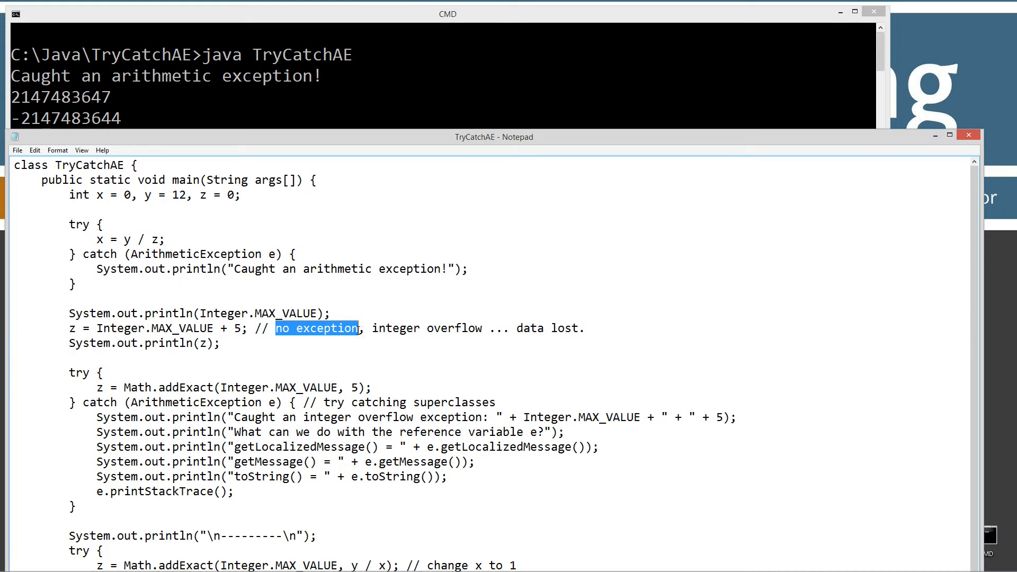
mouse_move(350, 337)
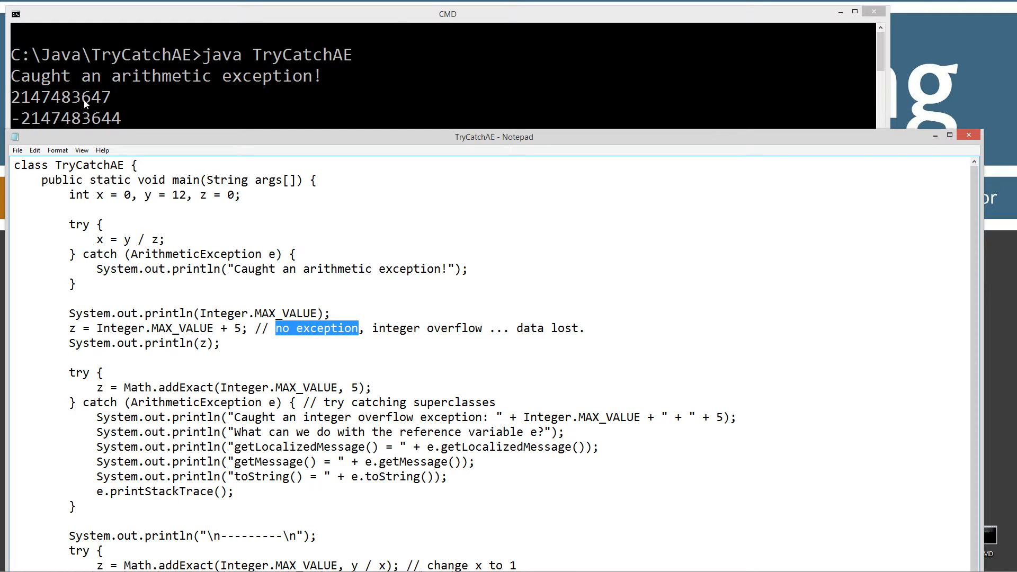
mouse_move(25, 102)
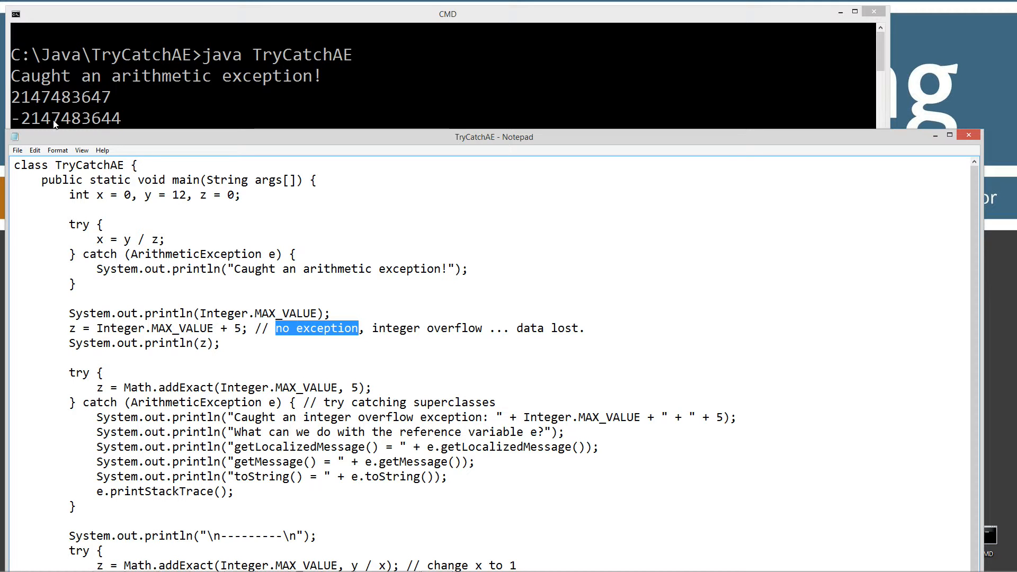
mouse_move(97, 123)
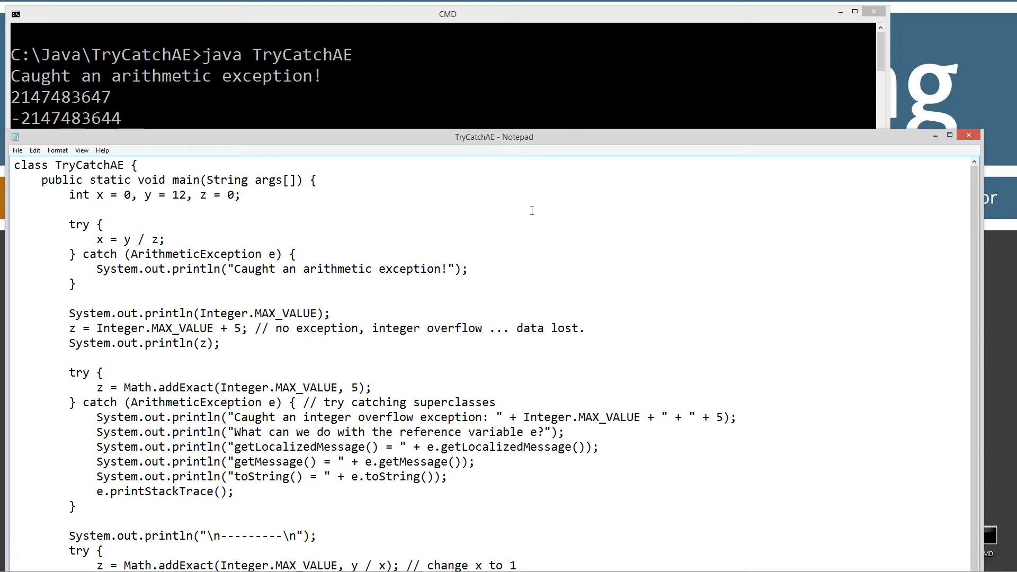
click(316, 180)
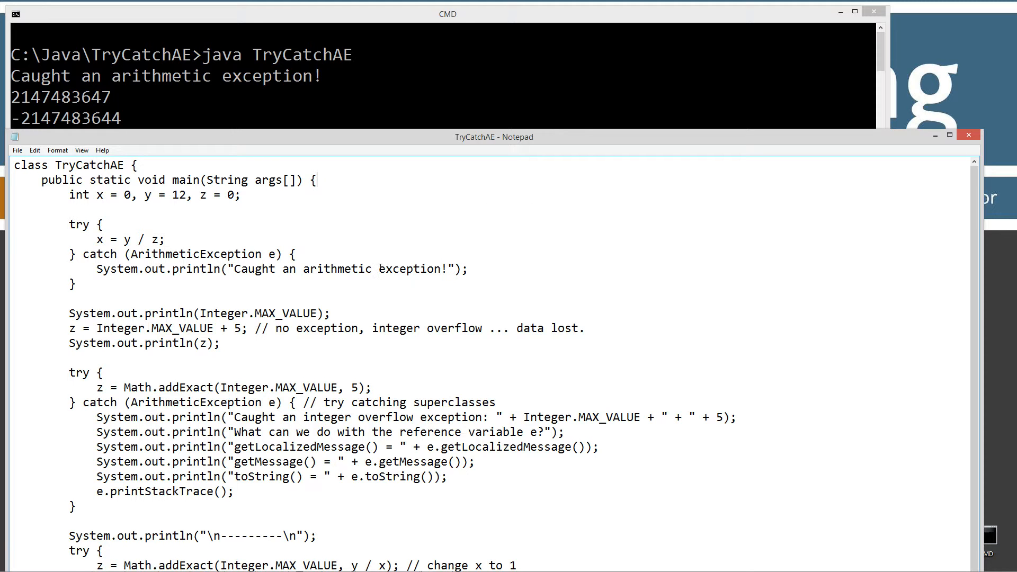
drag(184, 327, 266, 328)
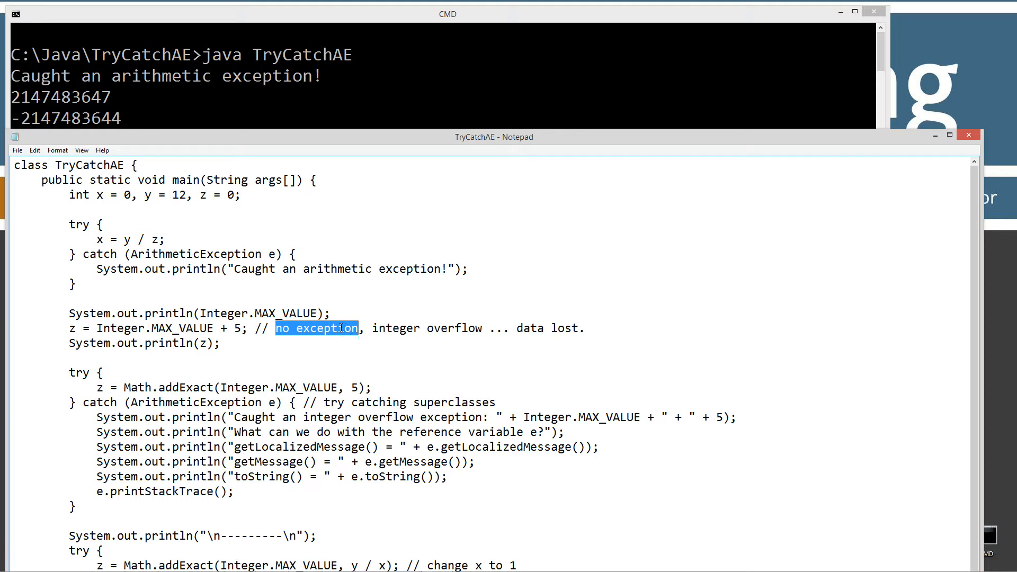
scroll(down, 3)
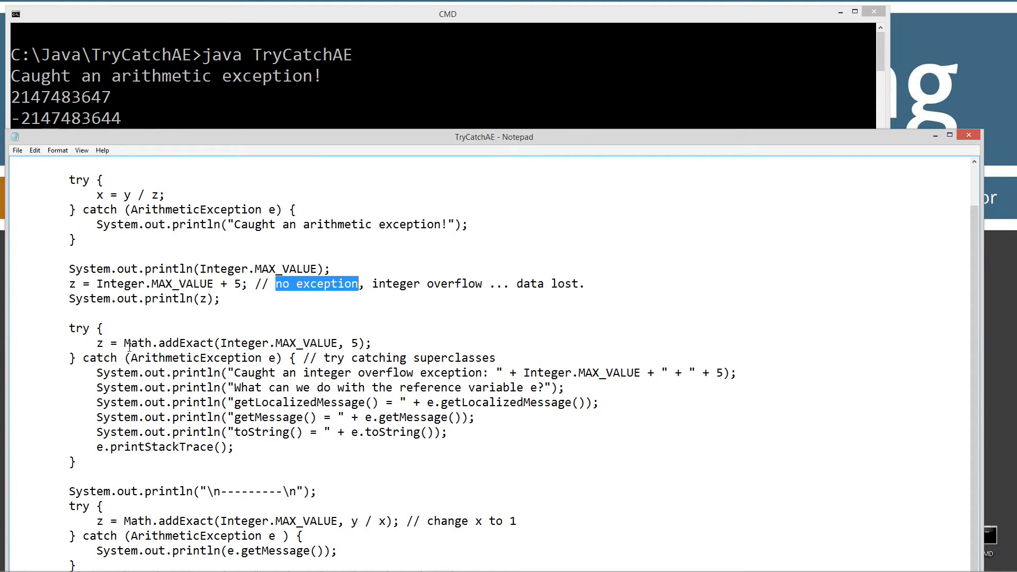
double_click(136, 343)
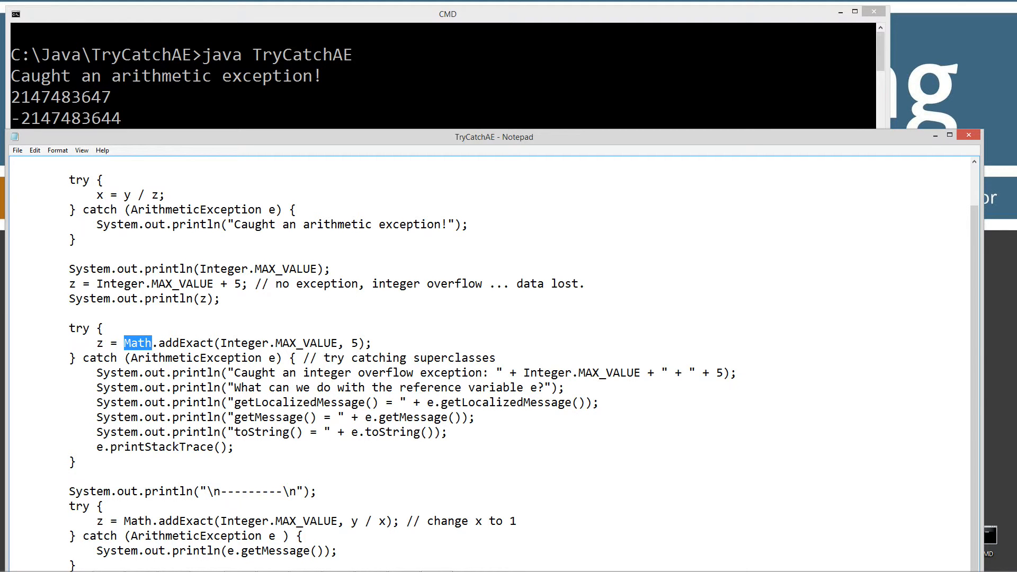
mouse_move(691, 330)
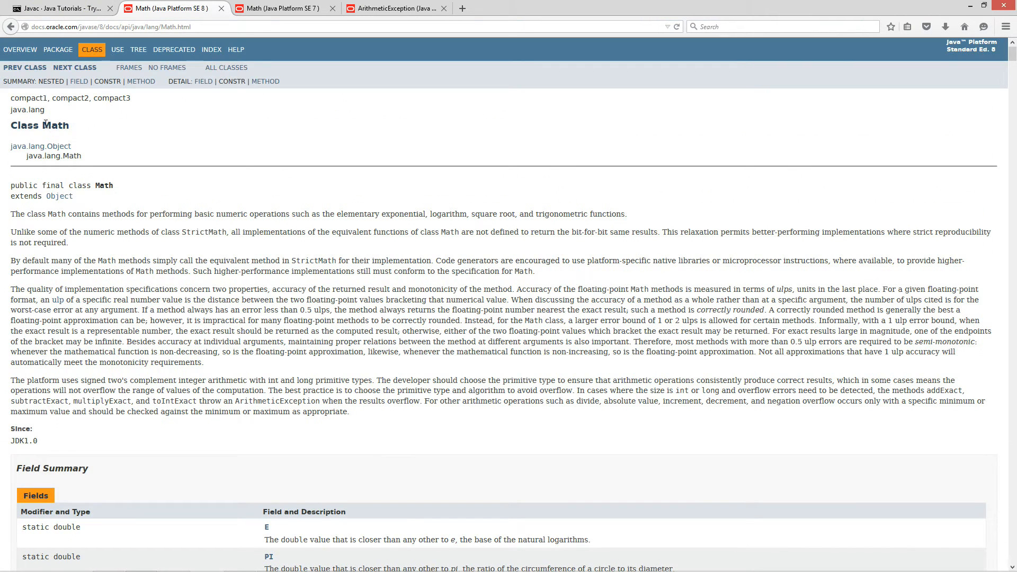
- Scroll the Java 8 Math page to the addExact(int x, int y) summary entry and highlight it
scroll(down, 3)
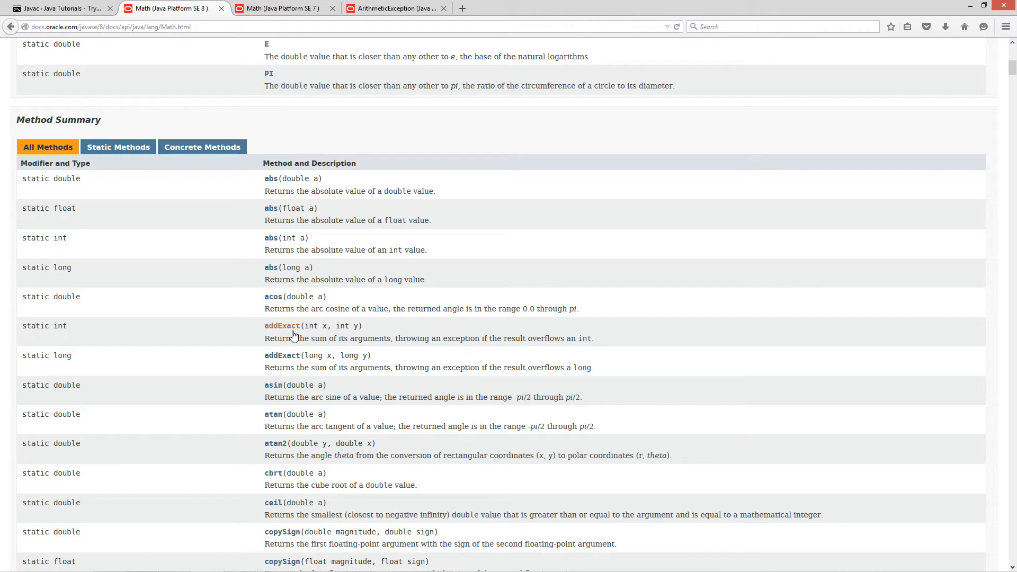
mouse_move(281, 326)
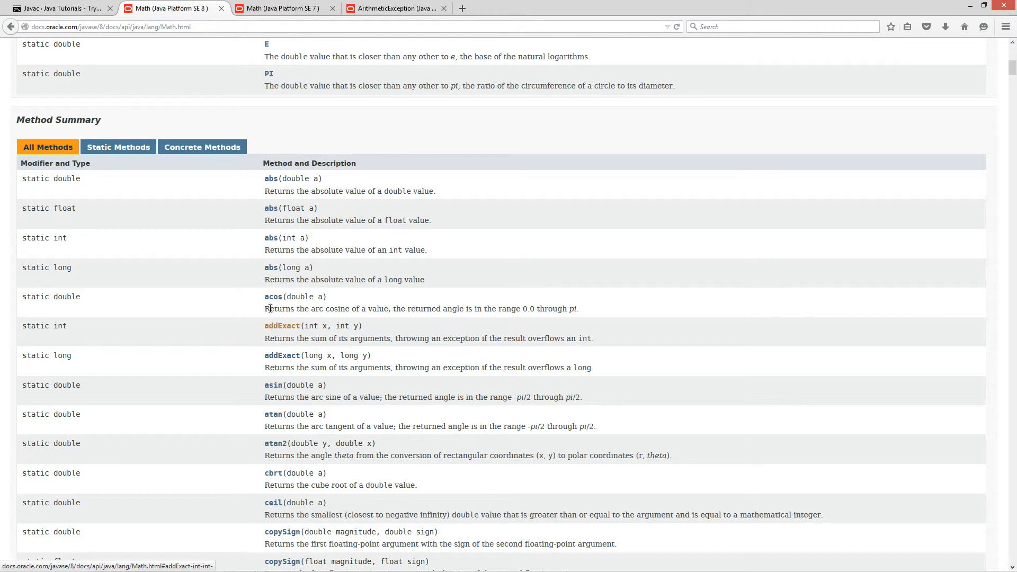
mouse_move(281, 326)
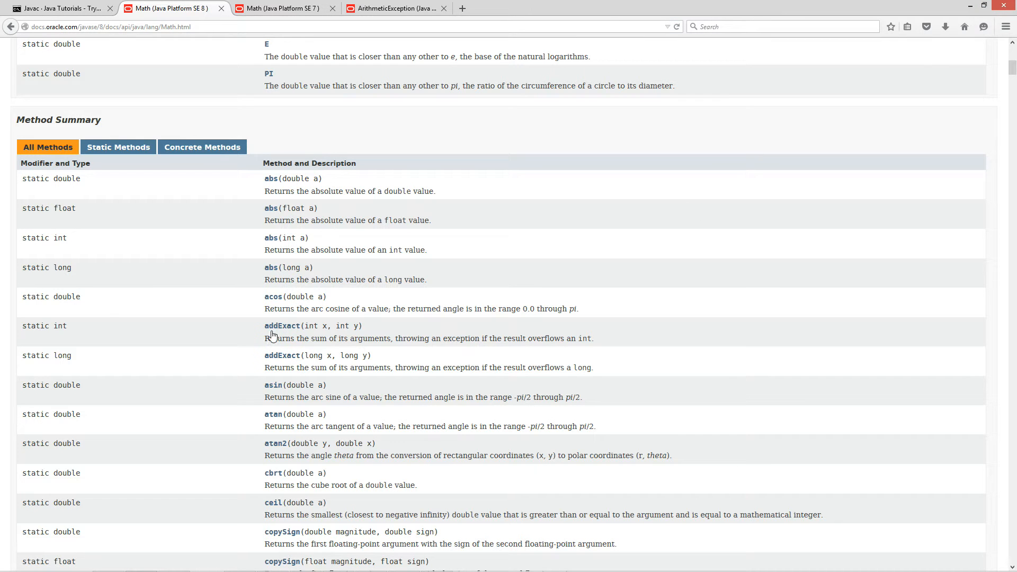
double_click(60, 326)
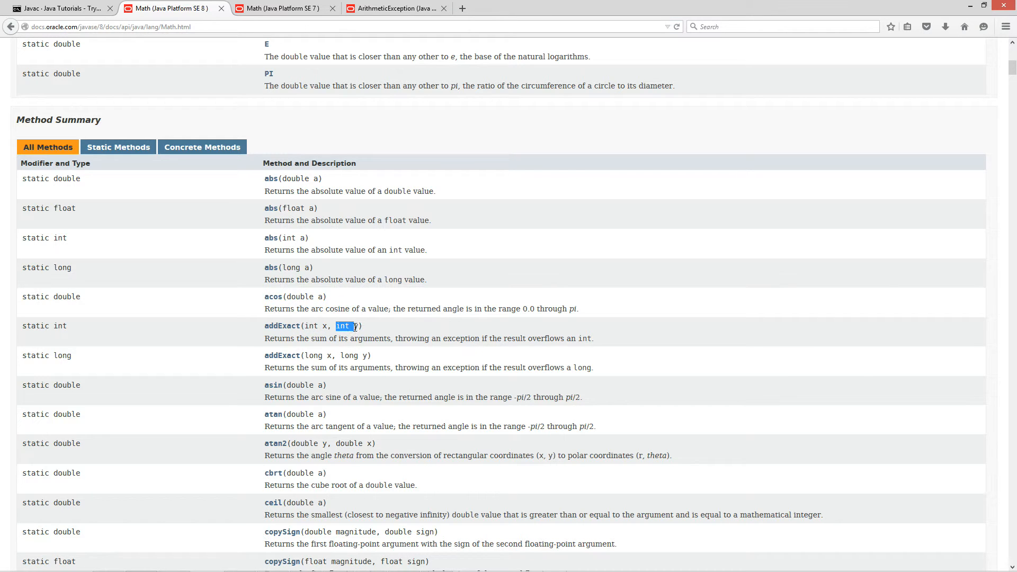
mouse_move(281, 326)
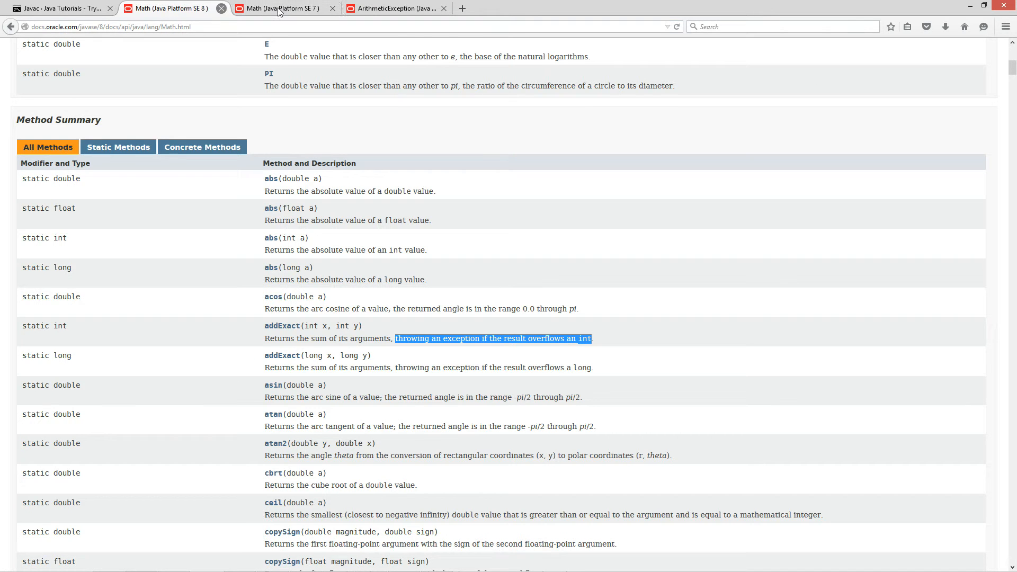
- Switch to the Java SE 7 Math documentation tab and scroll down its page
click(280, 8)
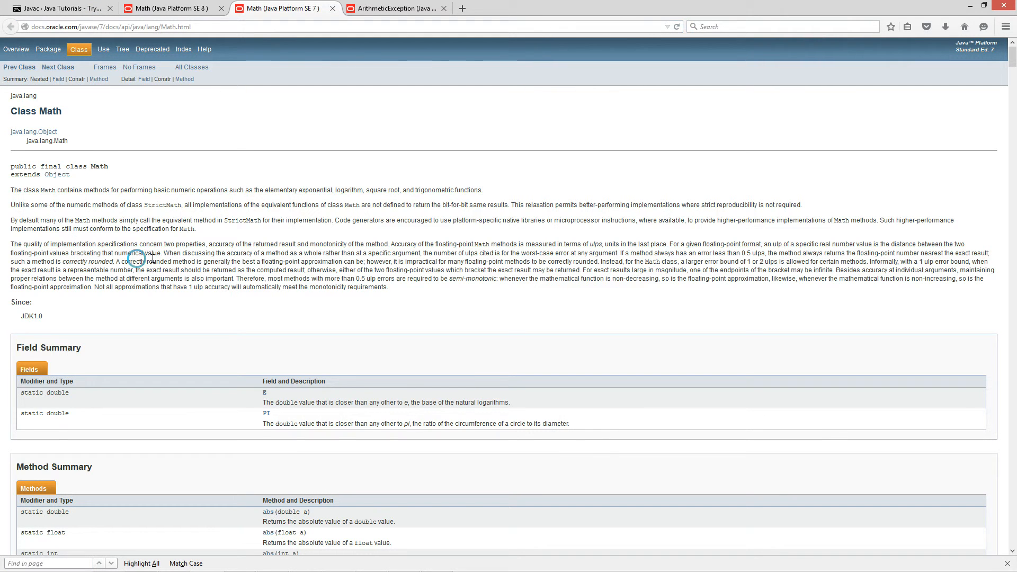
scroll(down, 3)
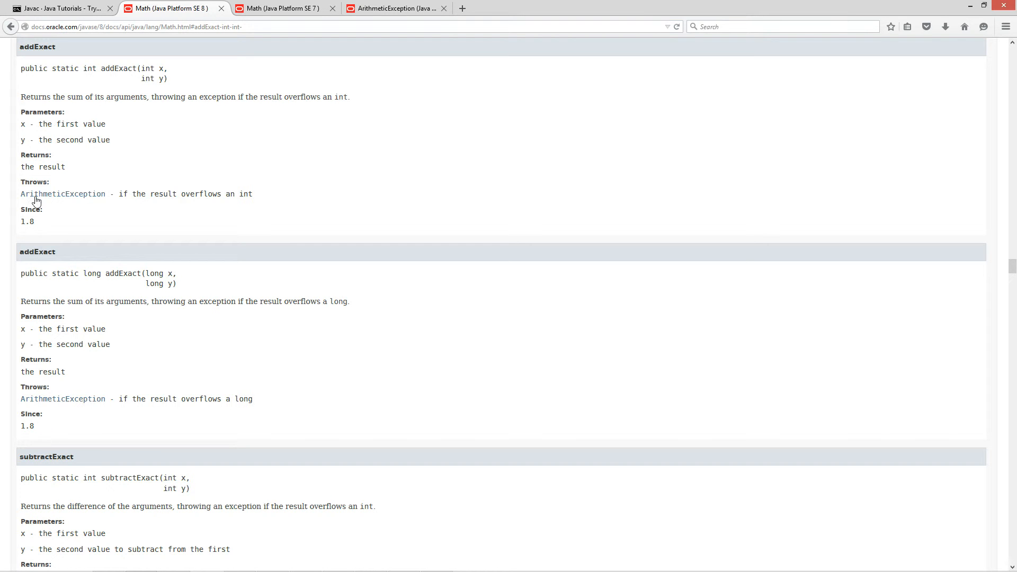
- Highlight addExact's 1.8 since-version, then its long and int signatures in the Java 8 docs
double_click(27, 222)
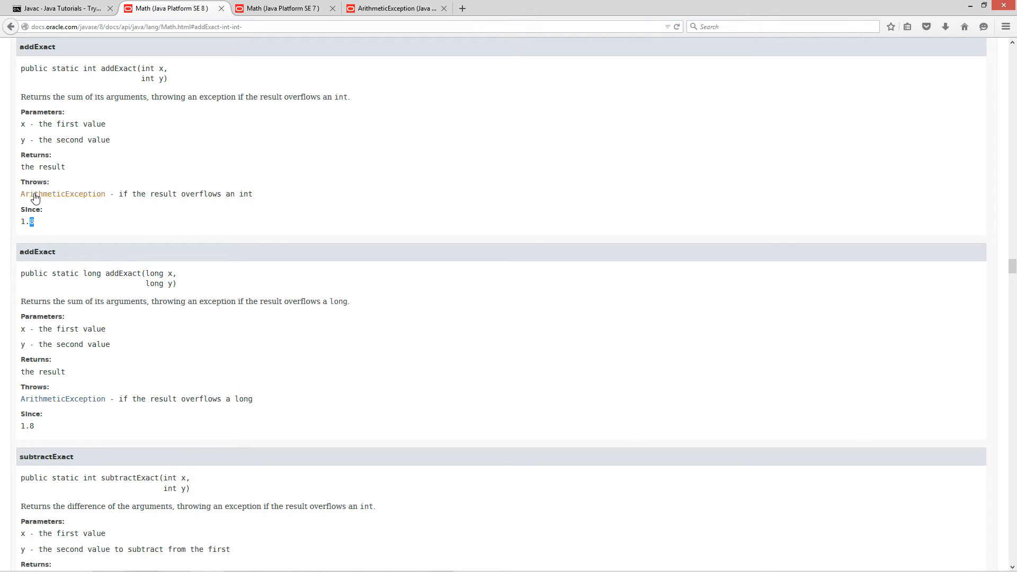
mouse_move(78, 197)
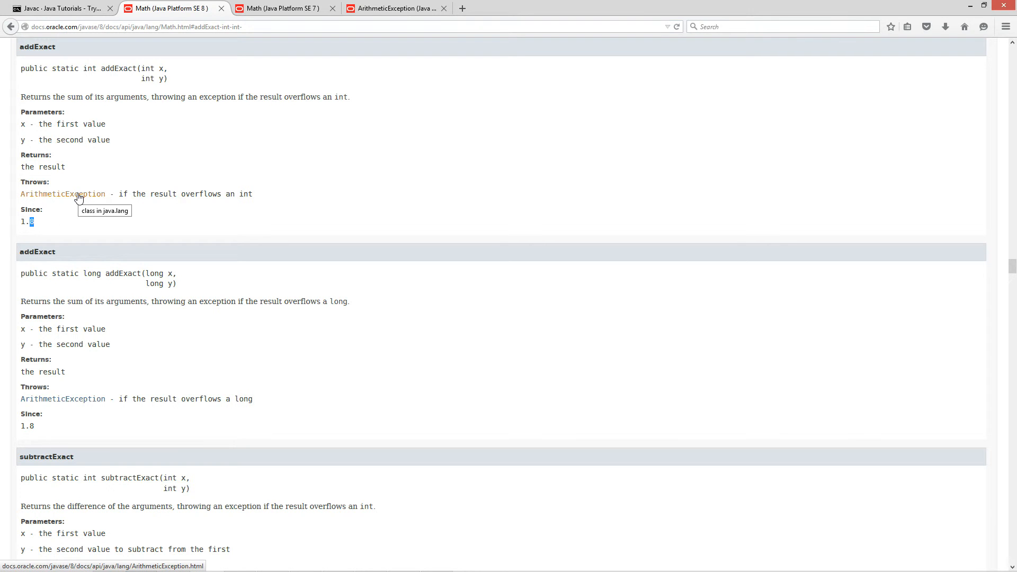
mouse_move(148, 294)
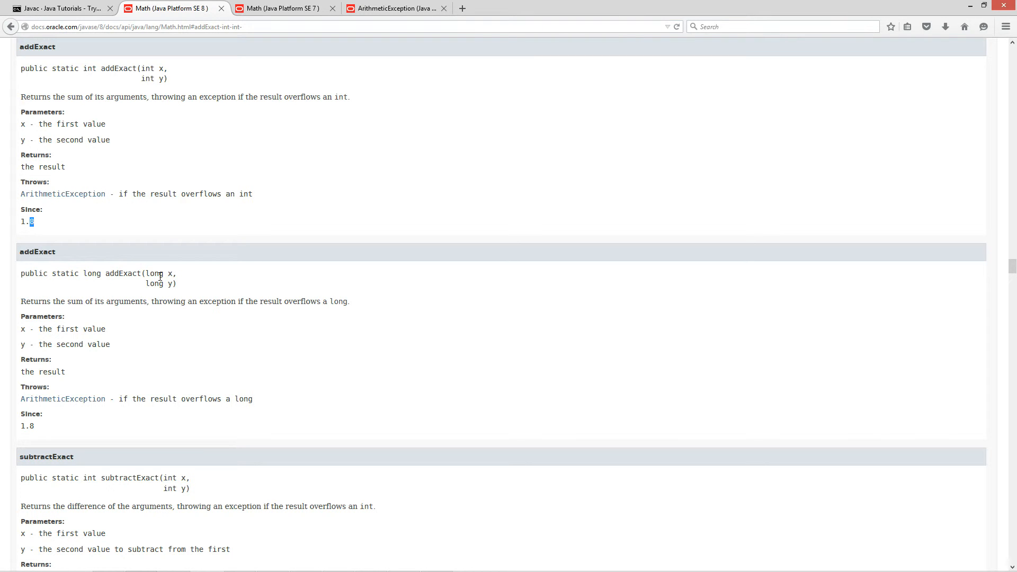
mouse_move(147, 271)
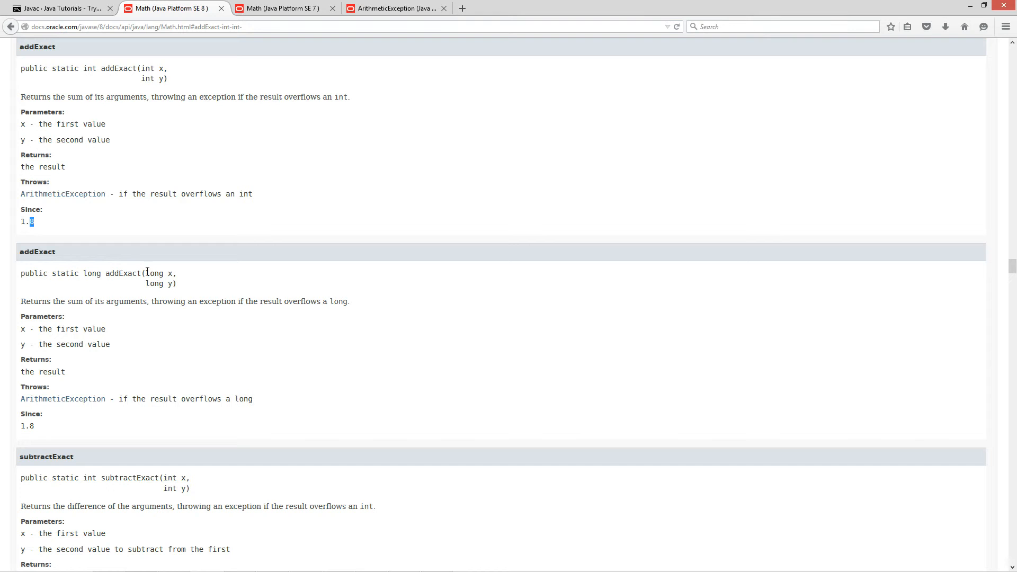
double_click(160, 283)
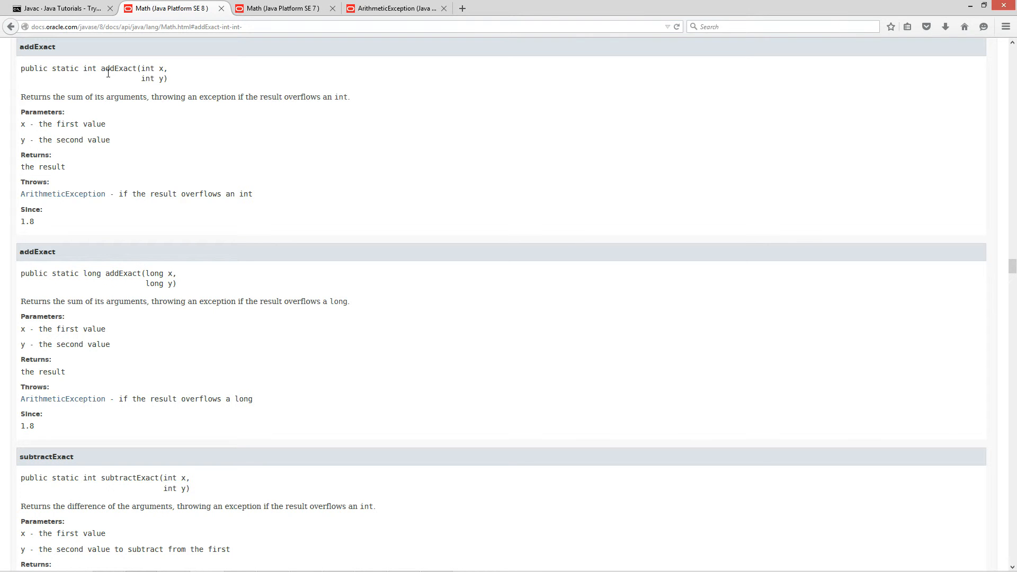
drag(101, 68, 168, 79)
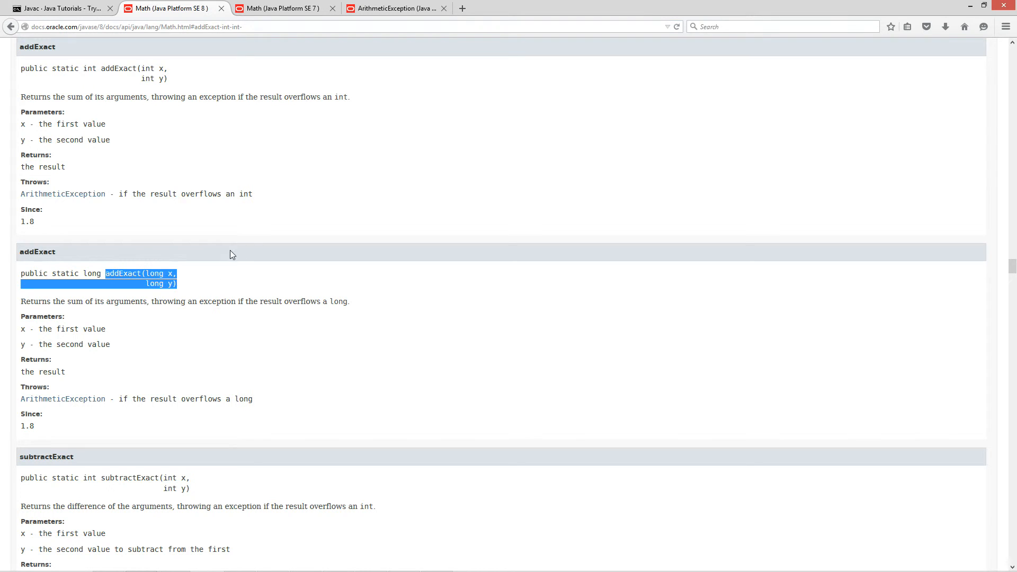
mouse_move(236, 270)
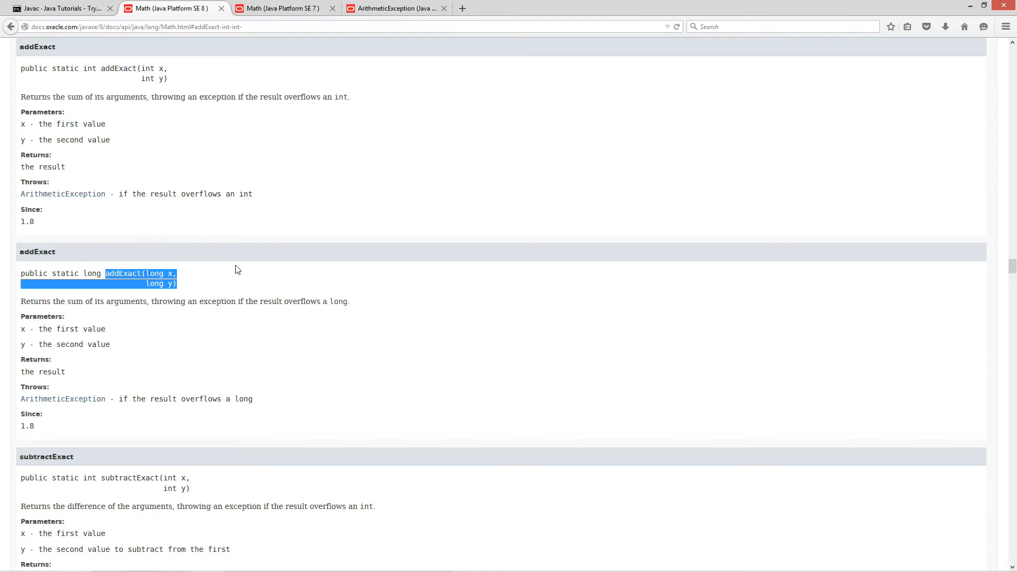
mouse_move(254, 272)
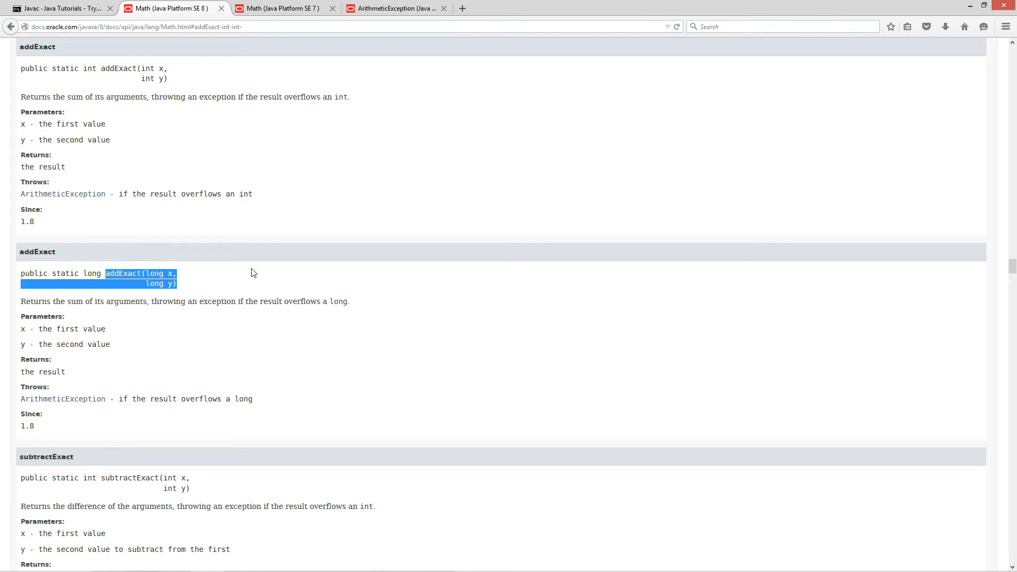
mouse_move(208, 214)
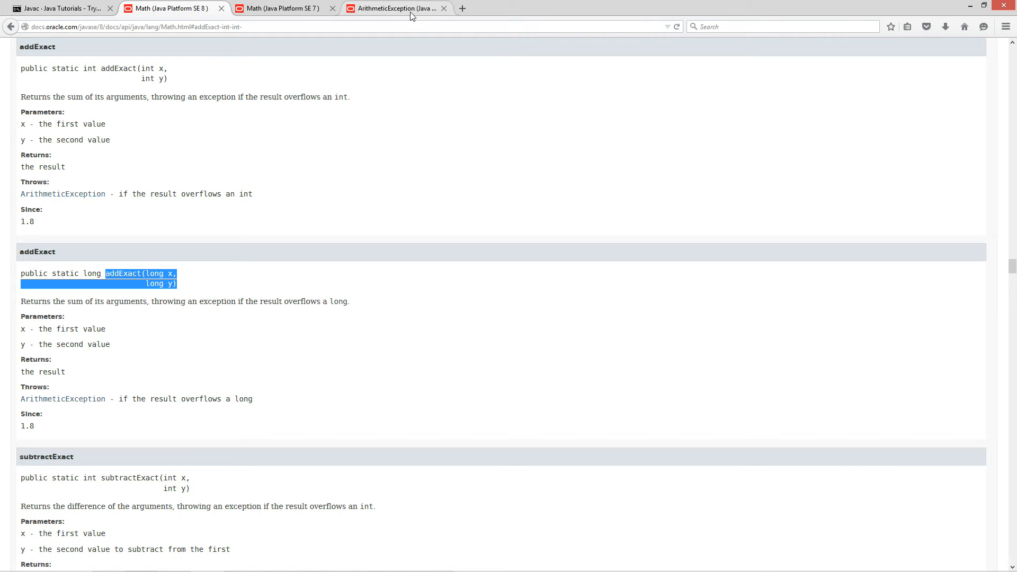
mouse_move(265, 46)
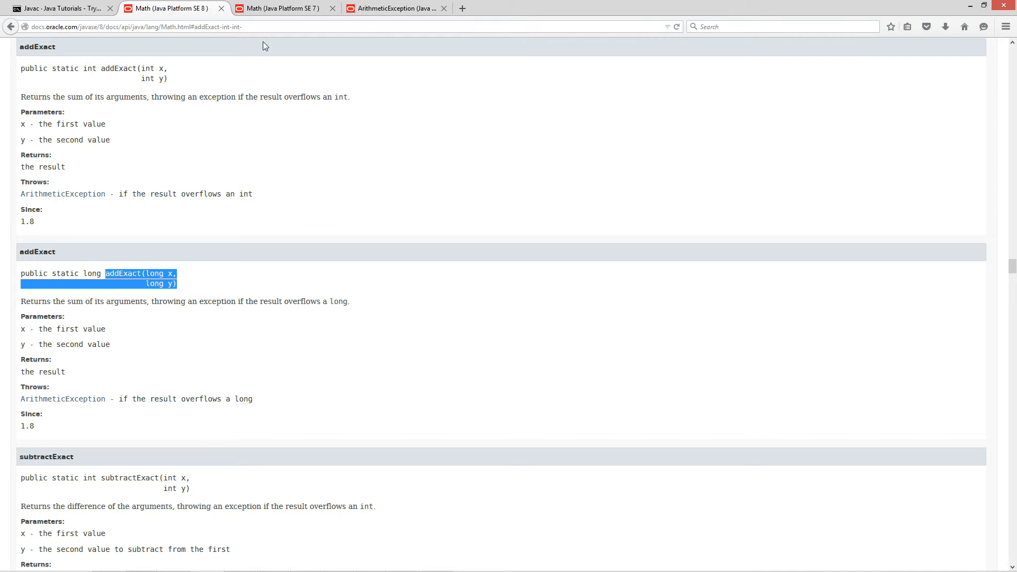
click(180, 171)
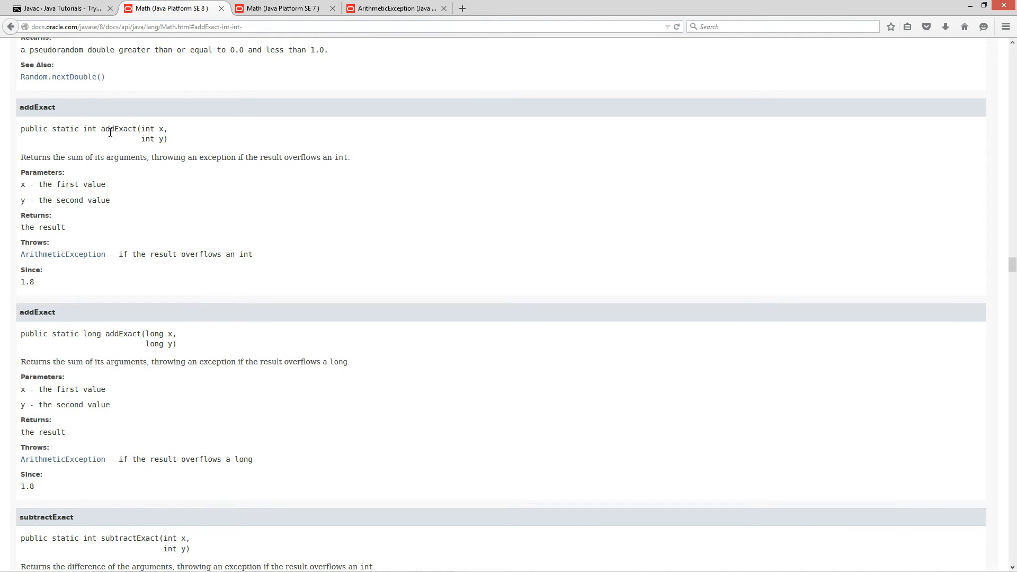
drag(101, 128, 168, 139)
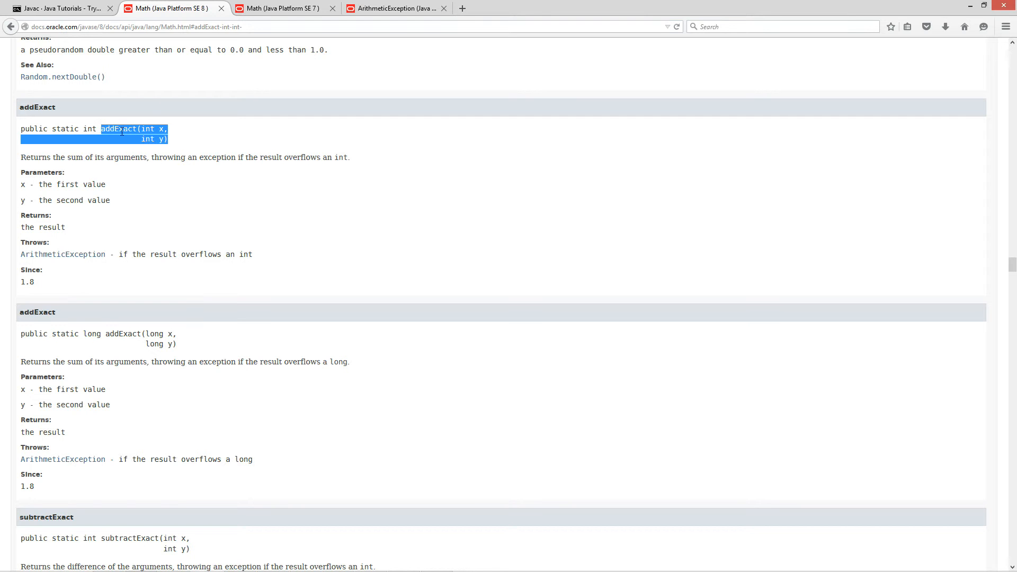
click(214, 150)
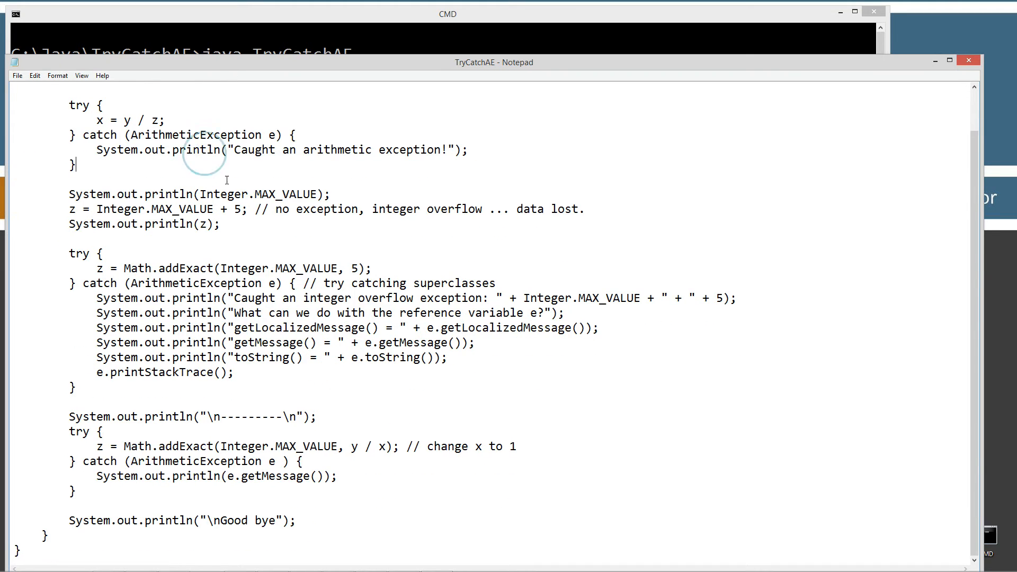
- Select the overflow comment and the Math.addExact(Integer.MAX_VALUE, 5) arguments in TryCatchAE
double_click(194, 179)
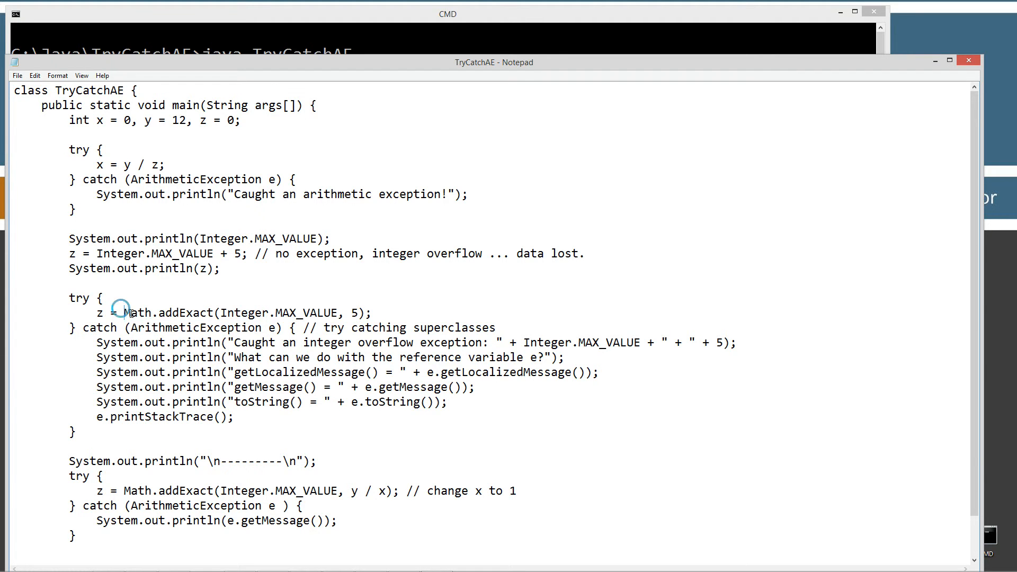
double_click(136, 313)
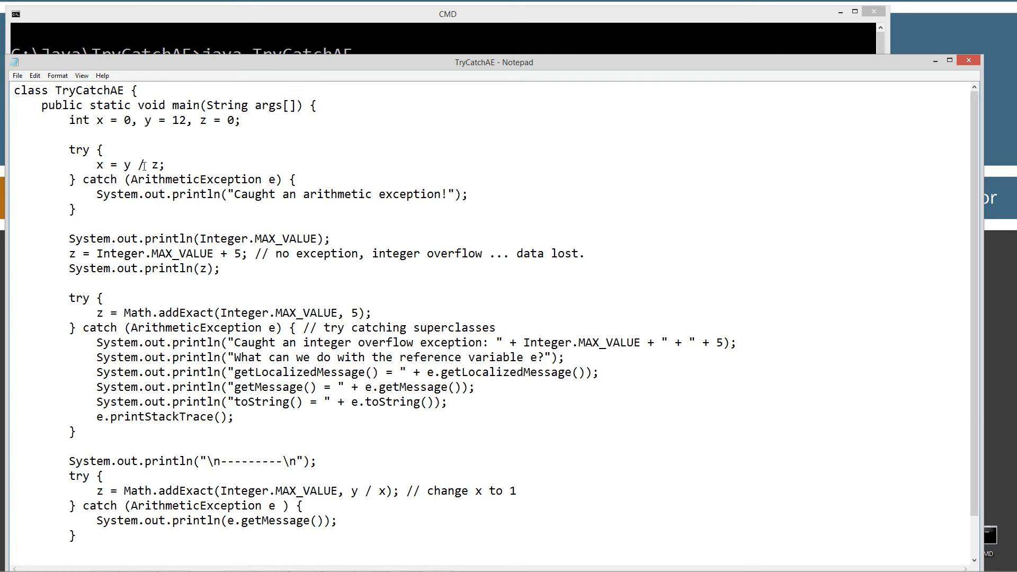
drag(122, 165, 158, 165)
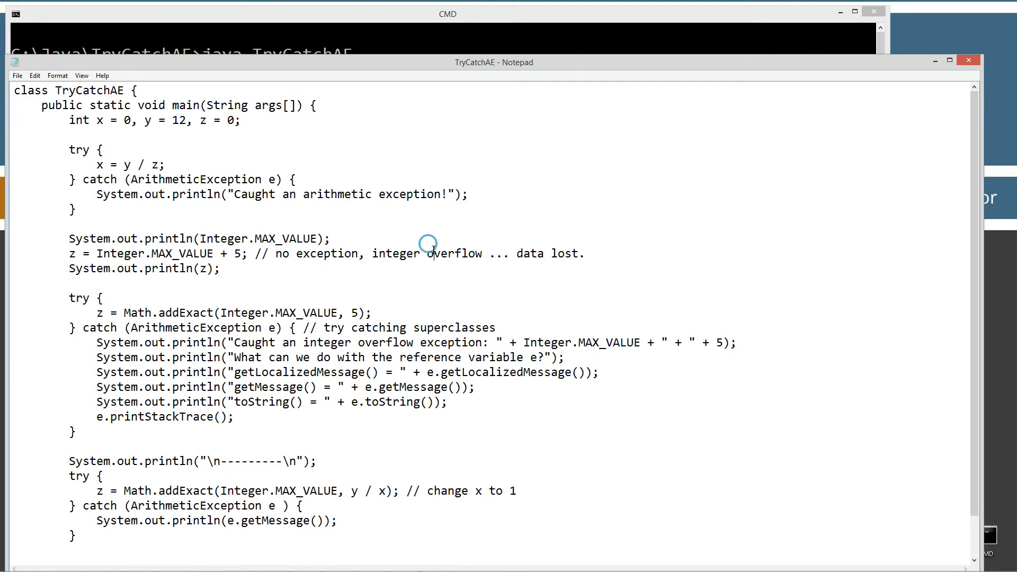
mouse_move(483, 276)
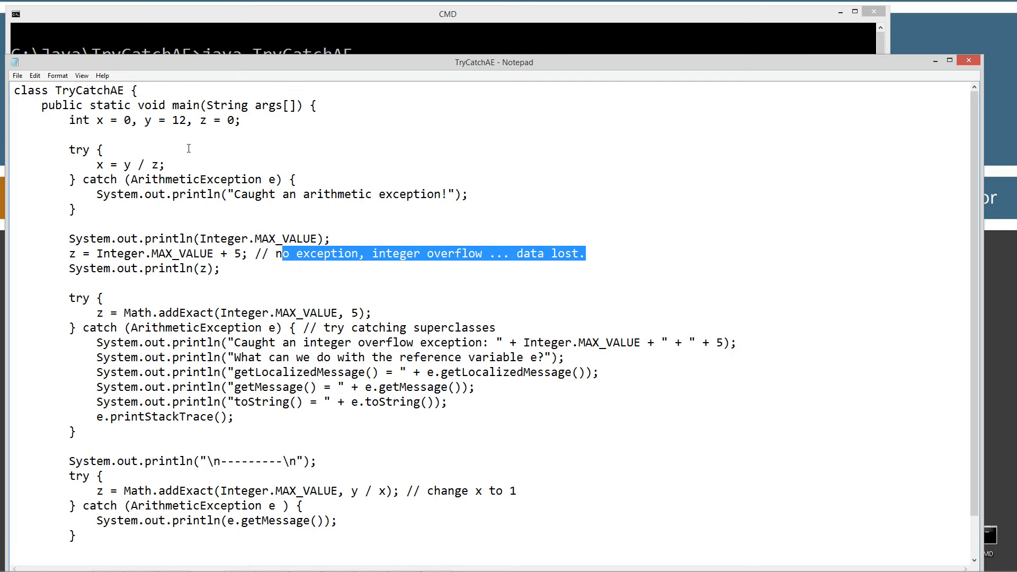
scroll(down, 3)
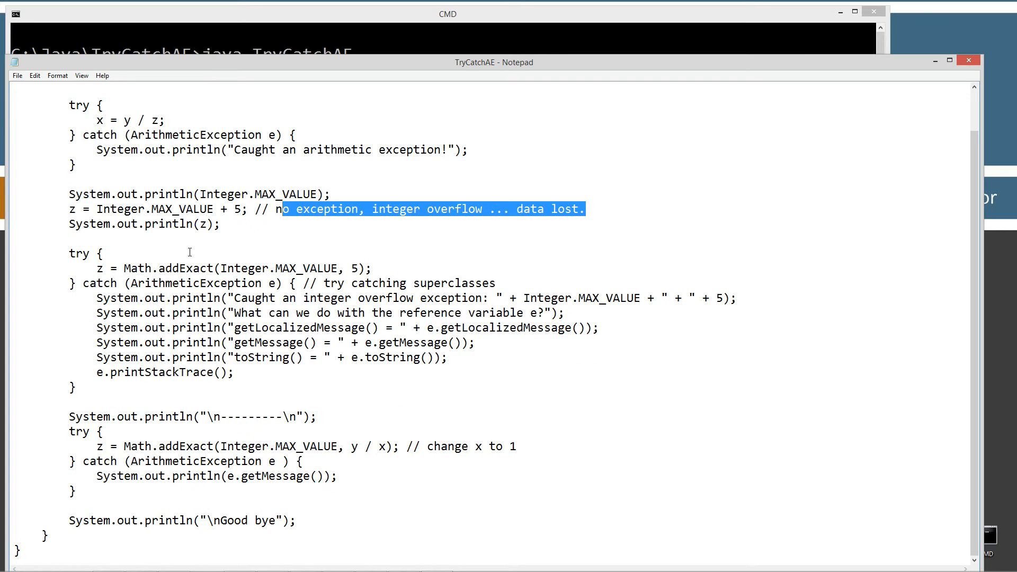
mouse_move(132, 274)
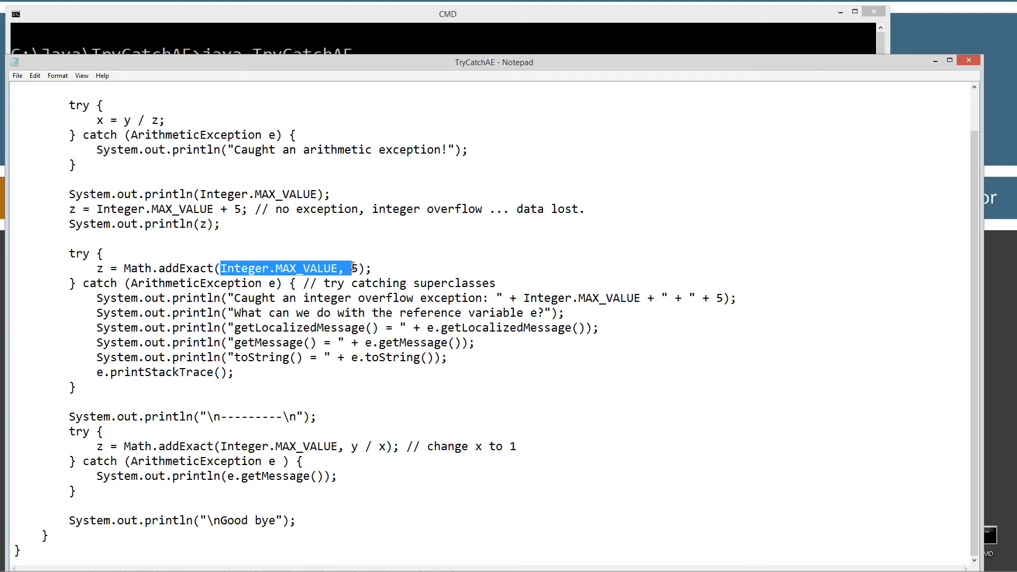
click(349, 268)
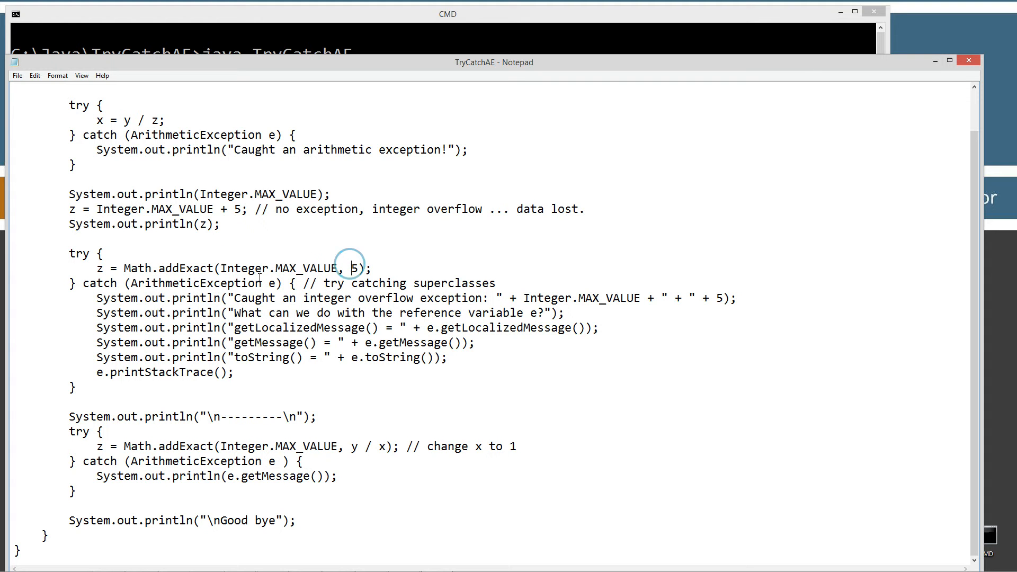
drag(158, 268, 370, 268)
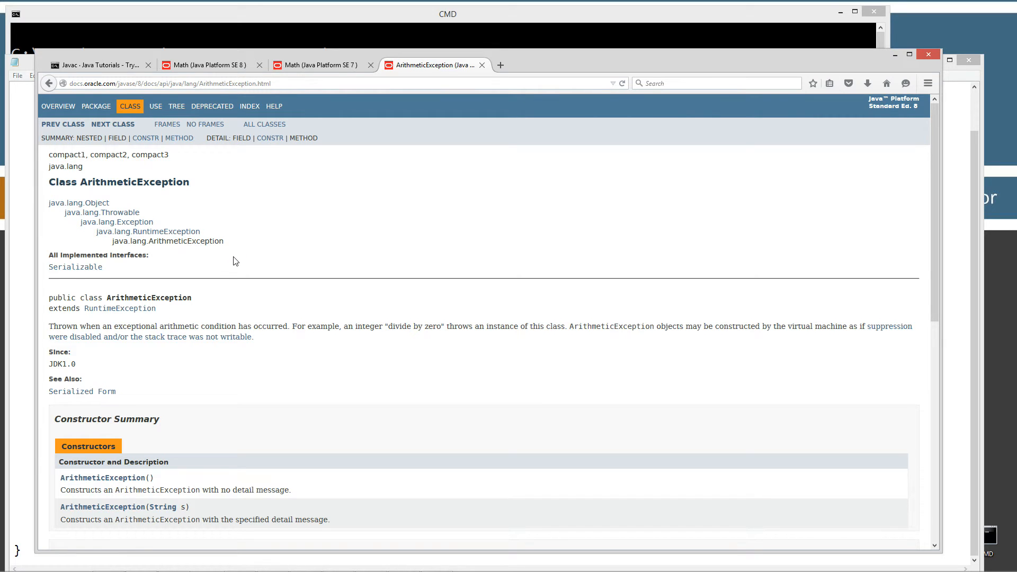
- Mark java.lang.ArithmeticException in its class hierarchy, then bring the TryCatchAE Notepad forward
scroll(down, 3)
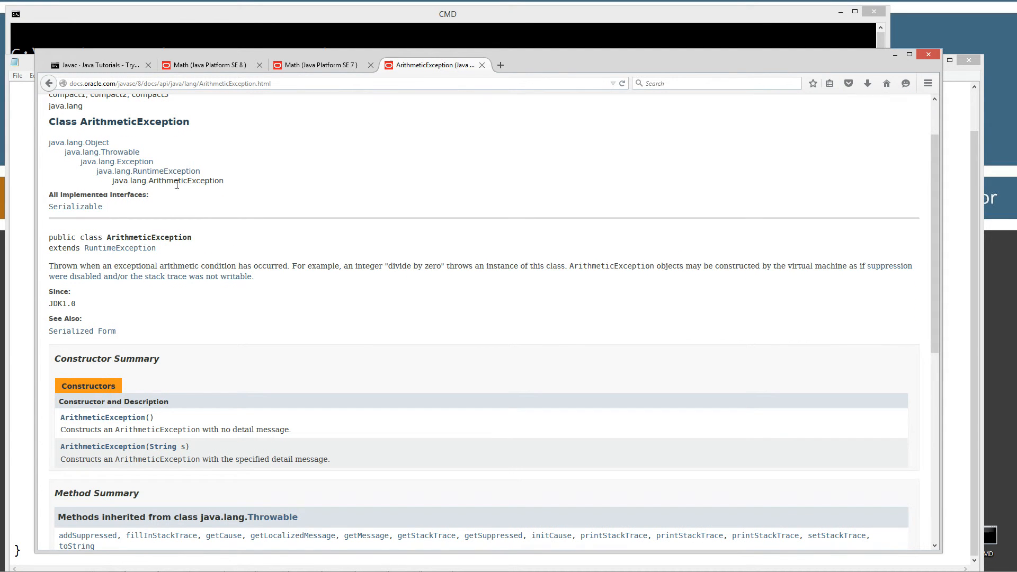
mouse_move(148, 171)
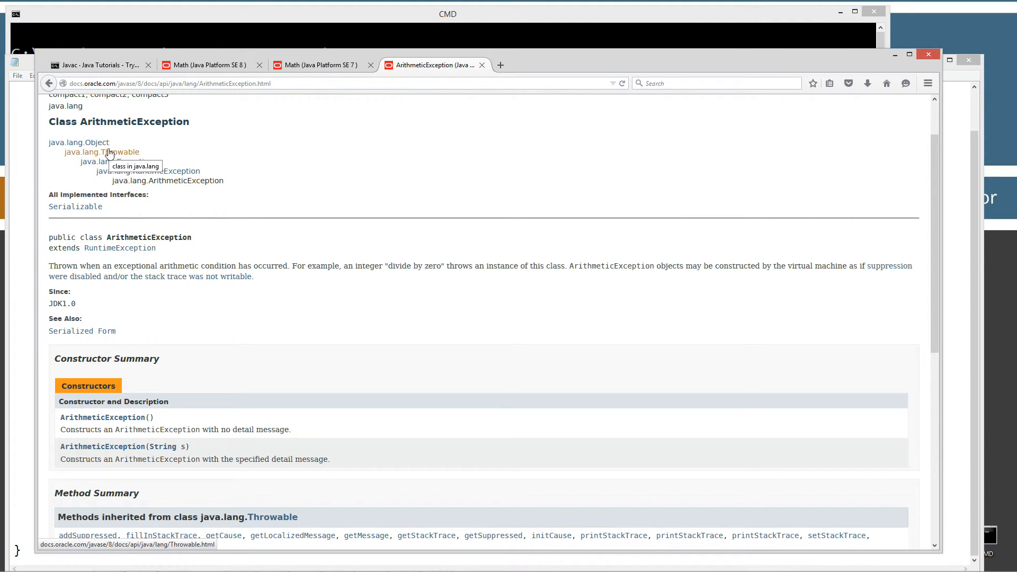
mouse_move(130, 167)
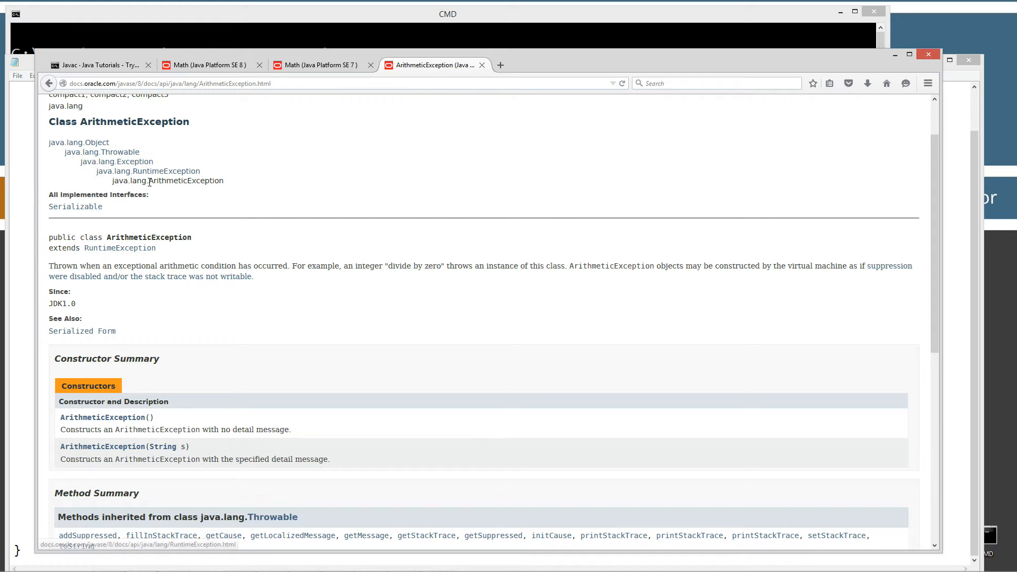
double_click(168, 180)
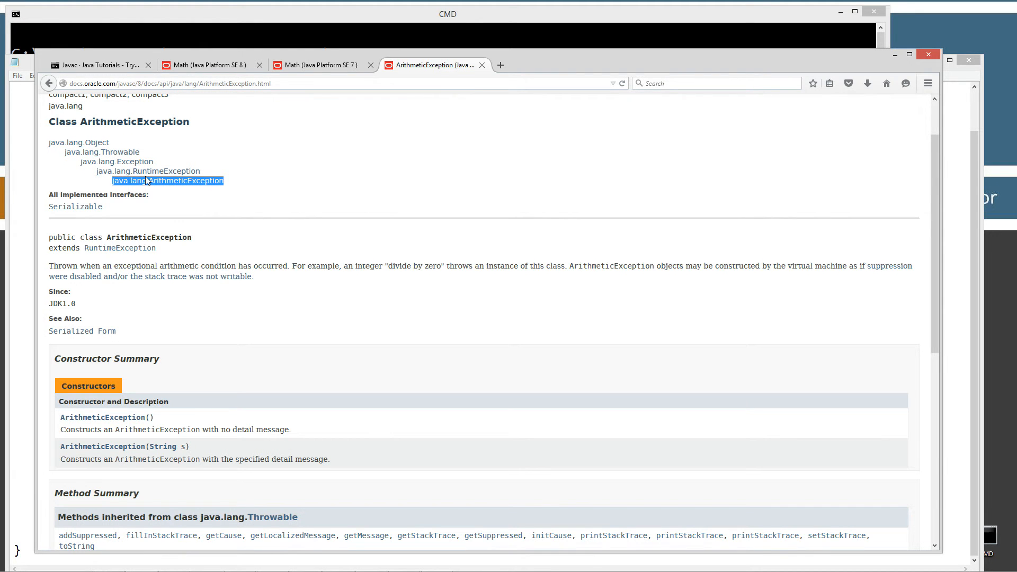
mouse_move(167, 175)
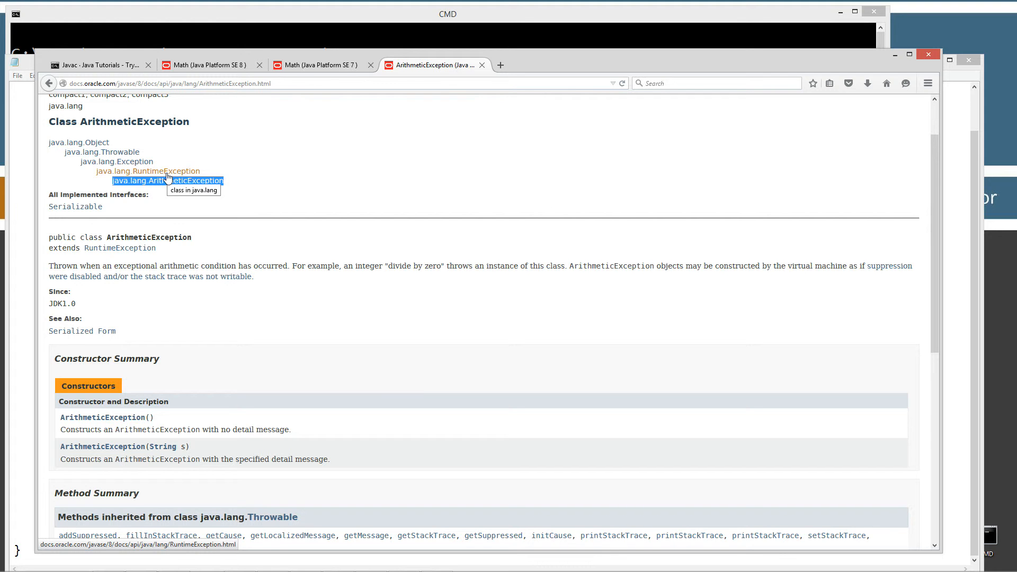
mouse_move(136, 170)
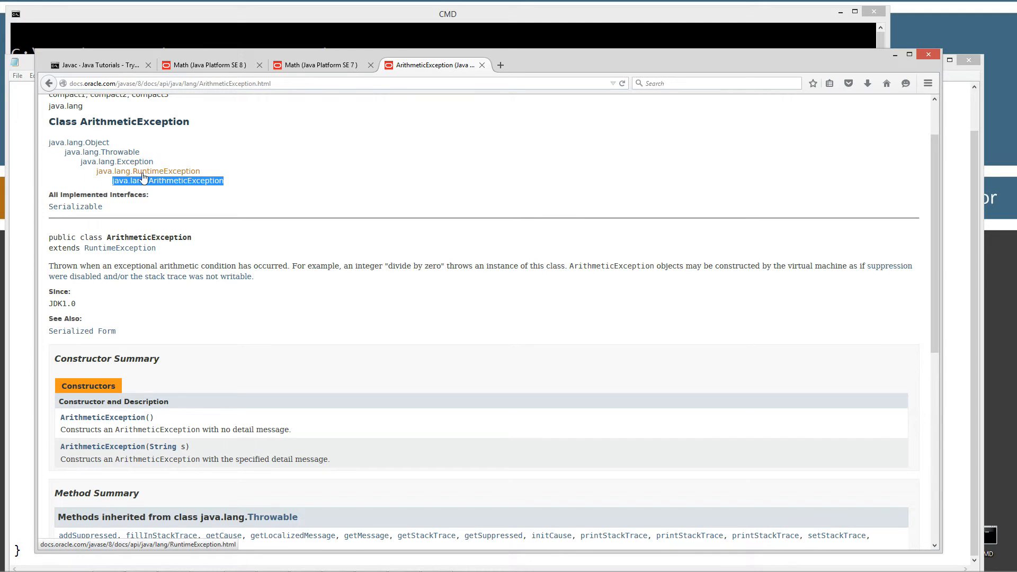
mouse_move(167, 180)
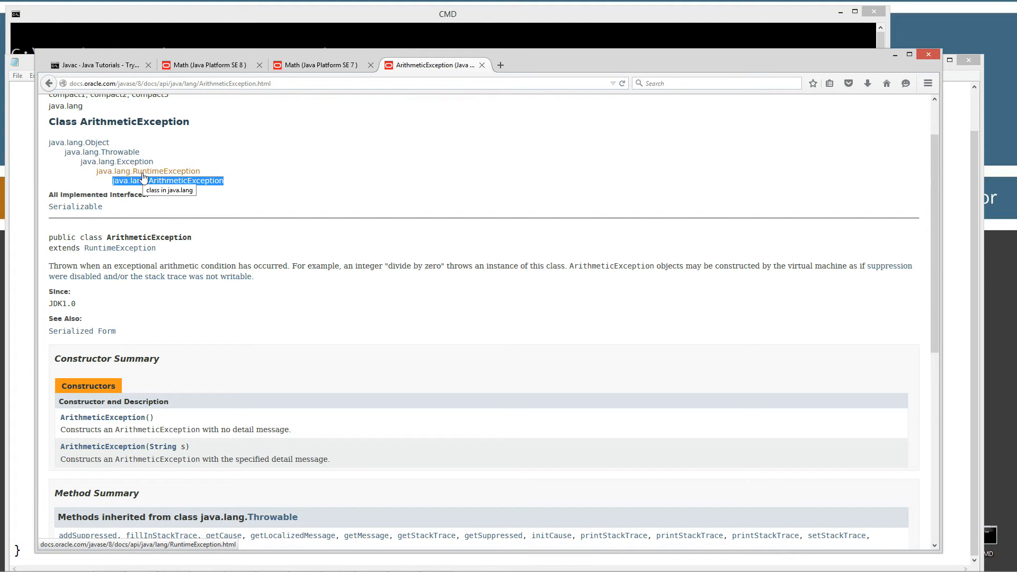
mouse_move(120, 141)
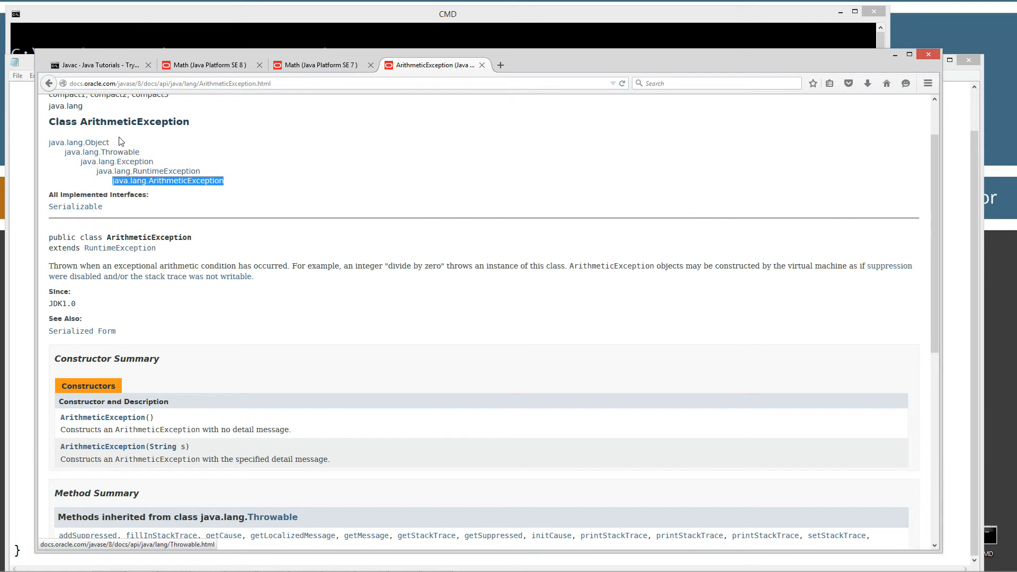
mouse_move(148, 175)
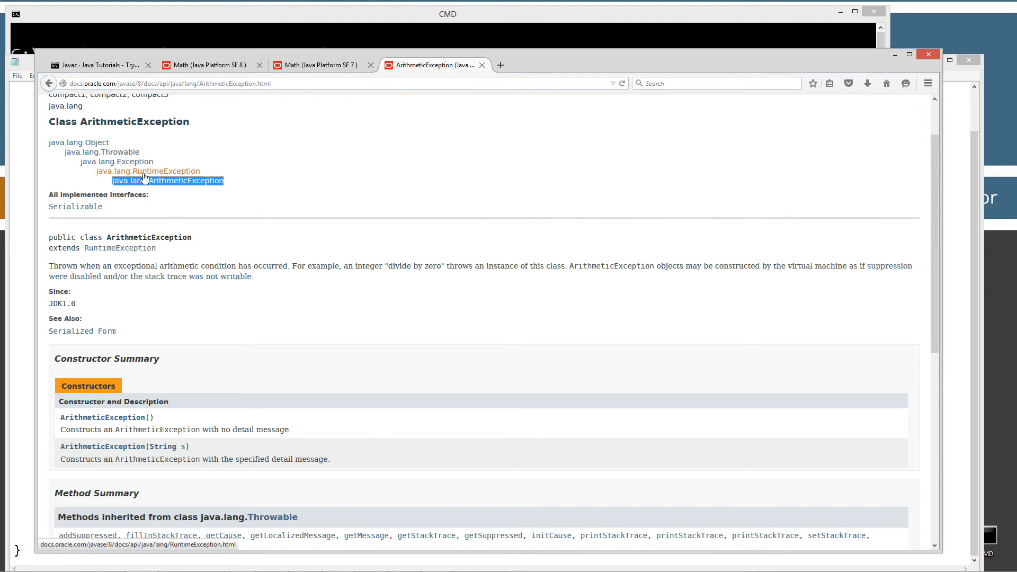
mouse_move(167, 180)
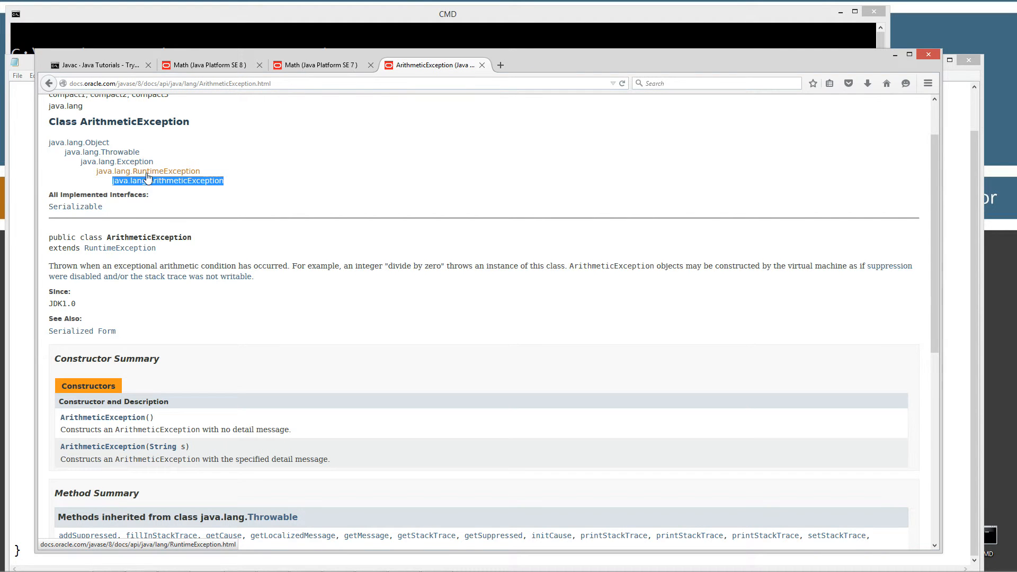
scroll(down, 3)
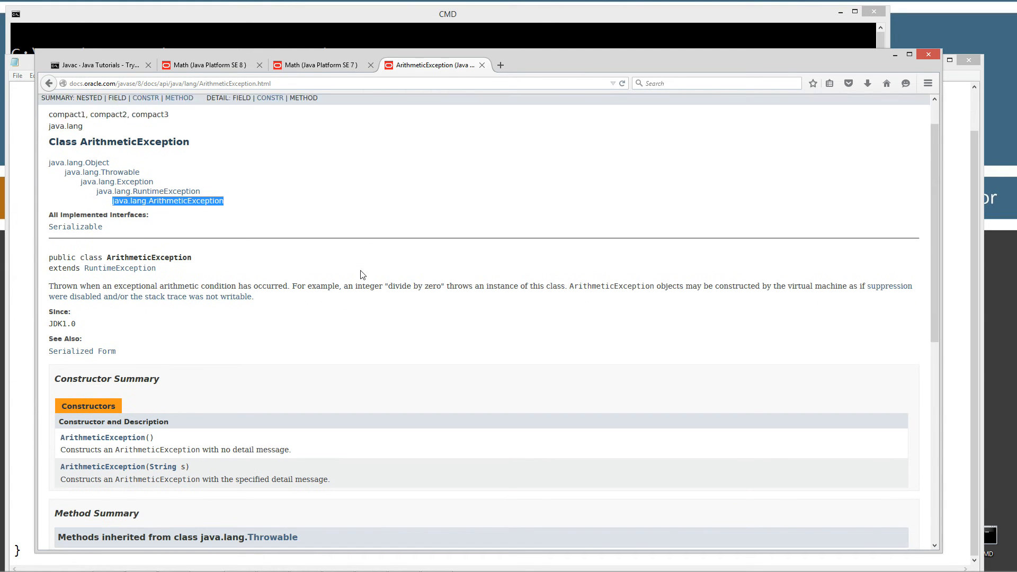
scroll(down, 3)
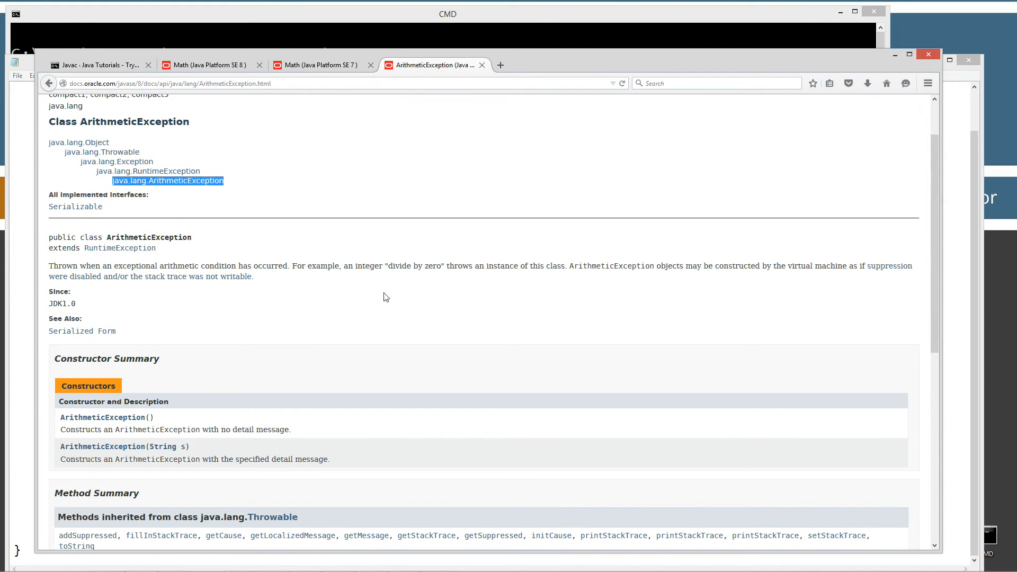
scroll(up, 3)
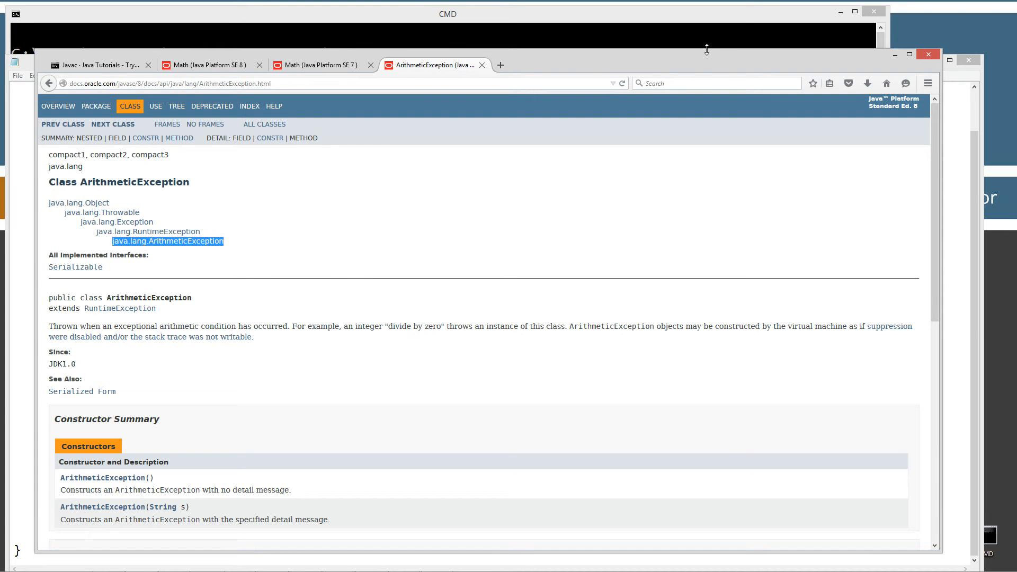
click(204, 65)
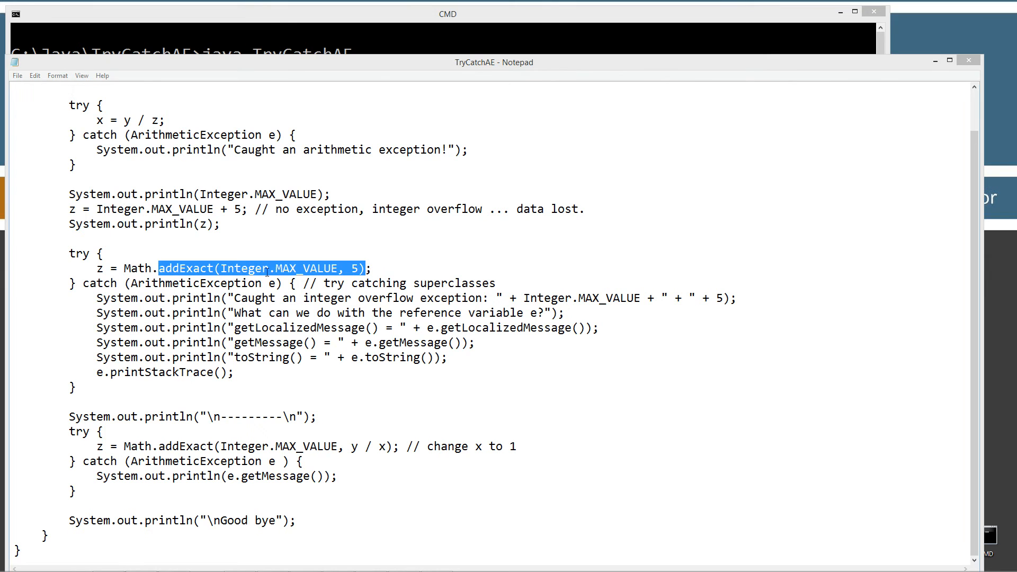
click(266, 268)
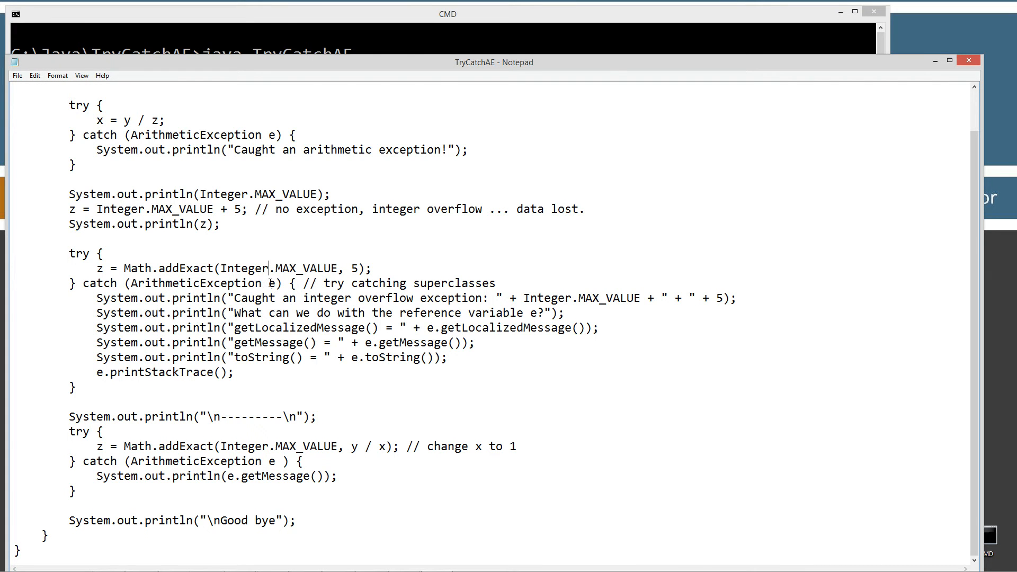
double_click(269, 283)
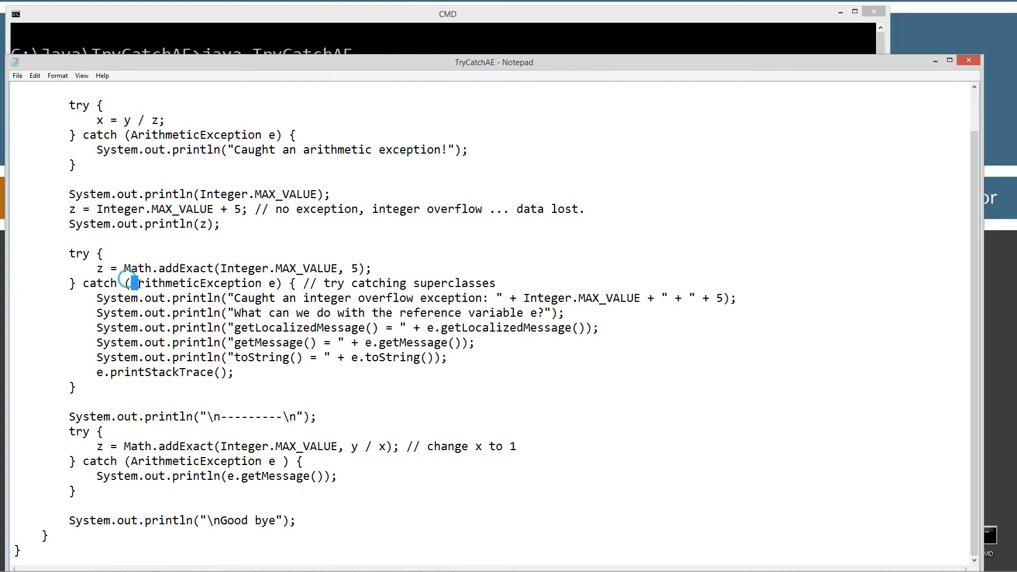
double_click(195, 283)
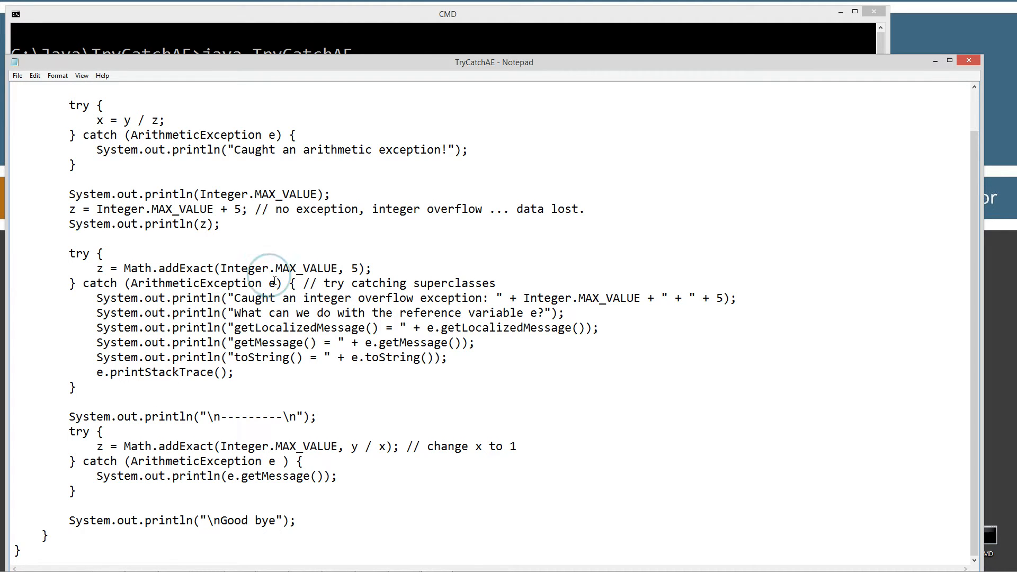
double_click(269, 283)
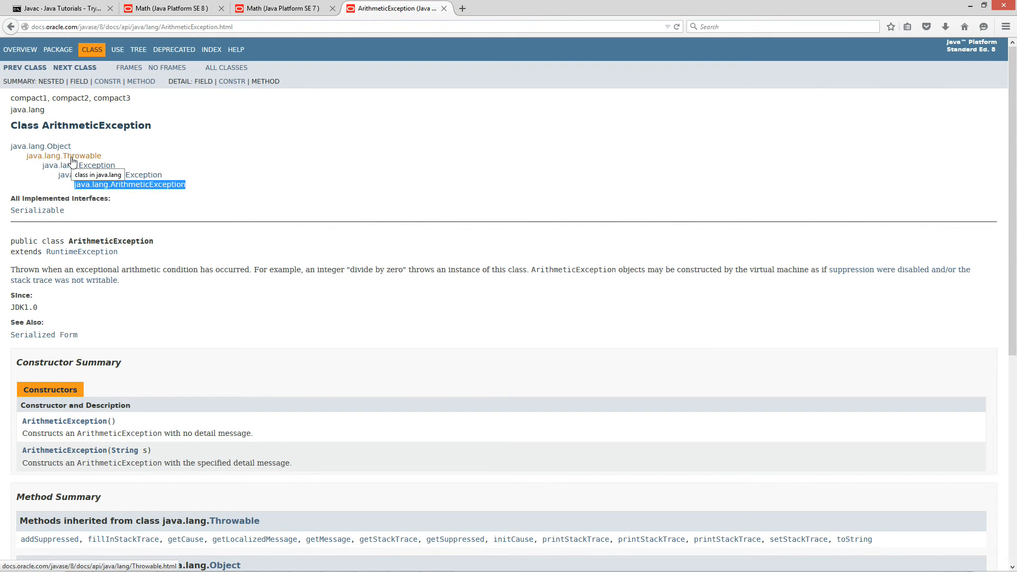
click(63, 156)
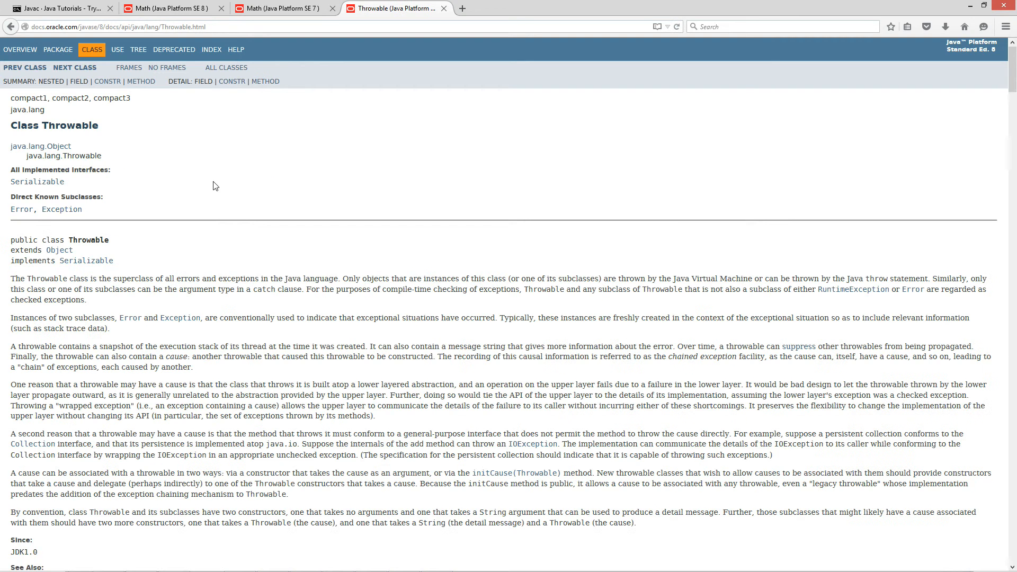
scroll(down, 3)
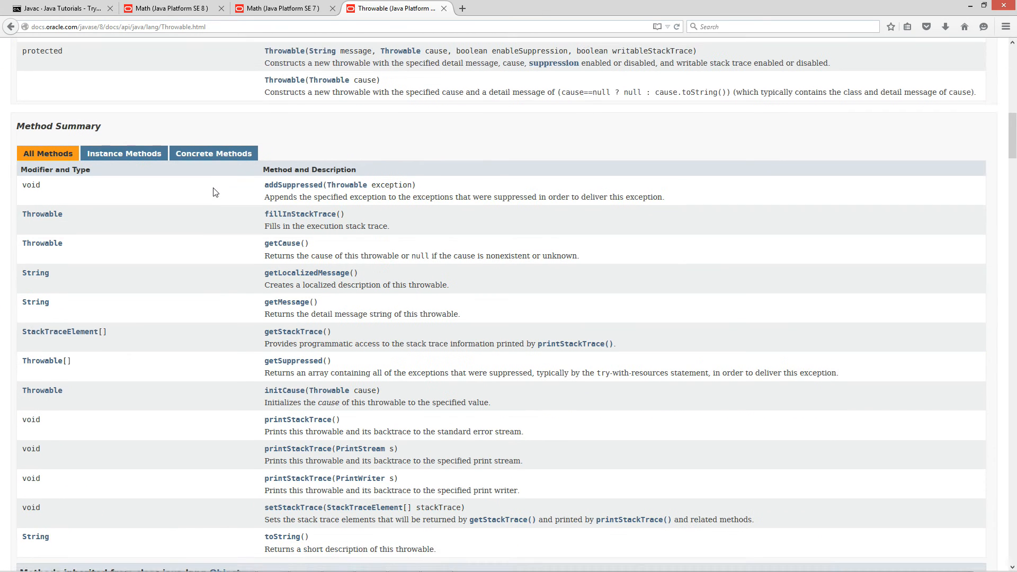
scroll(down, 3)
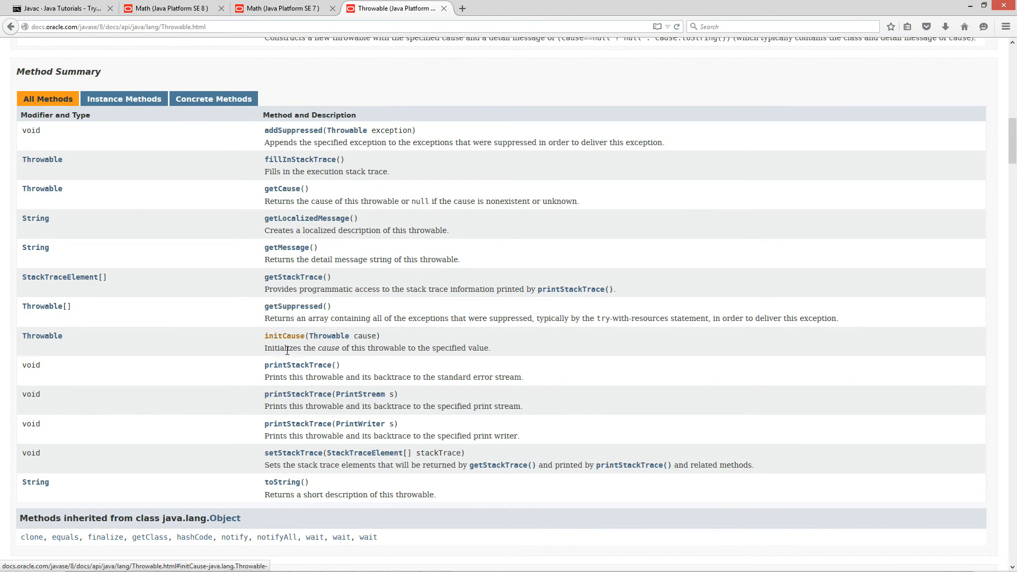
mouse_move(300, 159)
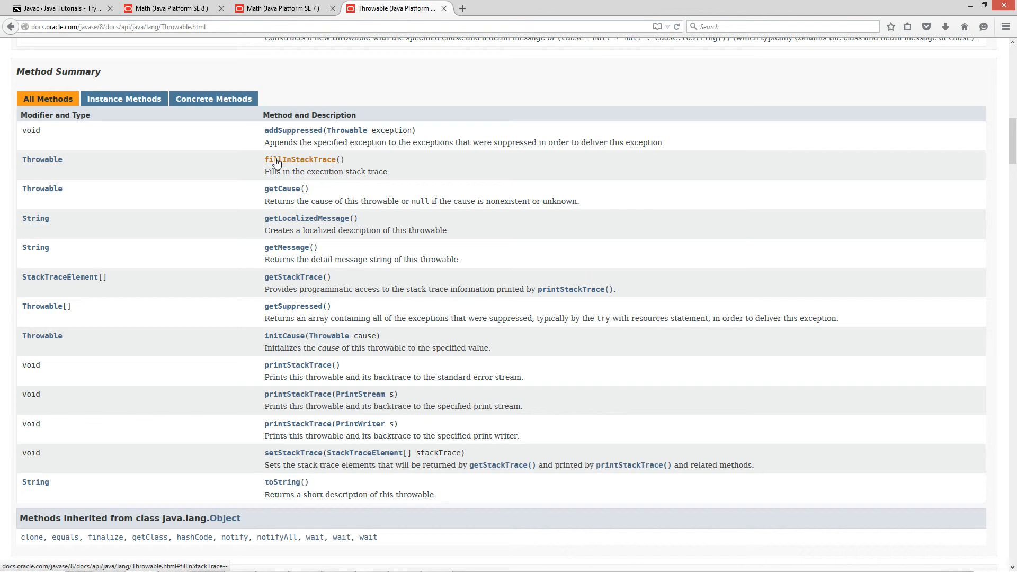
scroll(up, 3)
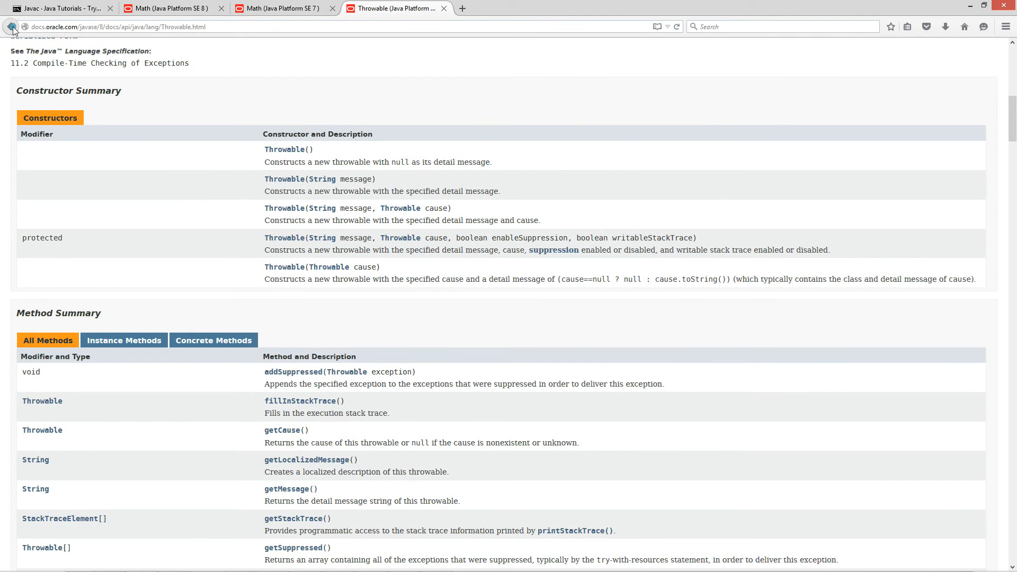
click(11, 26)
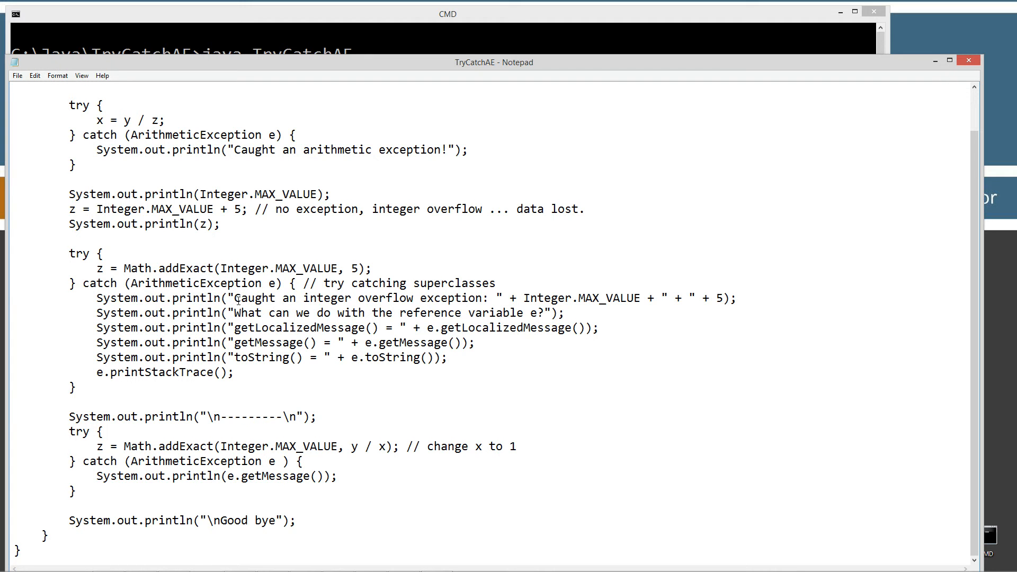
drag(231, 298, 496, 298)
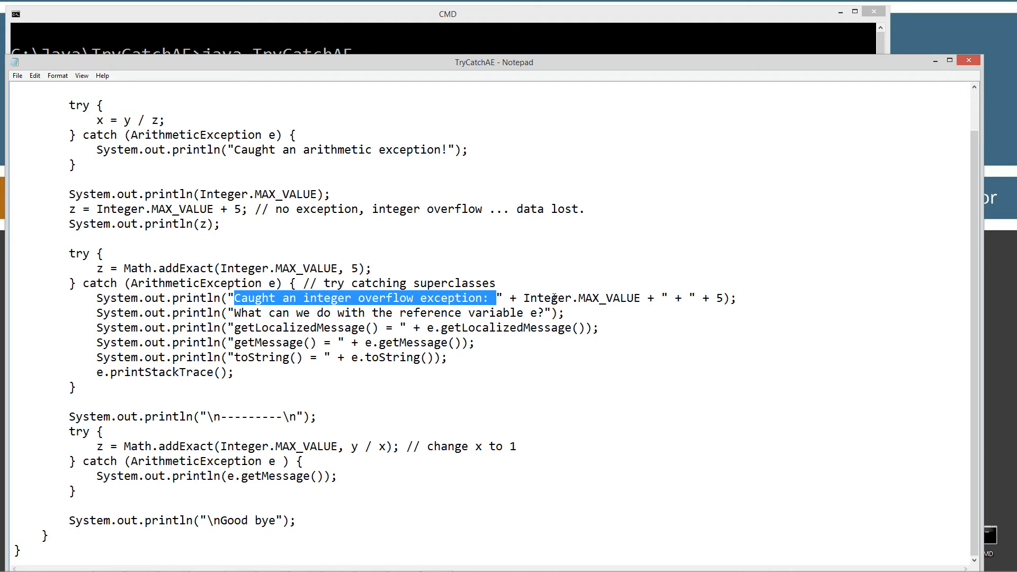
click(714, 299)
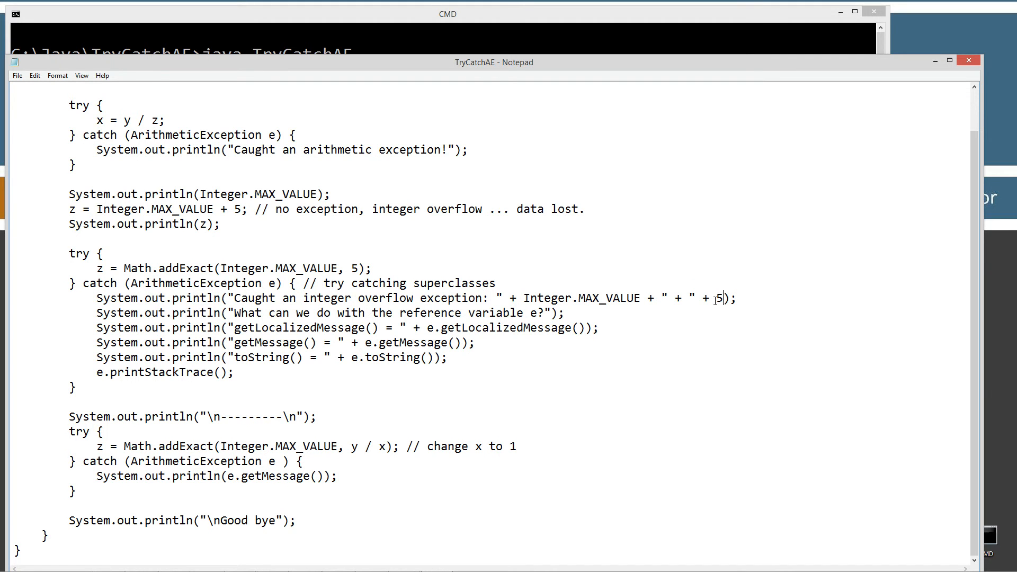
drag(266, 312, 552, 313)
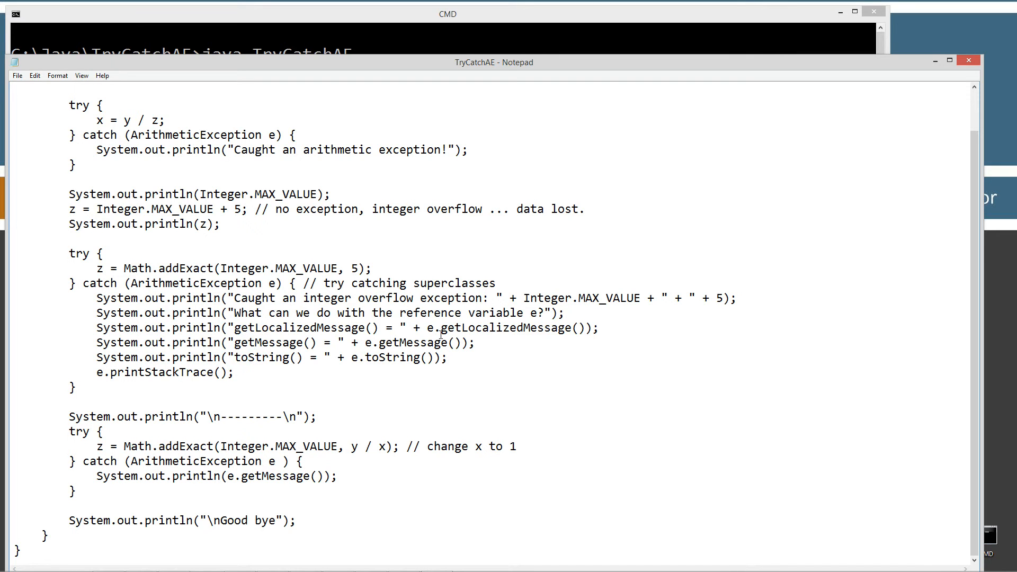
click(248, 358)
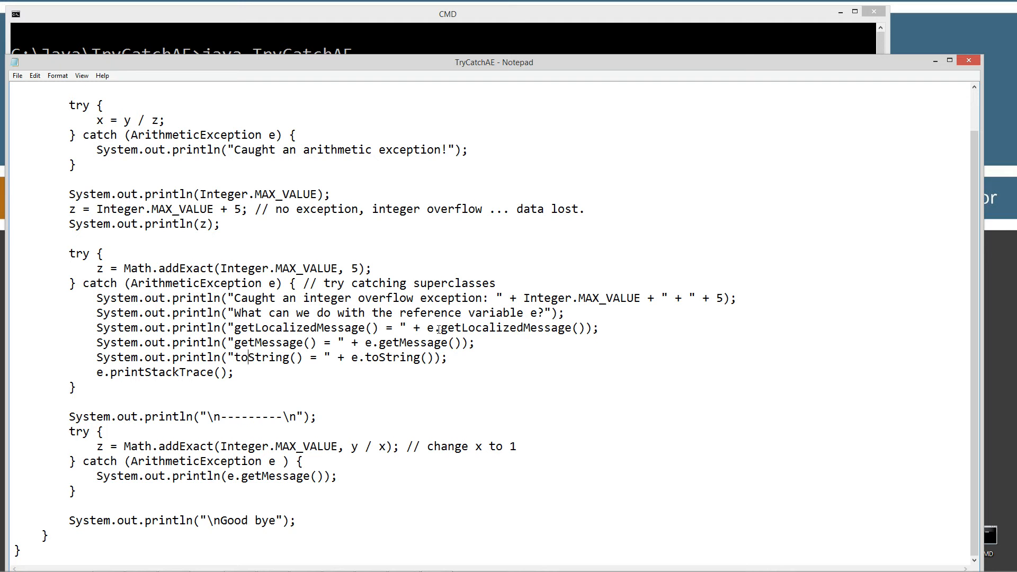
double_click(510, 328)
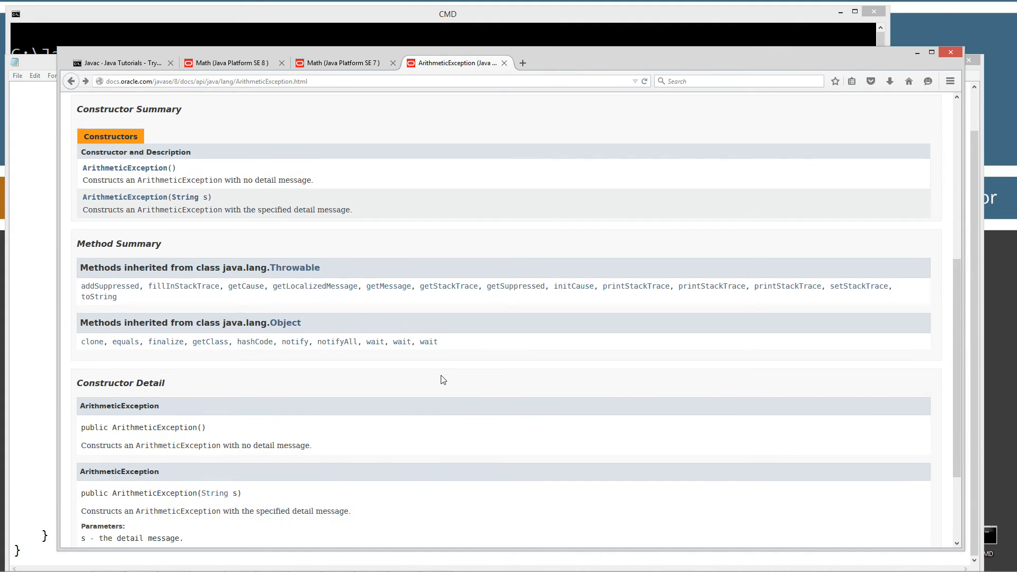
scroll(down, 3)
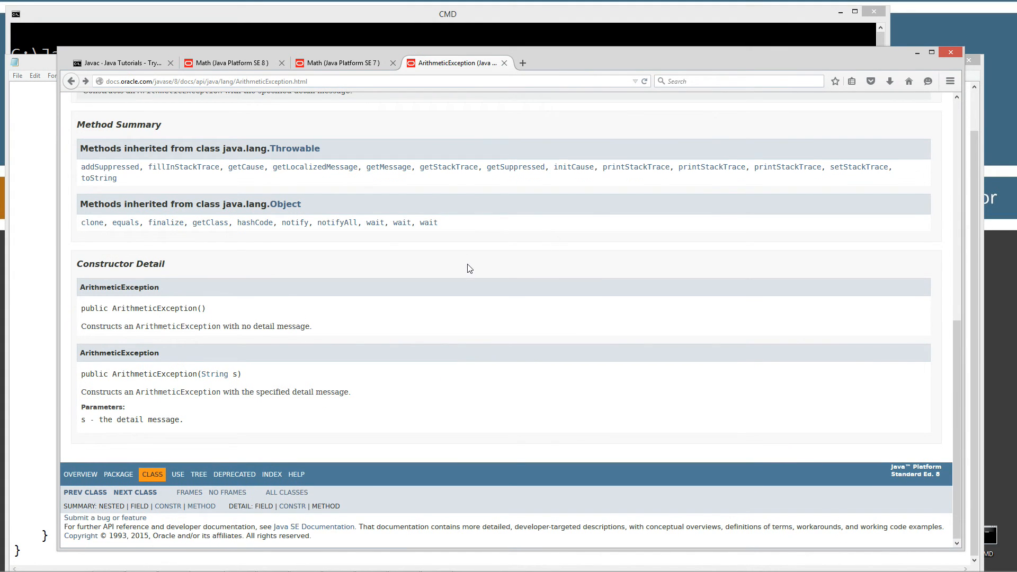
mouse_move(508, 240)
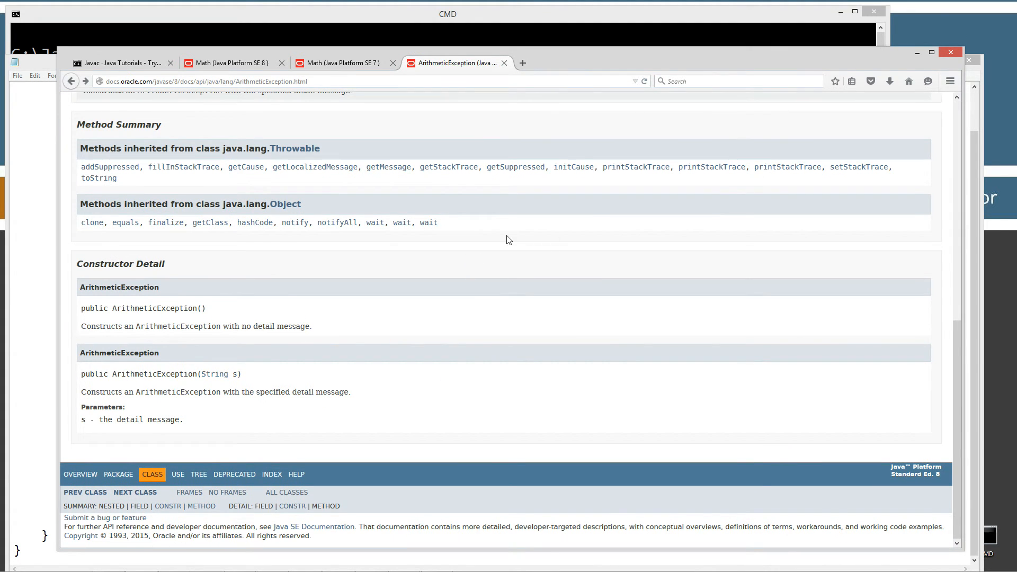
scroll(up, 3)
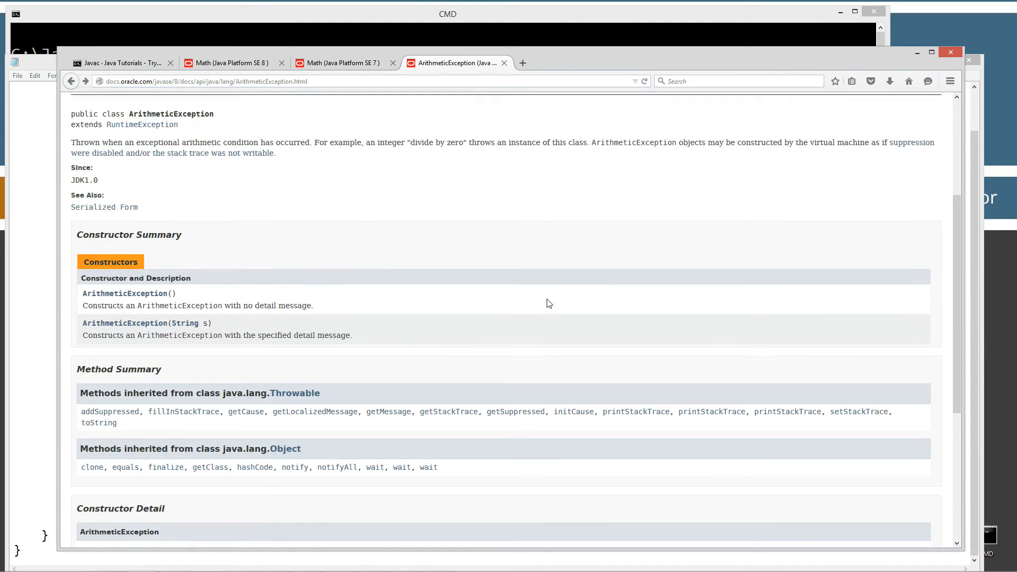
scroll(down, 3)
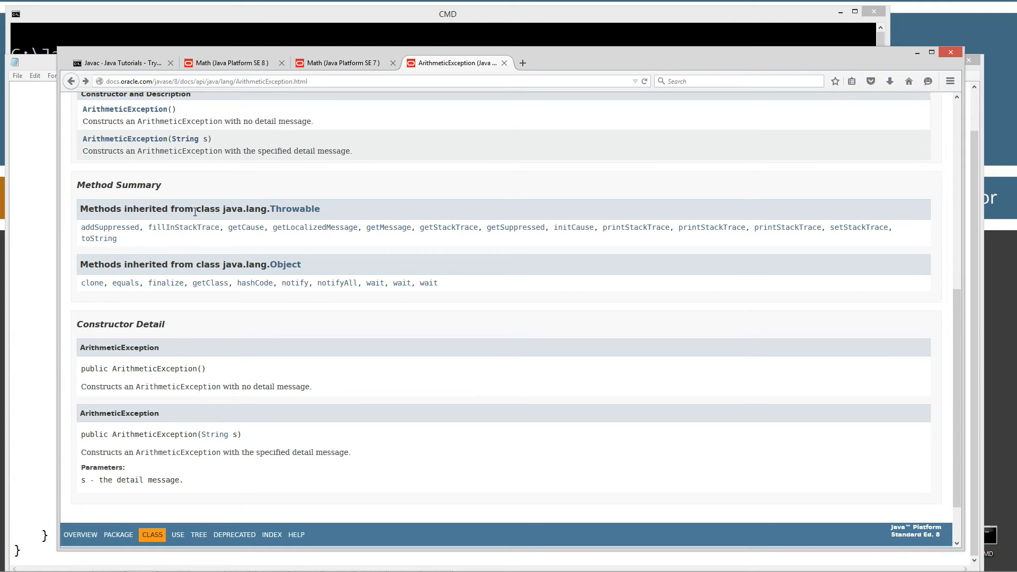
mouse_move(312, 216)
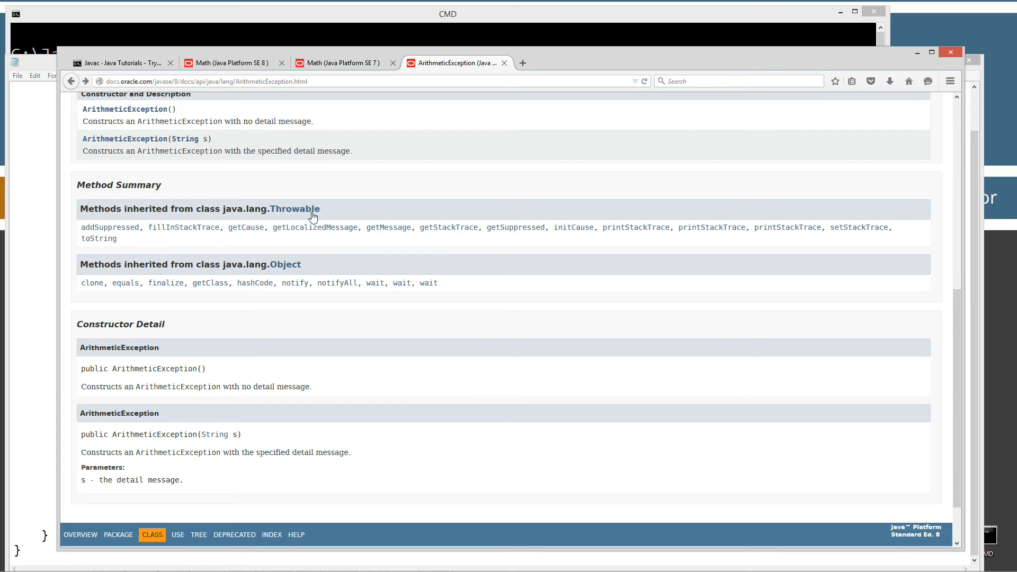
mouse_move(364, 216)
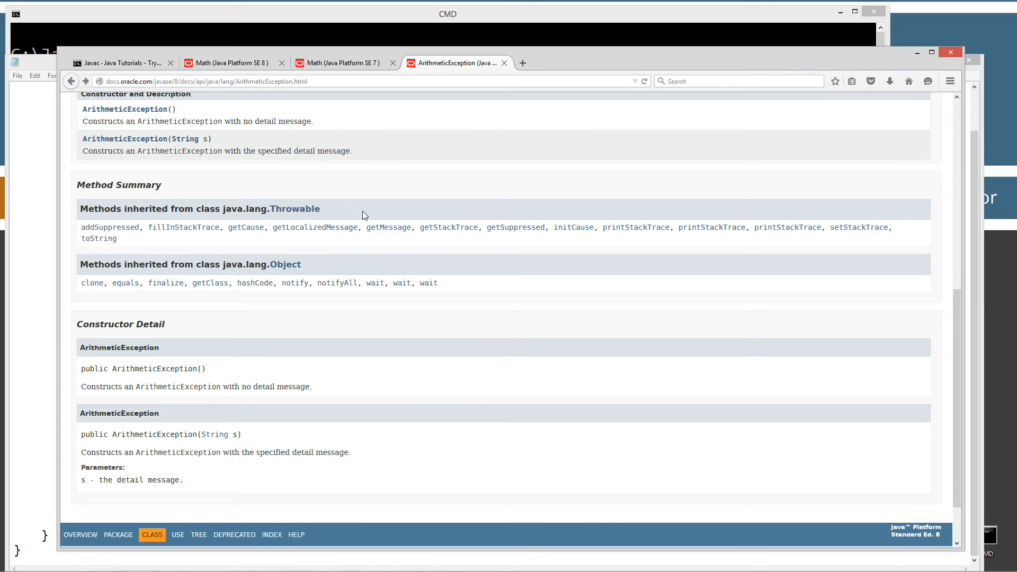
mouse_move(422, 214)
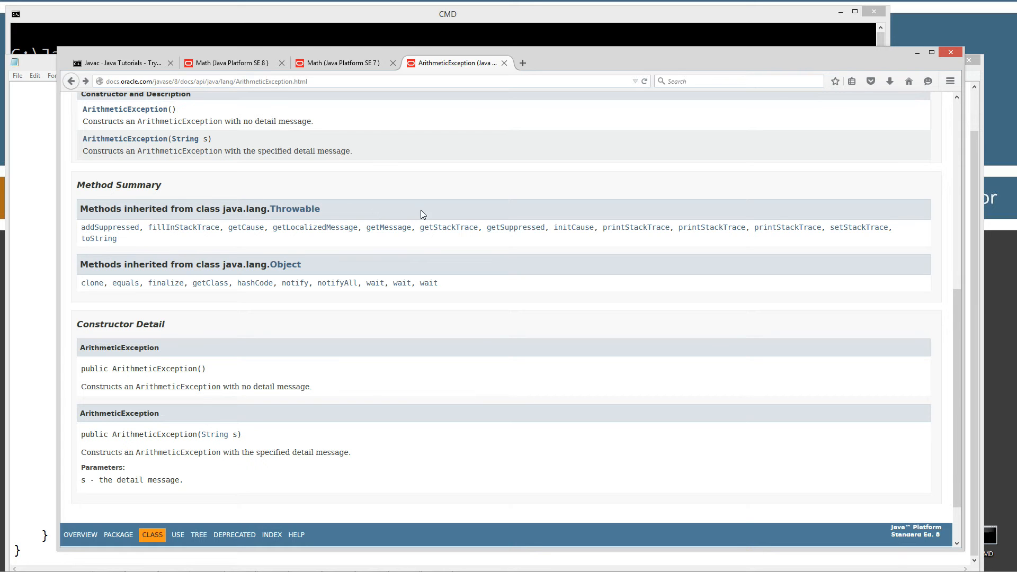
mouse_move(388, 227)
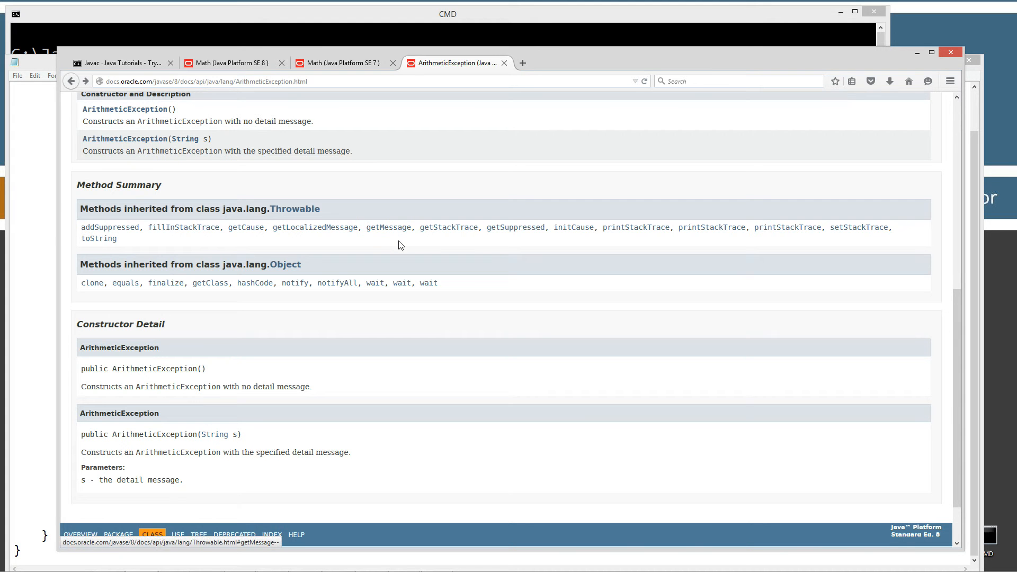
scroll(up, 3)
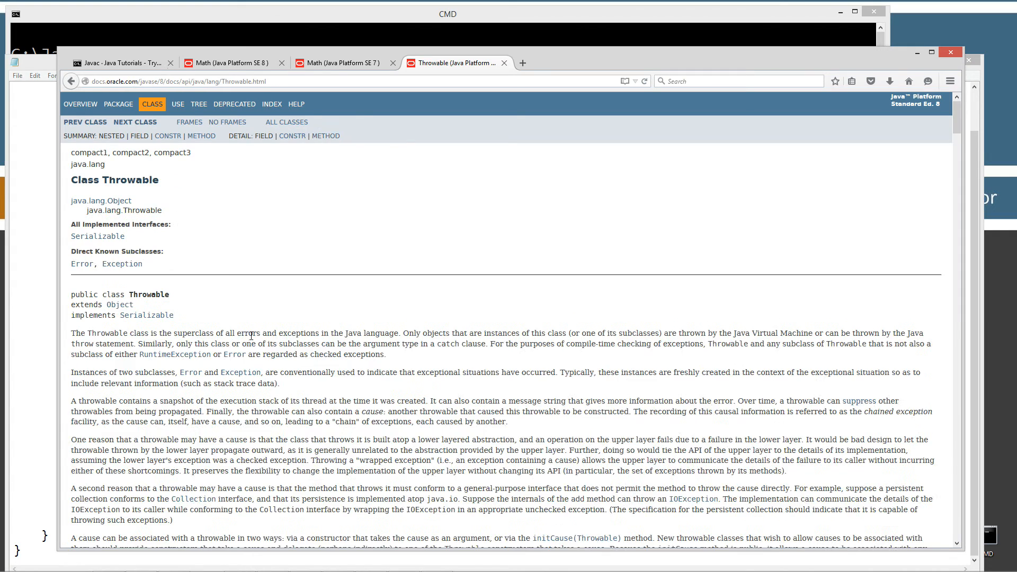
- Scroll Throwable's Method Summary and jump to the getLocalizedMessage() method detail
scroll(down, 3)
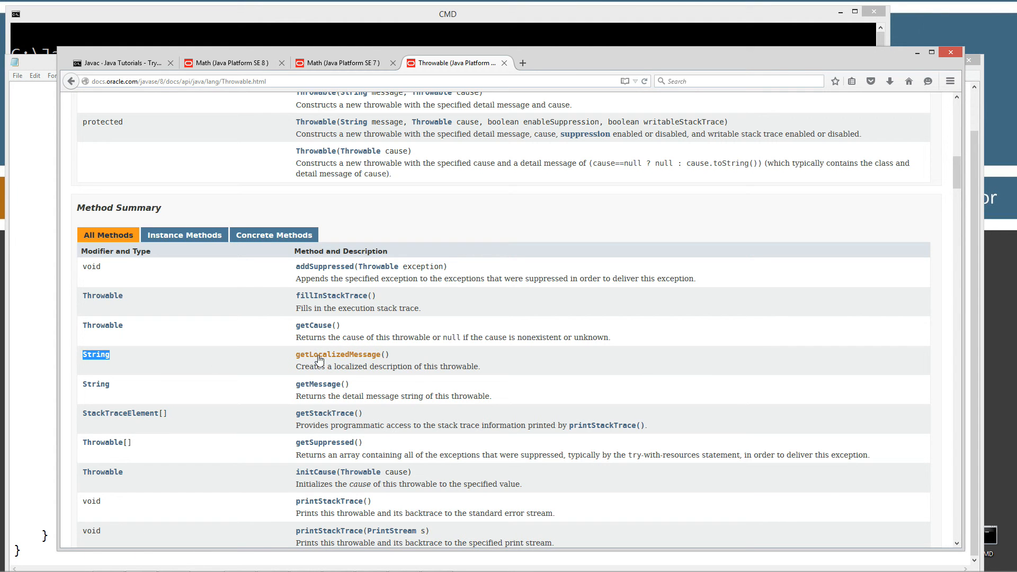
click(338, 354)
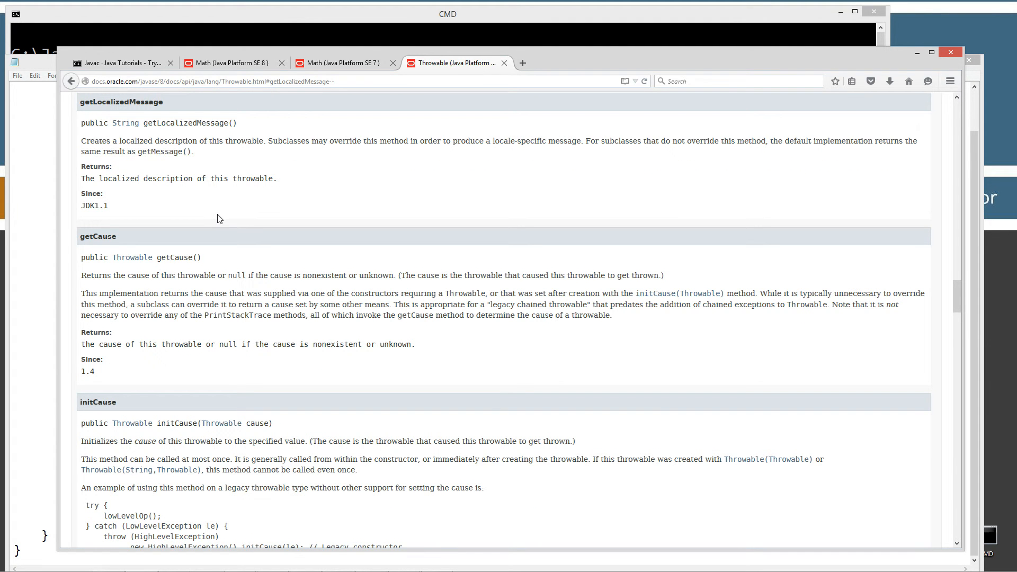
mouse_move(159, 138)
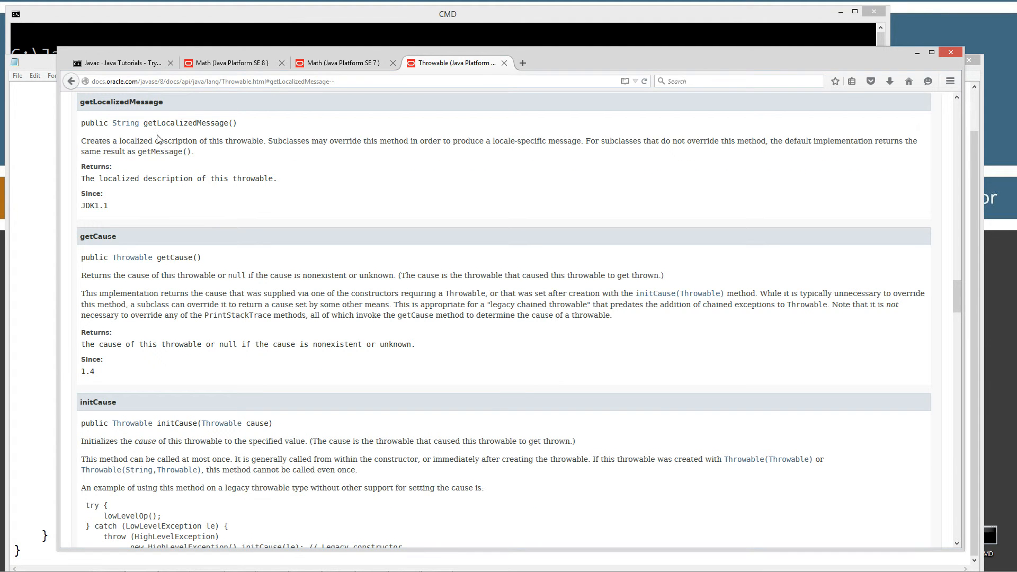
mouse_move(312, 141)
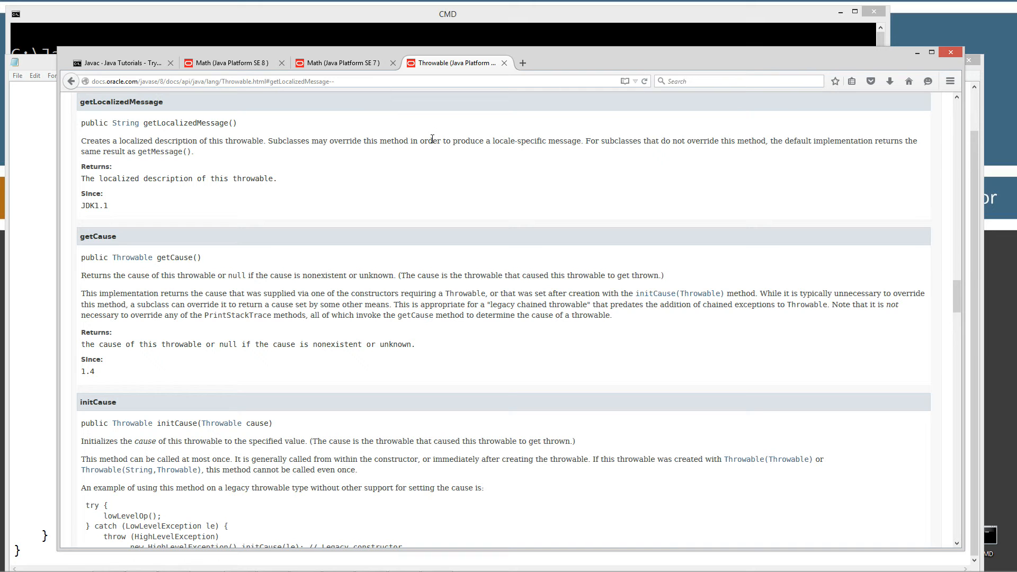
mouse_move(154, 174)
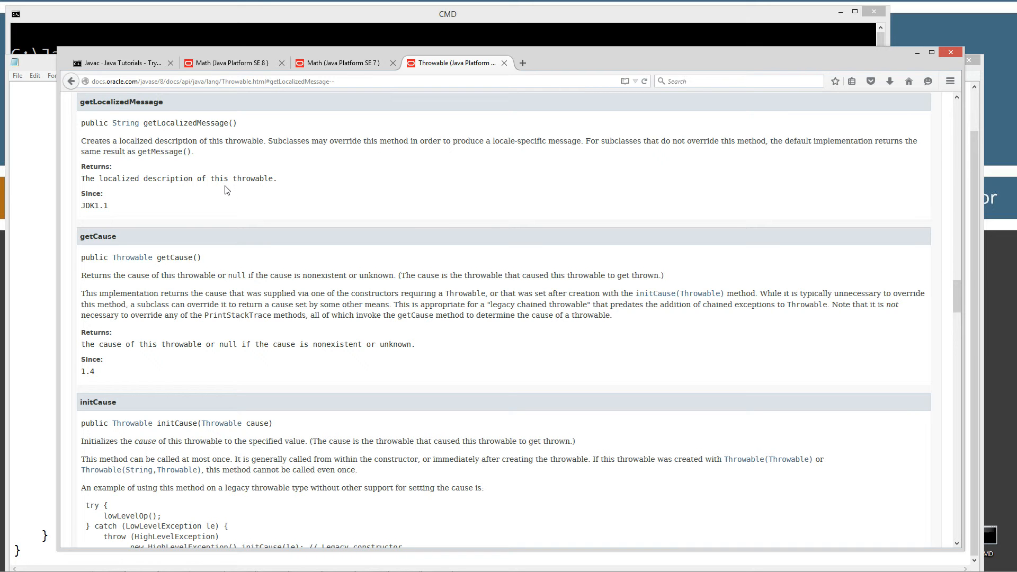
mouse_move(262, 274)
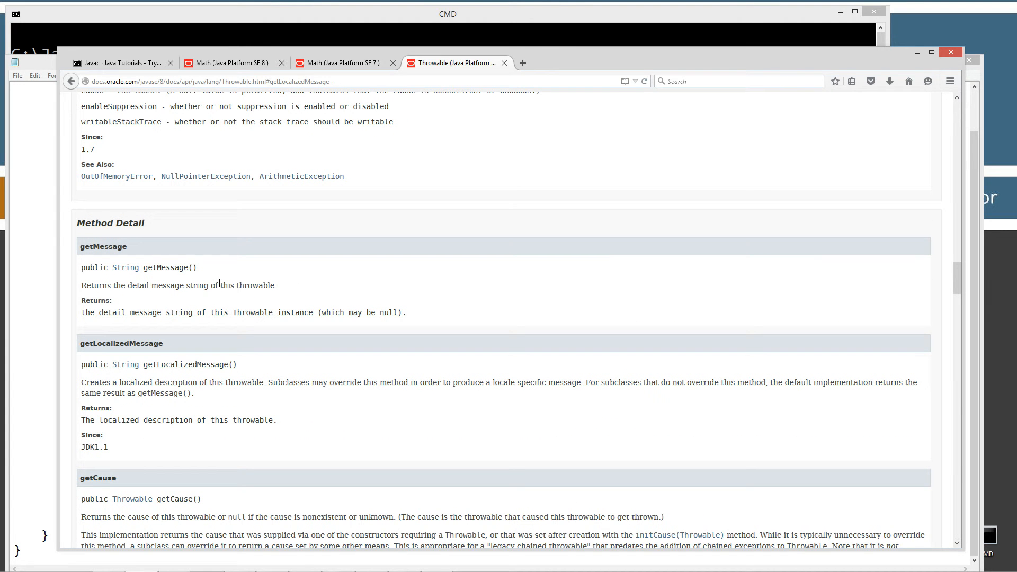
mouse_move(142, 266)
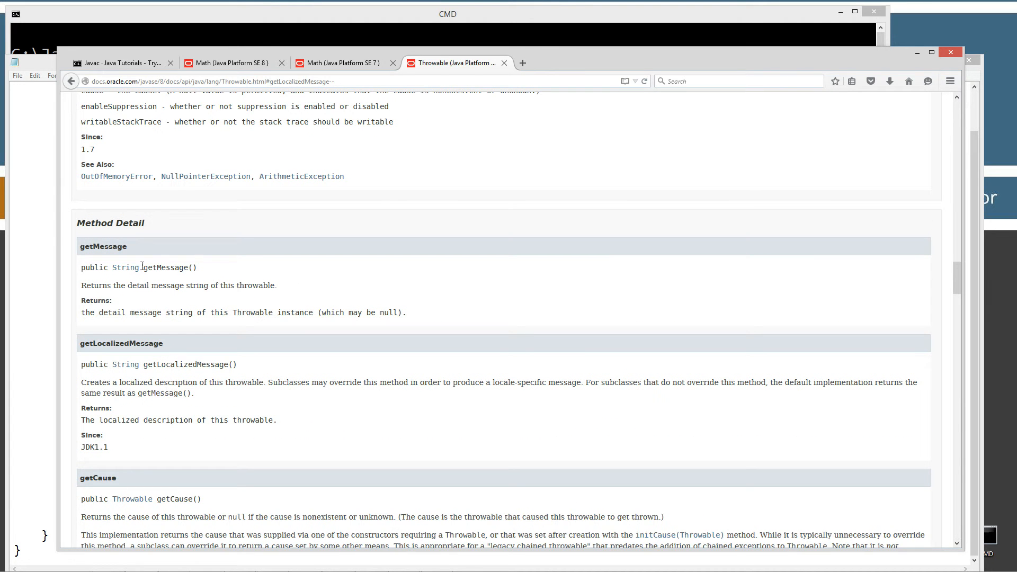
mouse_move(255, 386)
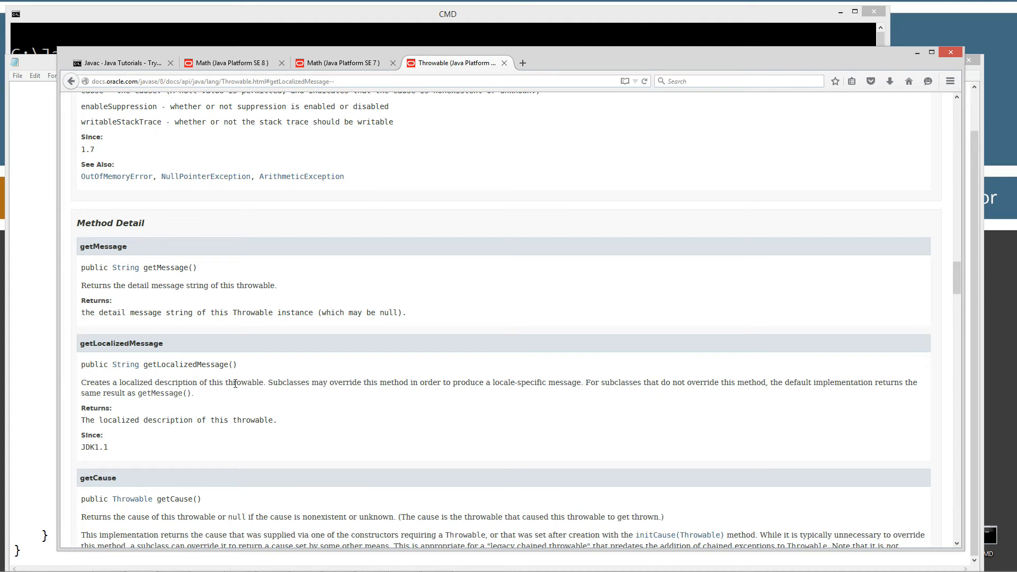
mouse_move(261, 394)
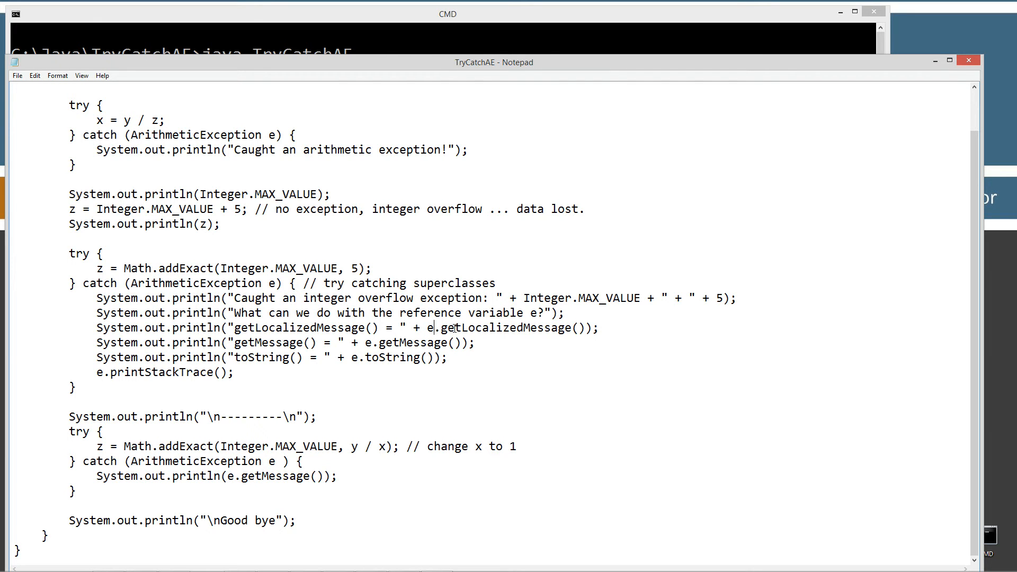
double_click(429, 327)
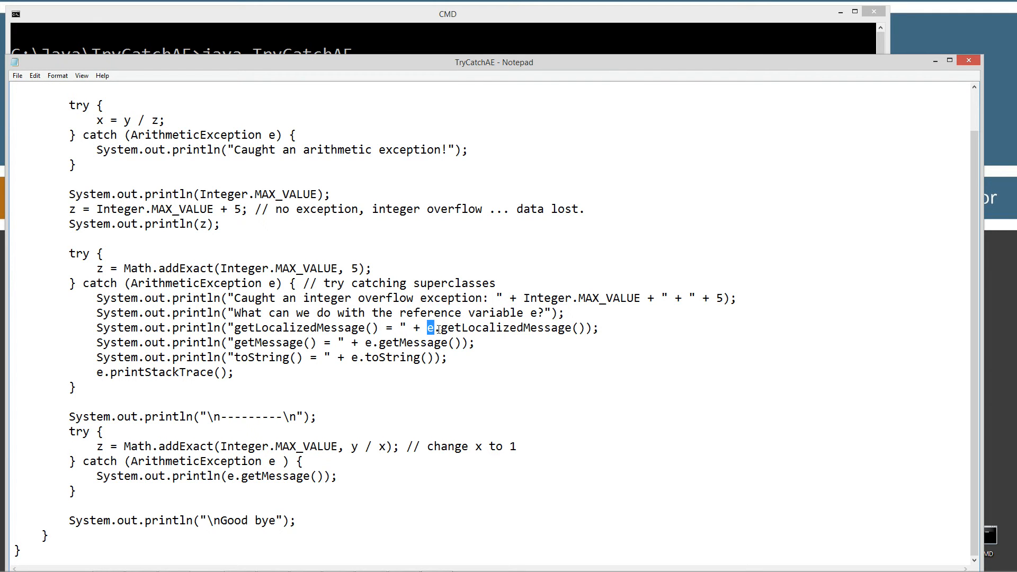
drag(431, 327, 576, 328)
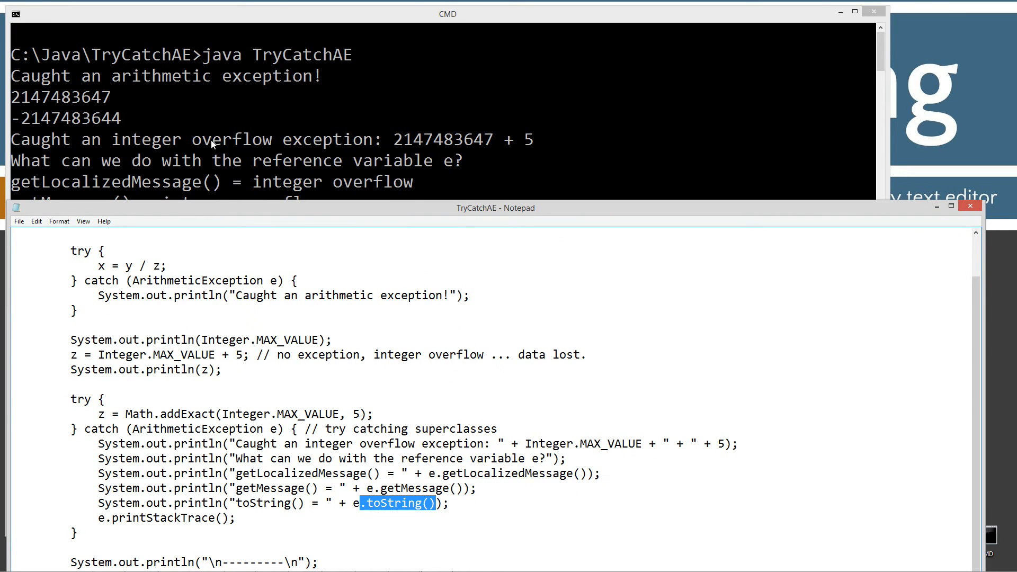
mouse_move(463, 146)
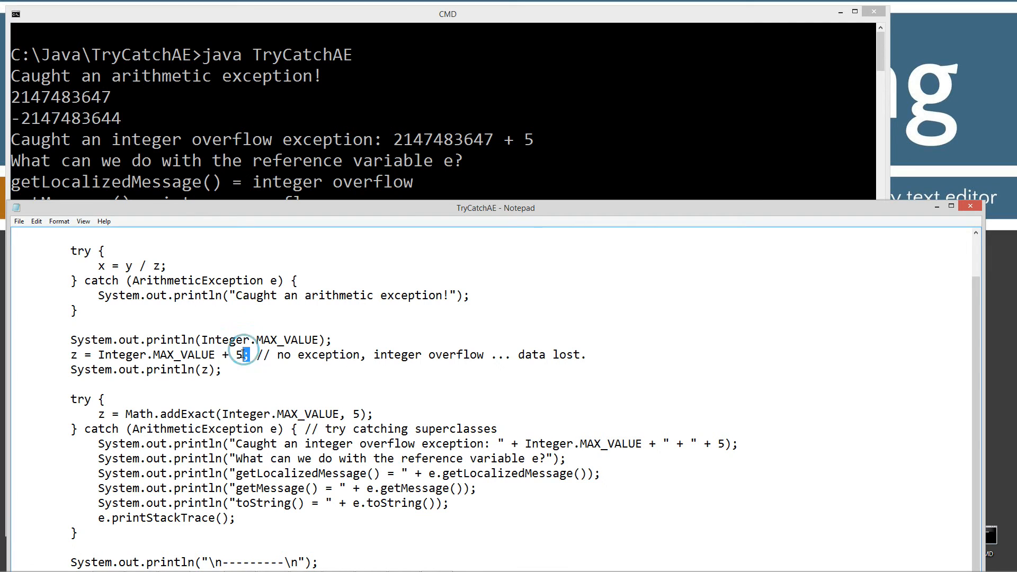
drag(246, 354, 81, 355)
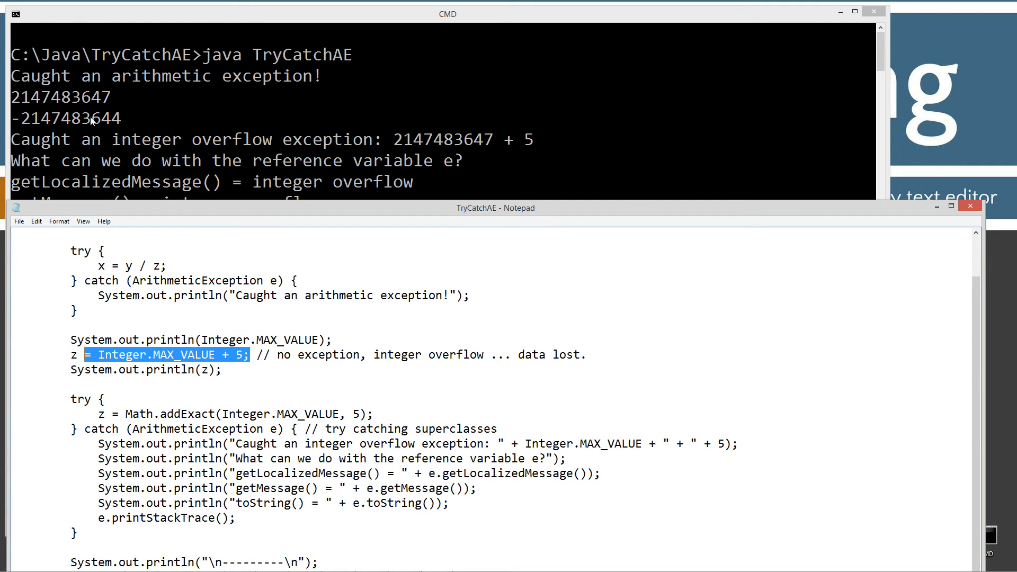
mouse_move(181, 176)
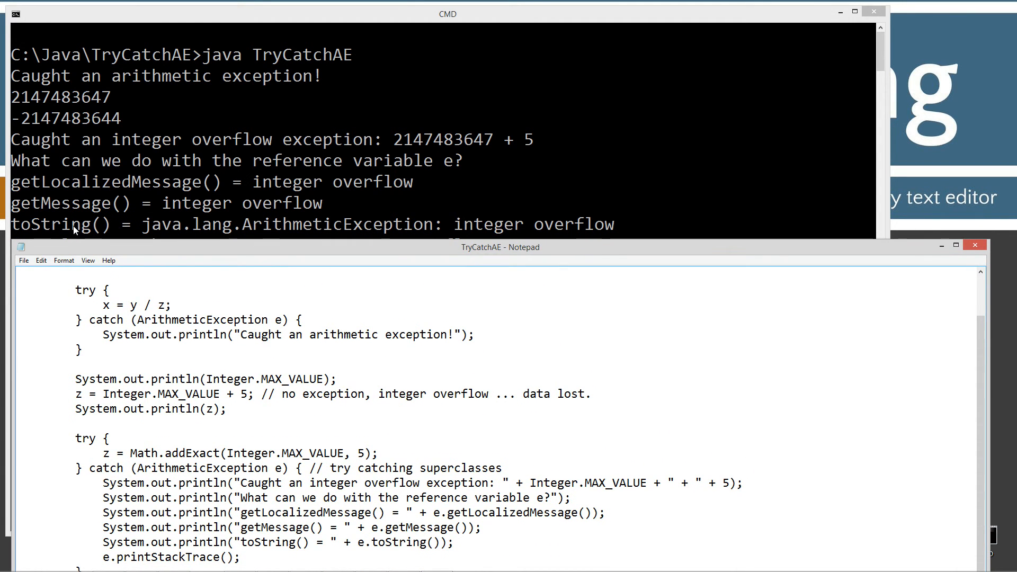
mouse_move(327, 231)
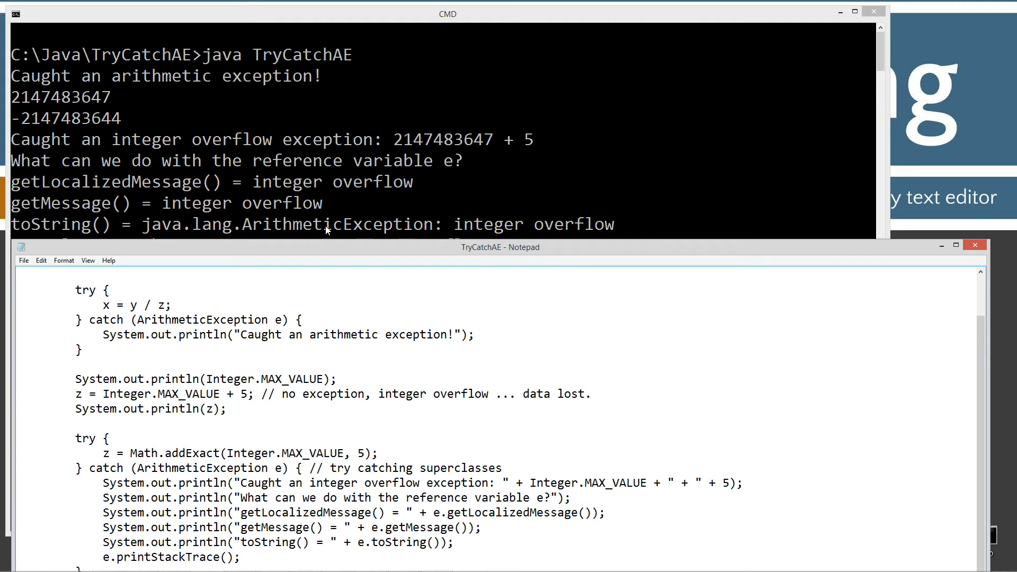
mouse_move(589, 240)
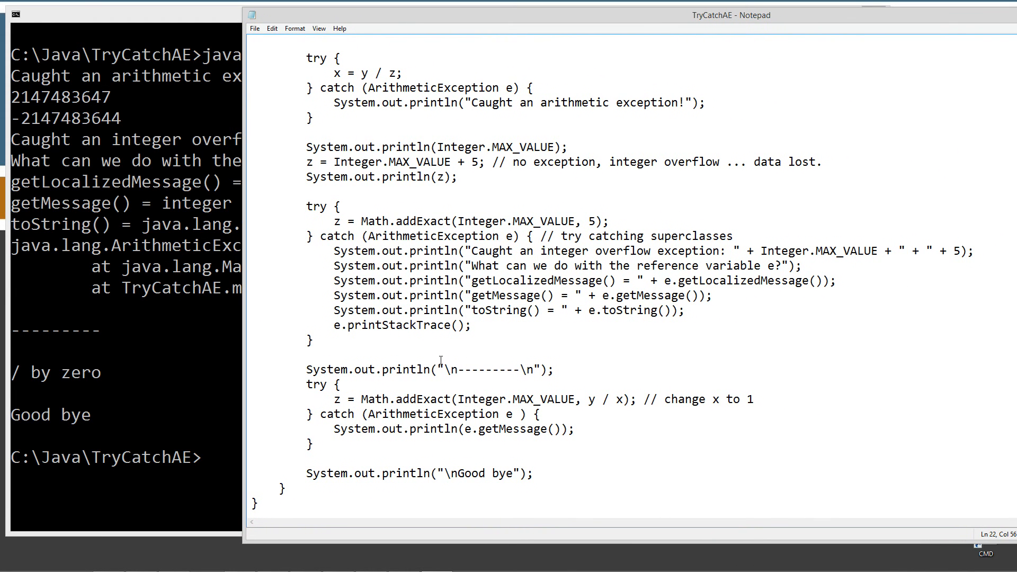
triple_click(428, 369)
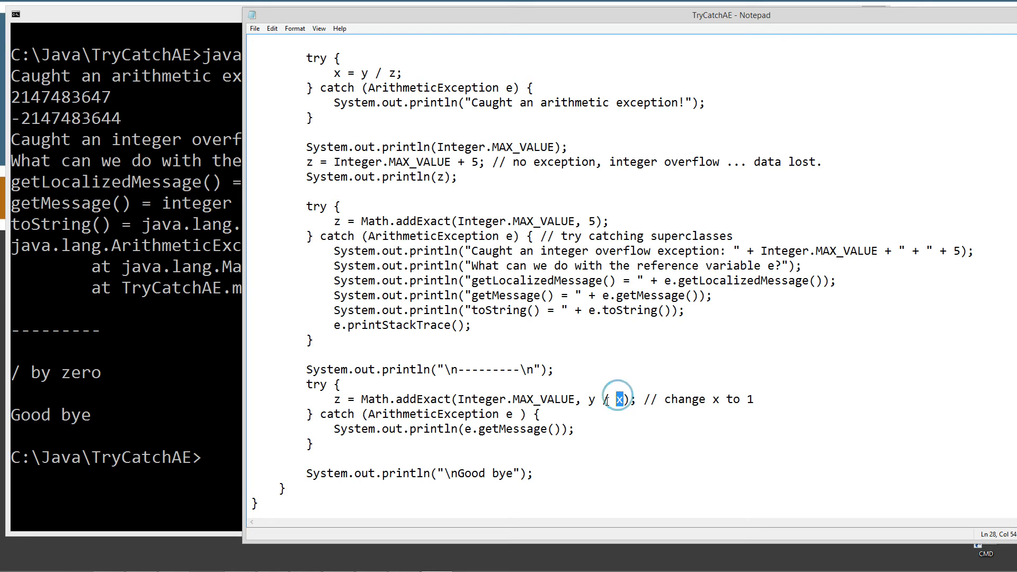
drag(623, 399, 587, 399)
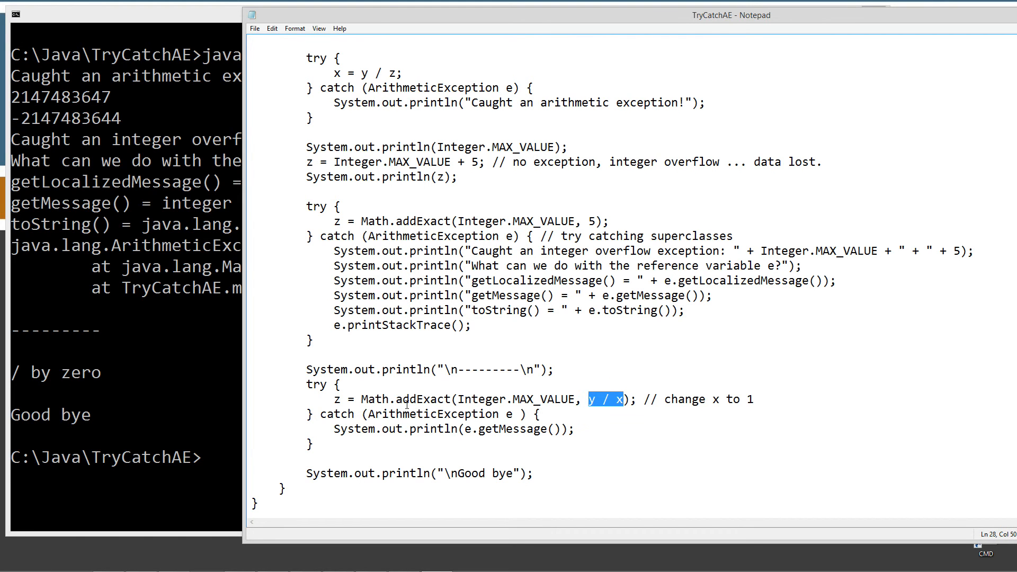
double_click(423, 399)
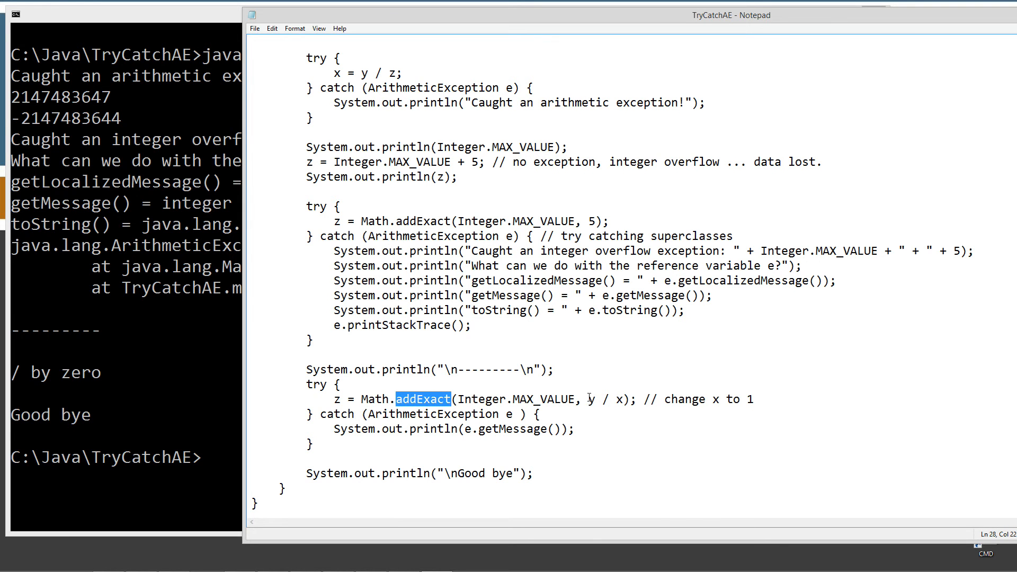
double_click(605, 399)
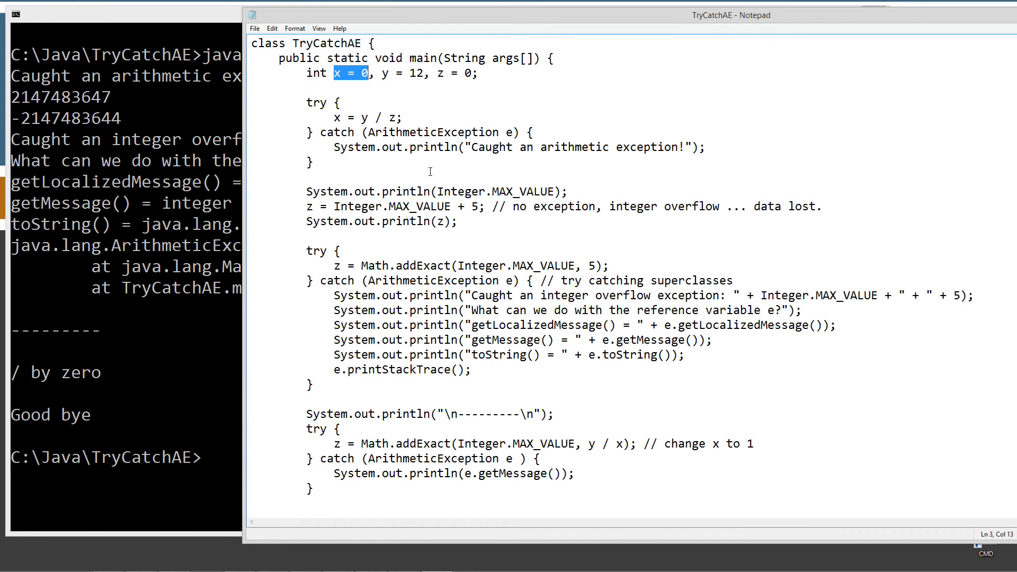
scroll(down, 3)
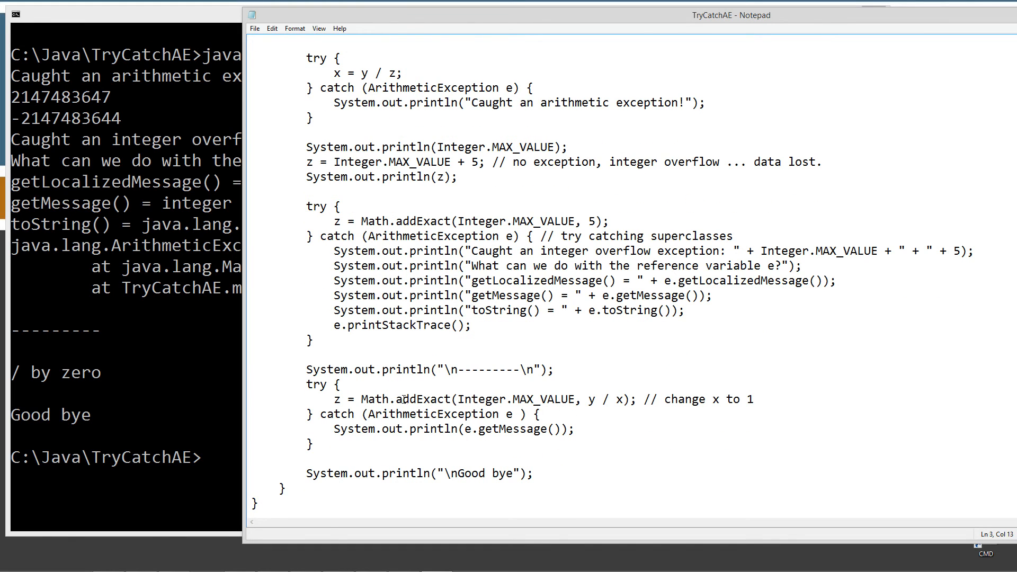
click(477, 399)
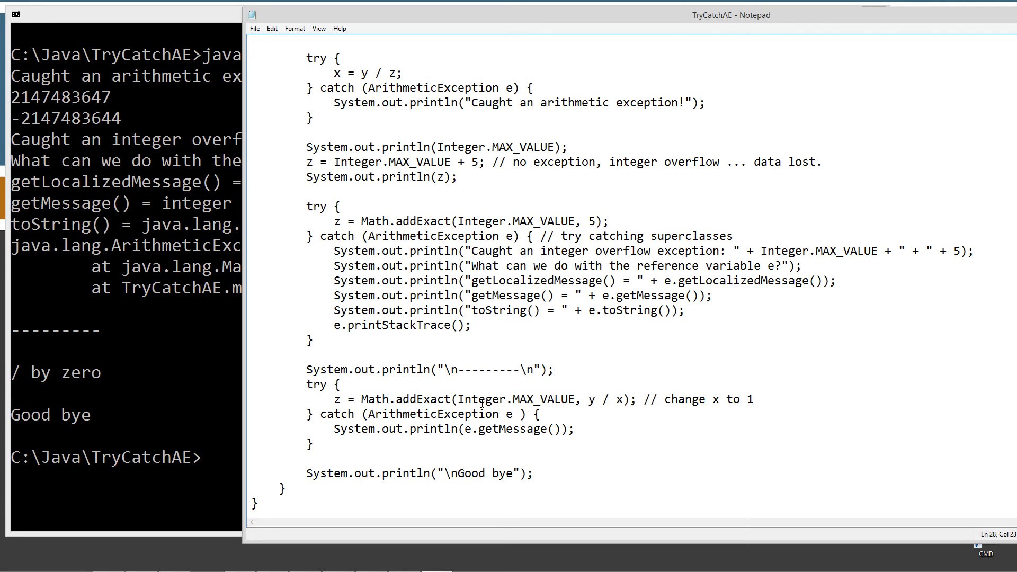
double_click(490, 399)
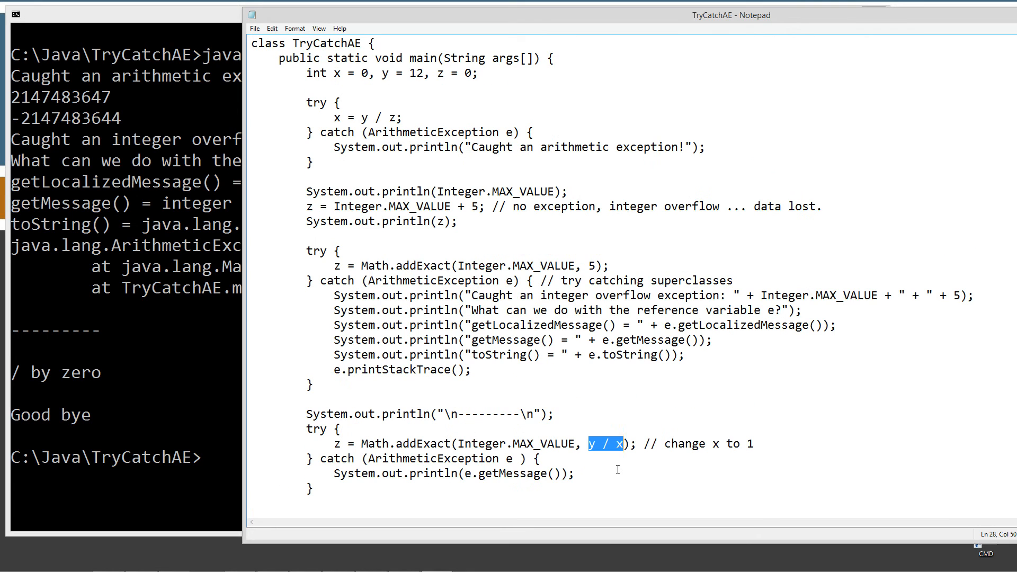
click(587, 444)
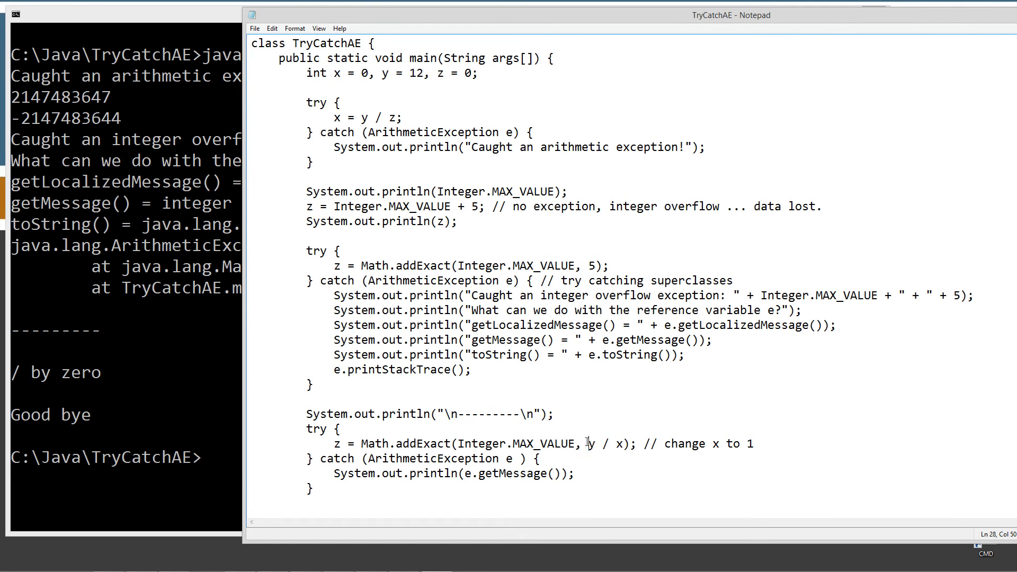
drag(588, 444, 624, 444)
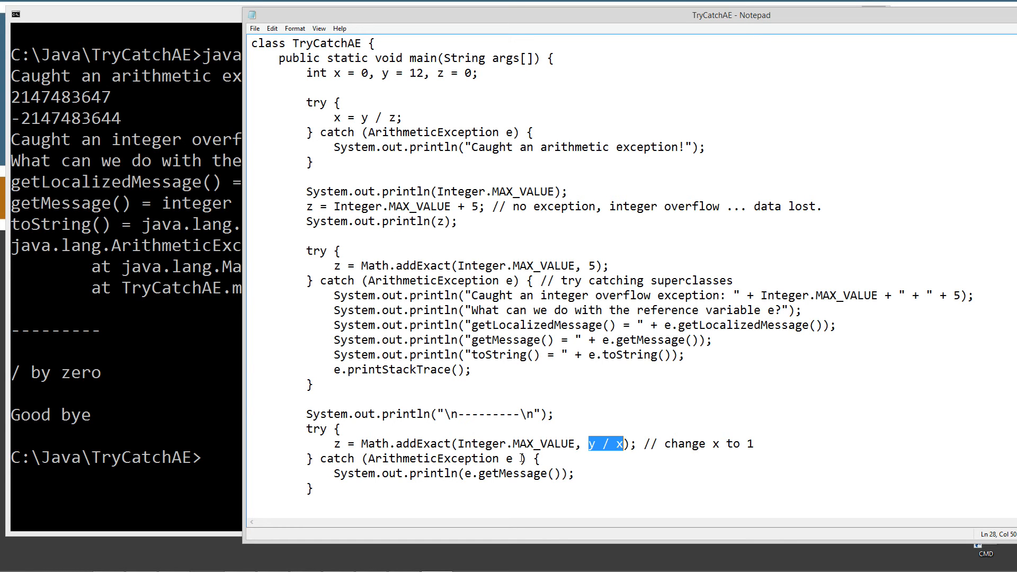
scroll(down, 3)
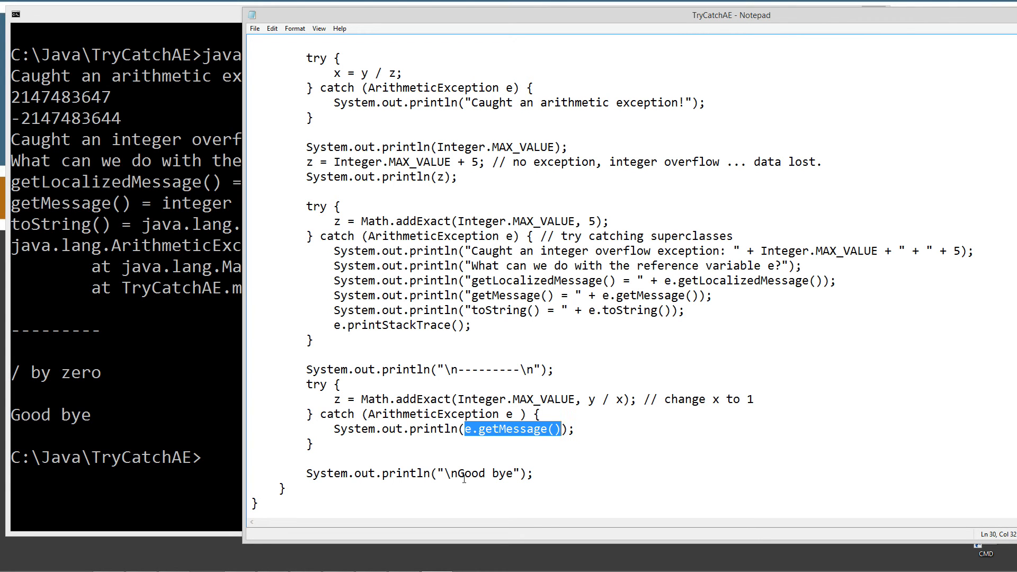
mouse_move(18, 378)
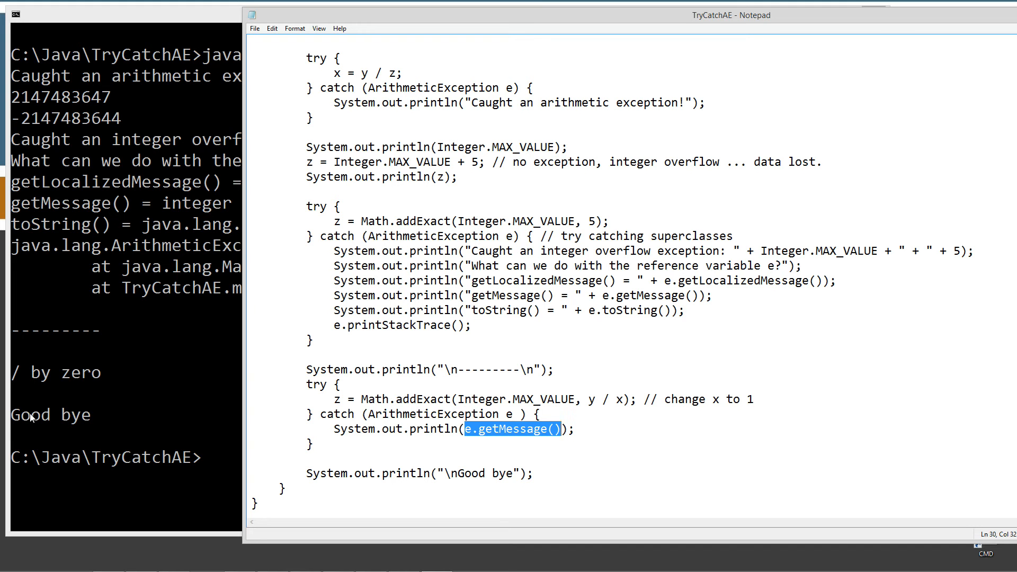
mouse_move(156, 139)
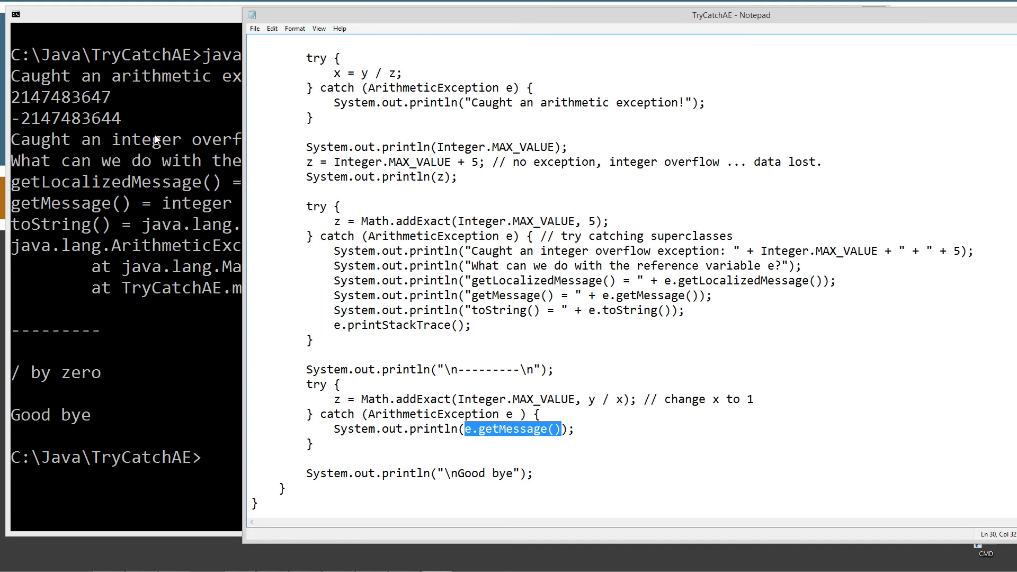
mouse_move(141, 275)
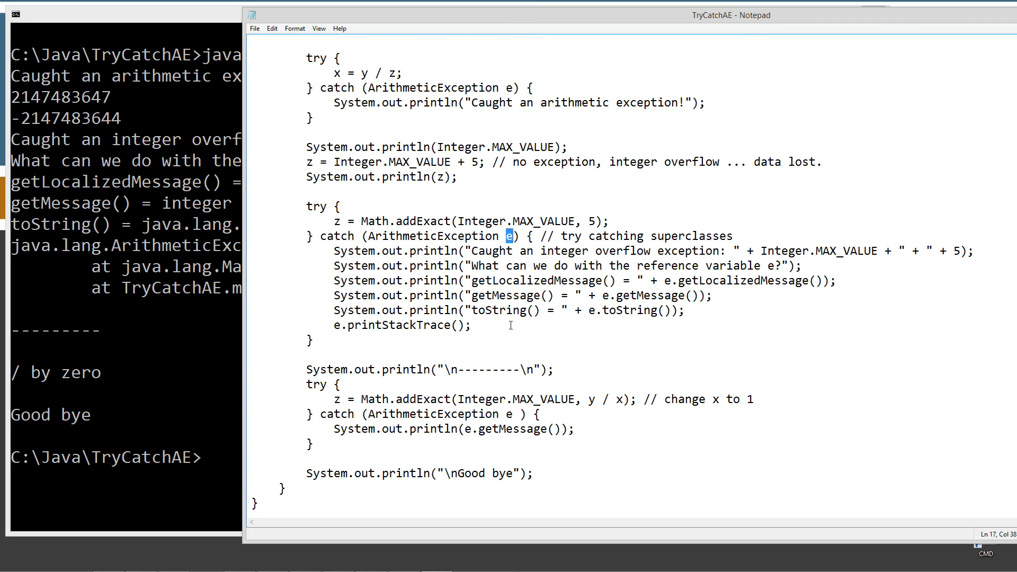
- Highlight the exception variable e in the TryCatchAE catch block
double_click(435, 235)
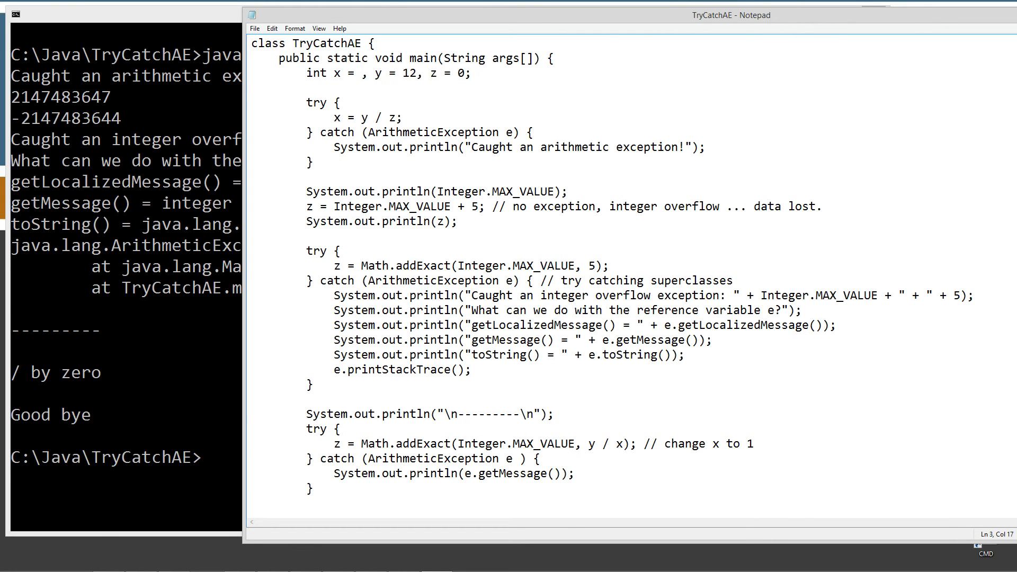
- Enter 1 as x's initial value so the declaration reads "int x = 1"
text(1)
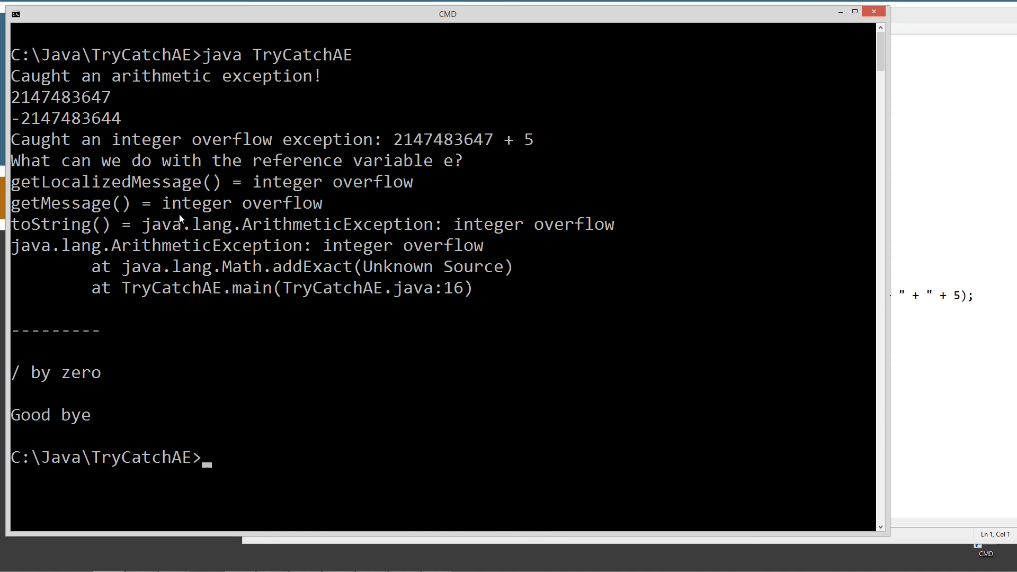
- Recompile with javac TryCatchAE.java, clear the screen, and run java TryCatchAE
text(javac TryCatchAE.java)
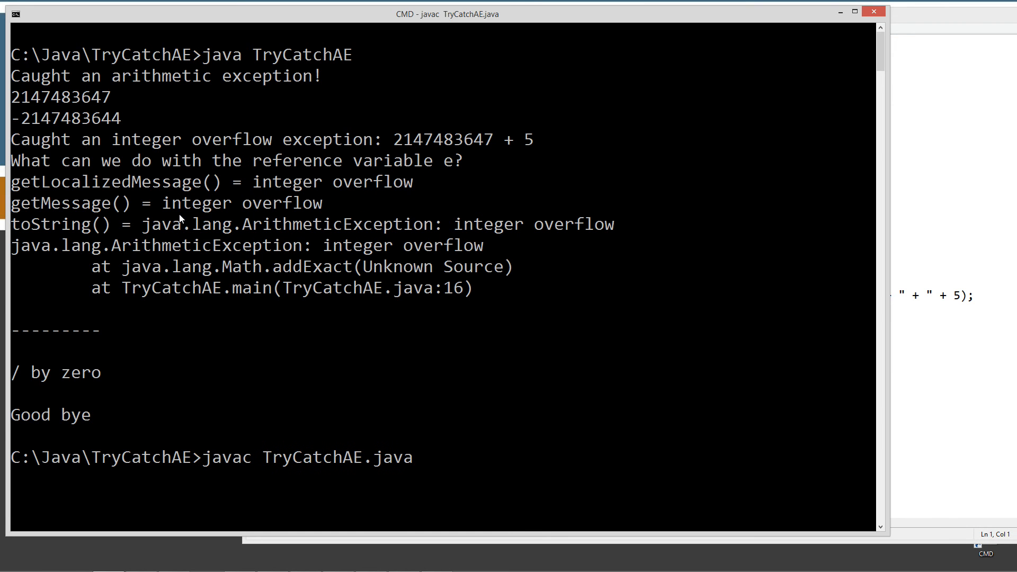
text(c)
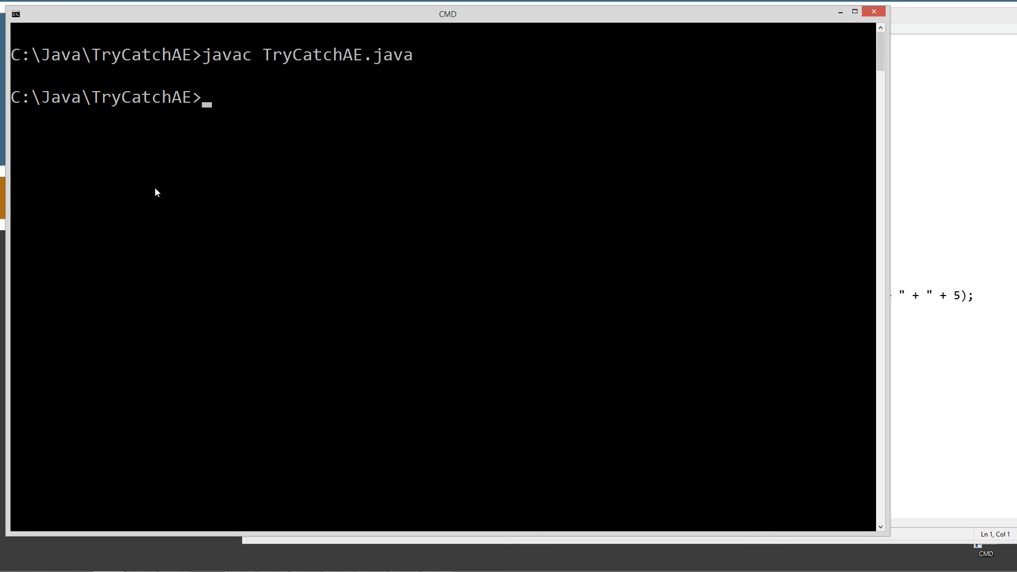
text(java TryCatchAE)
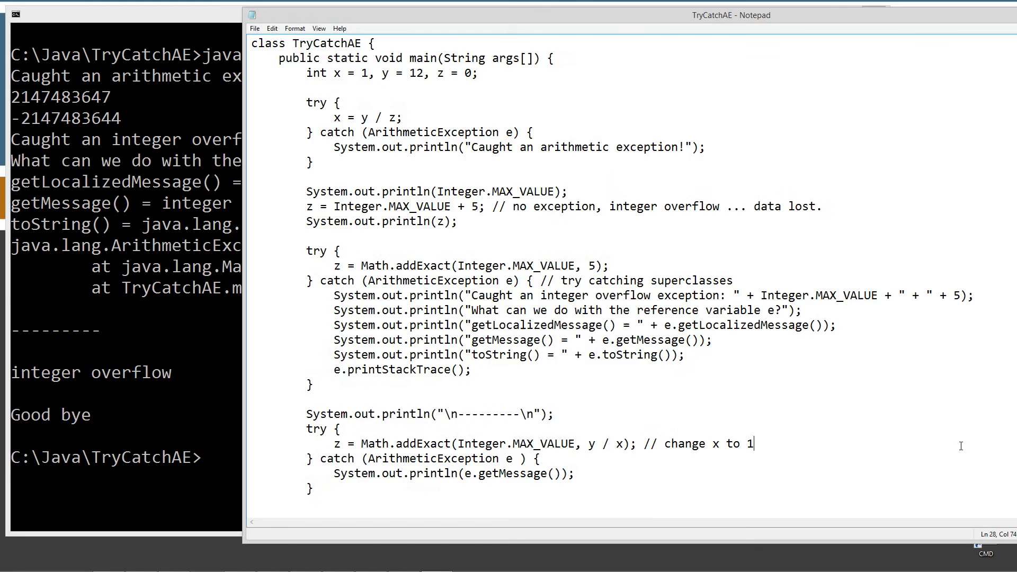
mouse_move(132, 375)
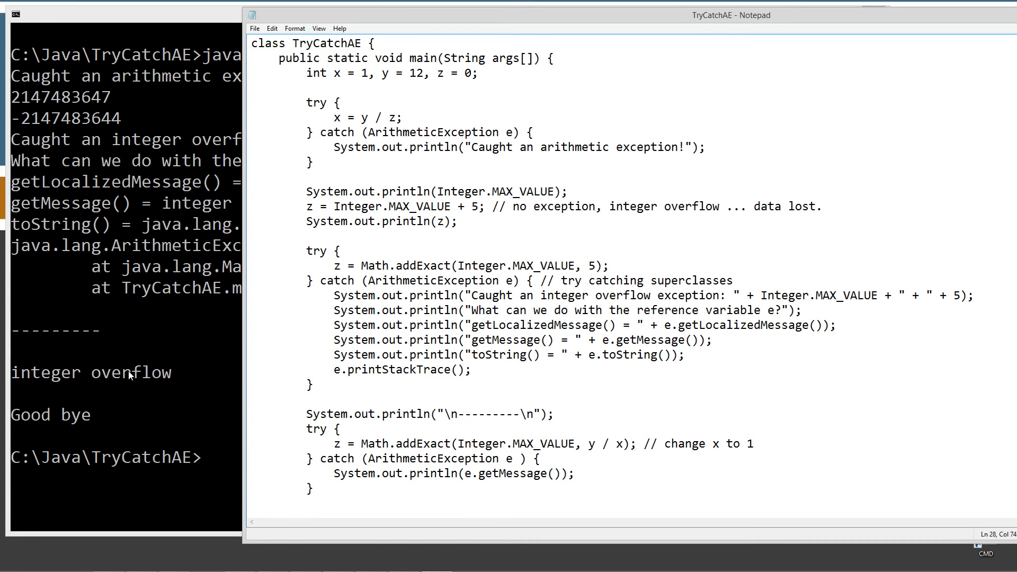
click(461, 468)
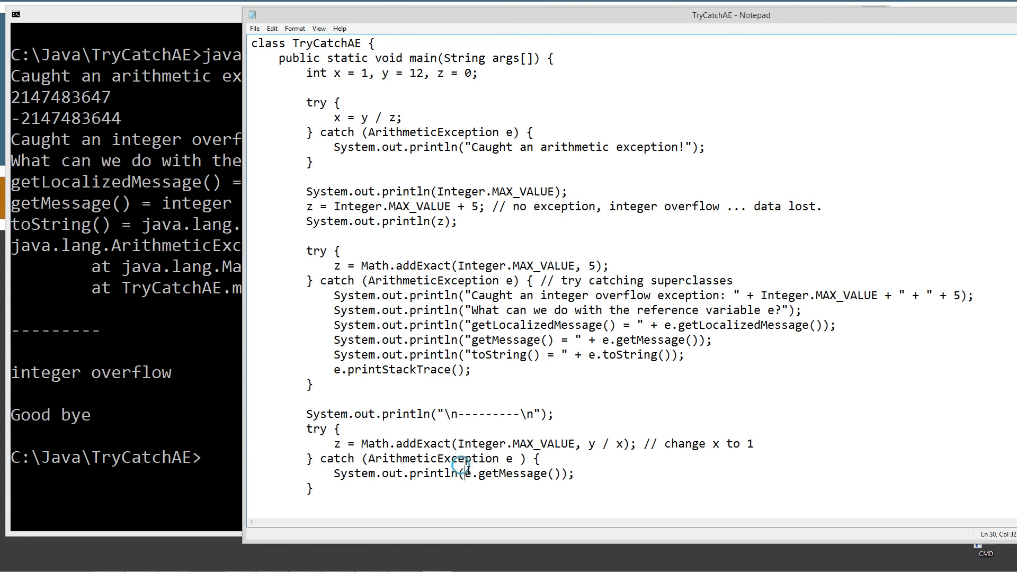
drag(462, 474, 556, 474)
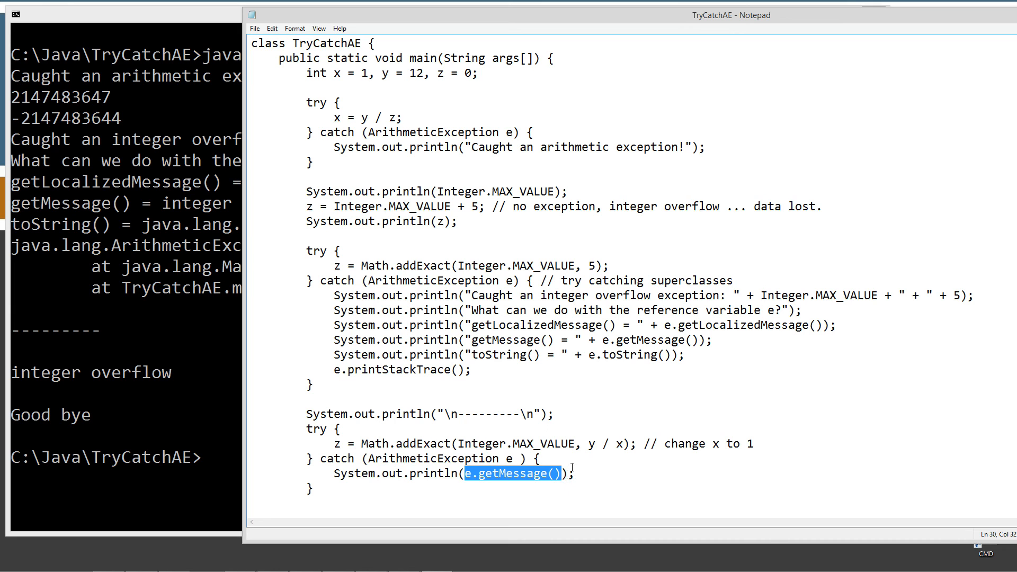